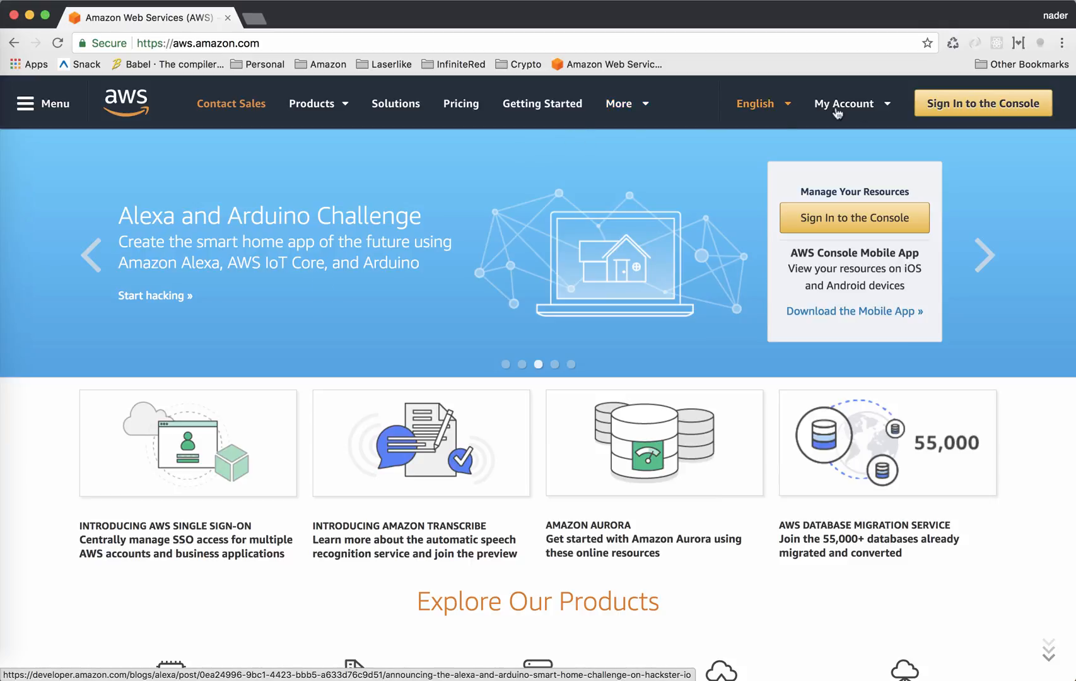
Sign in to the console, search for 'appsync' and enter the AWS AppSync service.
{"action": "left_click", "coordinate": [981, 103]}
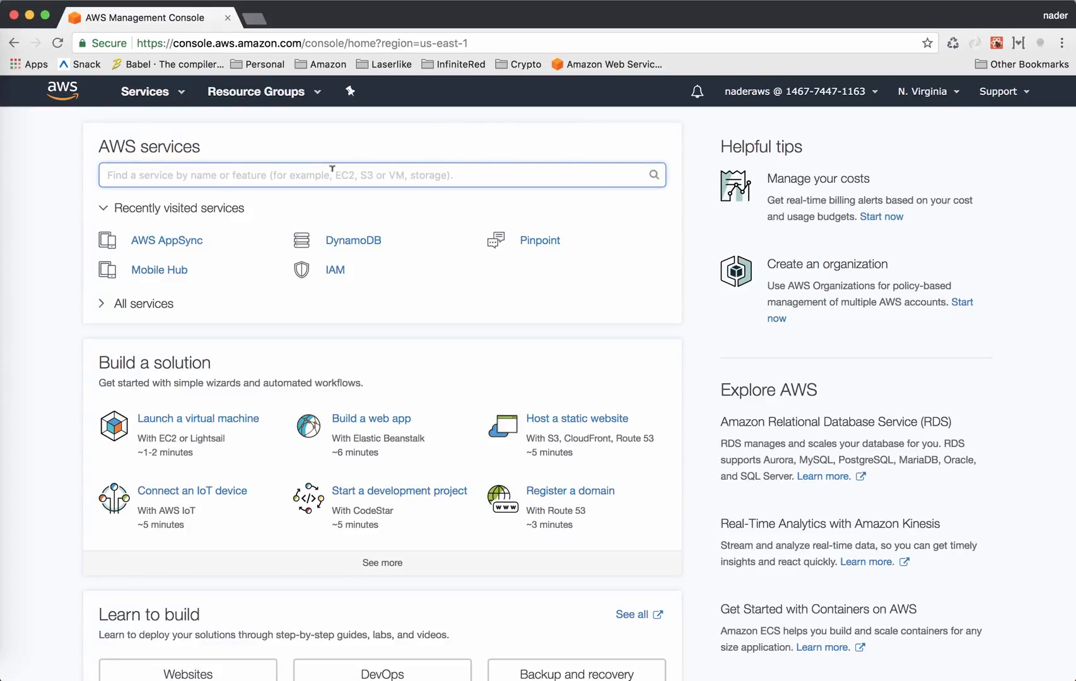
{"action": "type", "text": "a"}
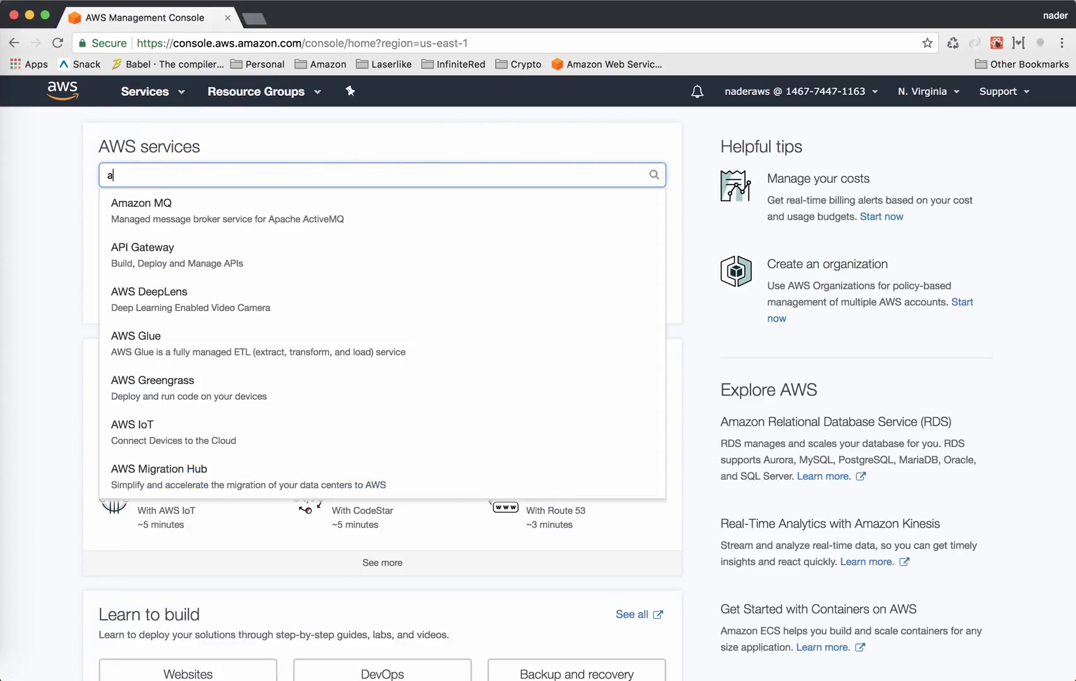
{"action": "type", "text": "ppsy"}
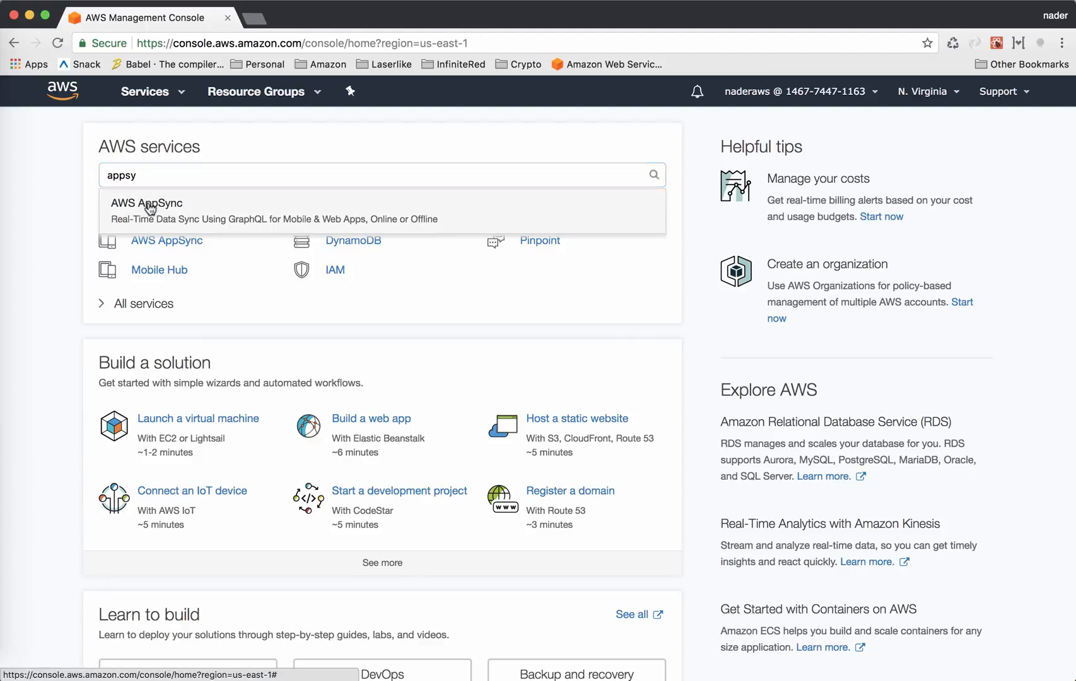
{"action": "left_click", "coordinate": [146, 204]}
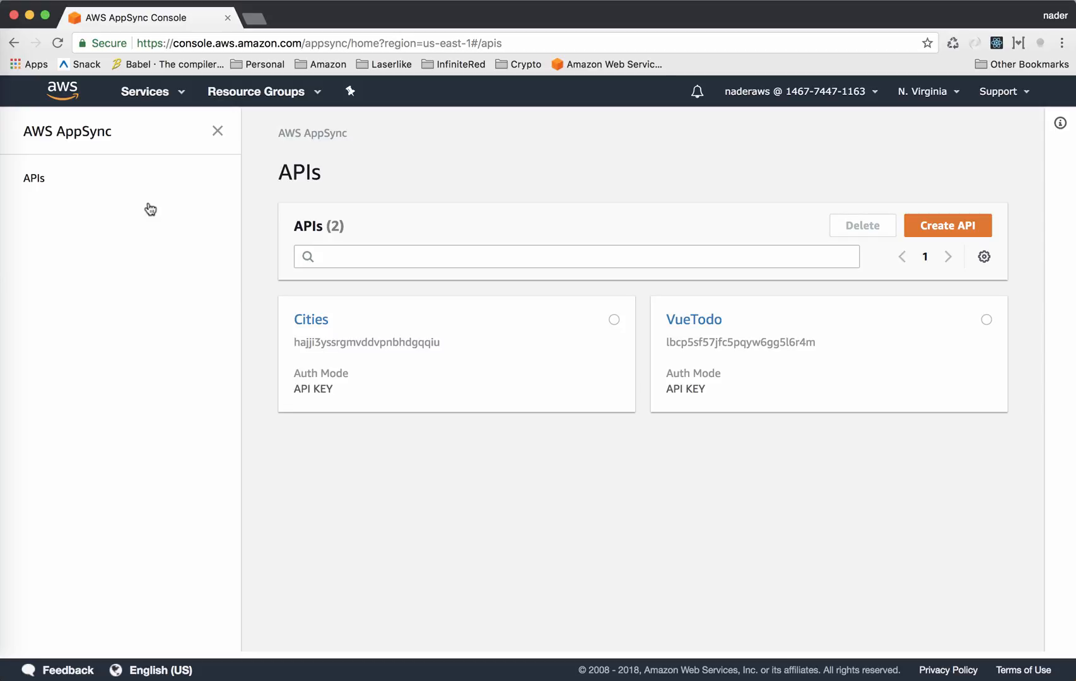
{"action": "mouse_move", "coordinate": [947, 226]}
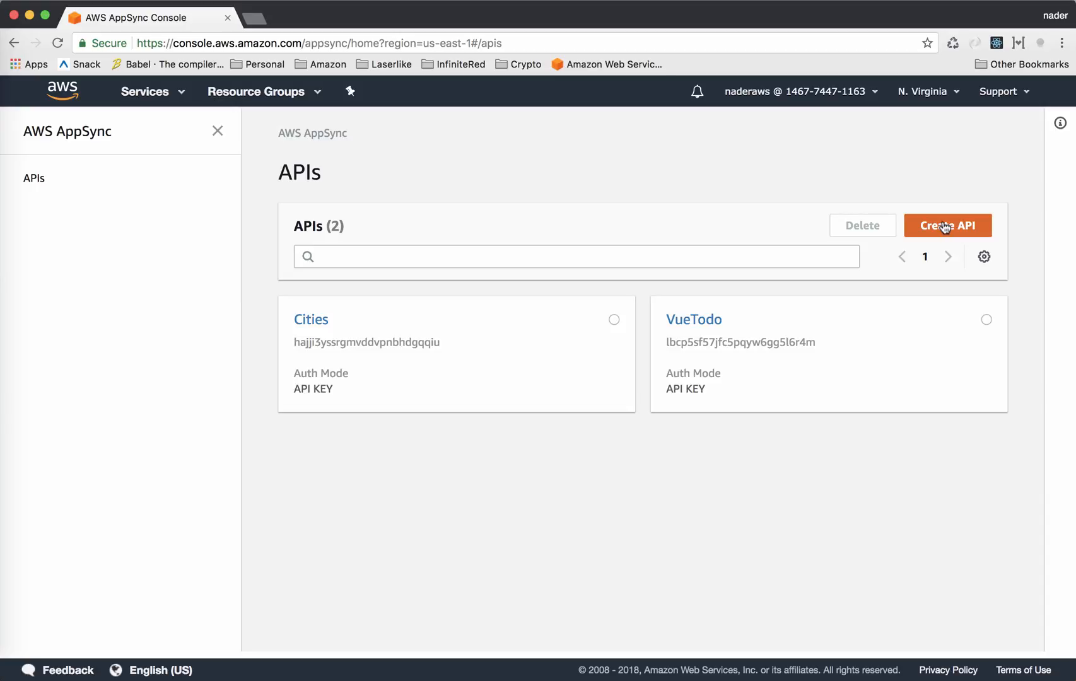
Start a new API named 'Todos' with a custom schema and submit creation.
{"action": "left_click", "coordinate": [946, 225]}
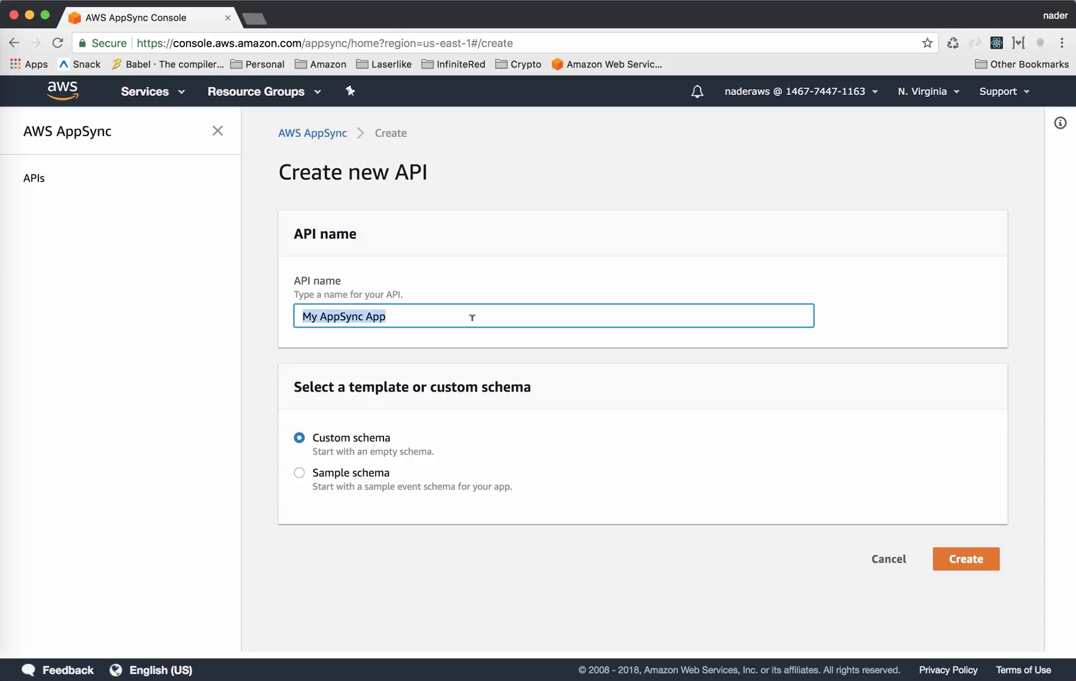
{"action": "type", "text": "Todos"}
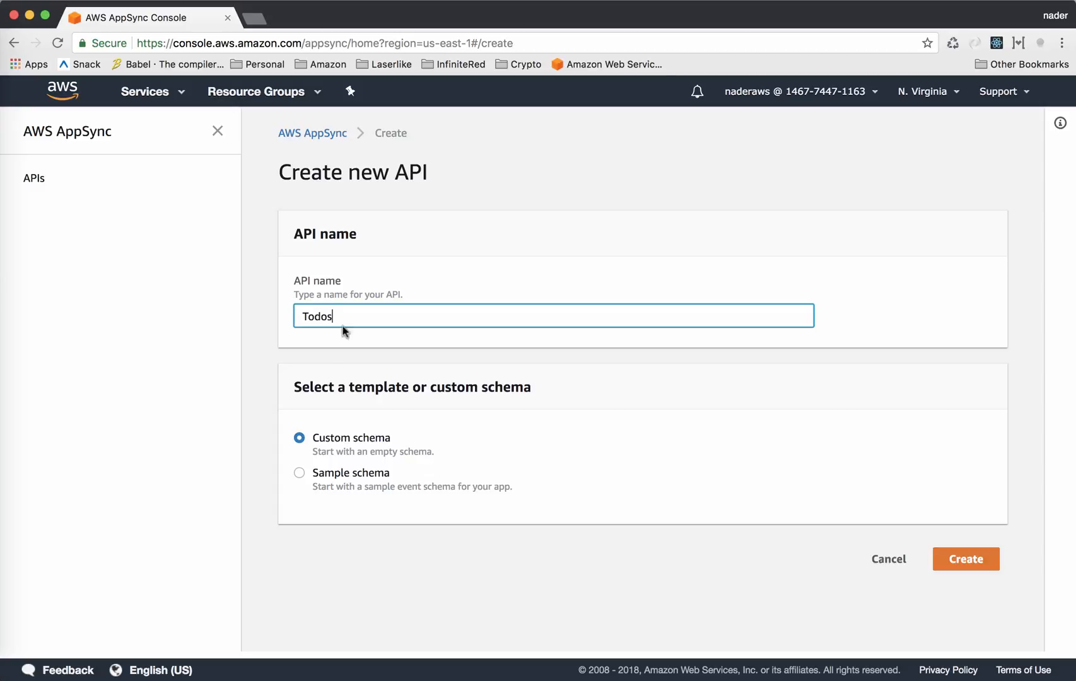
{"action": "mouse_move", "coordinate": [439, 384]}
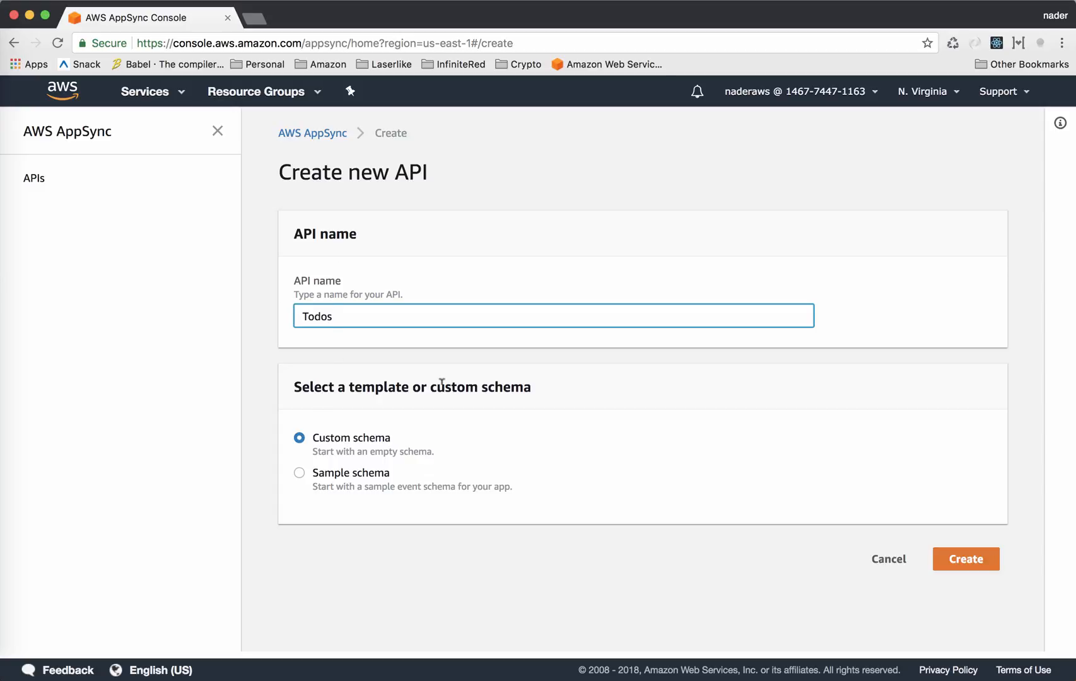
{"action": "mouse_move", "coordinate": [313, 418]}
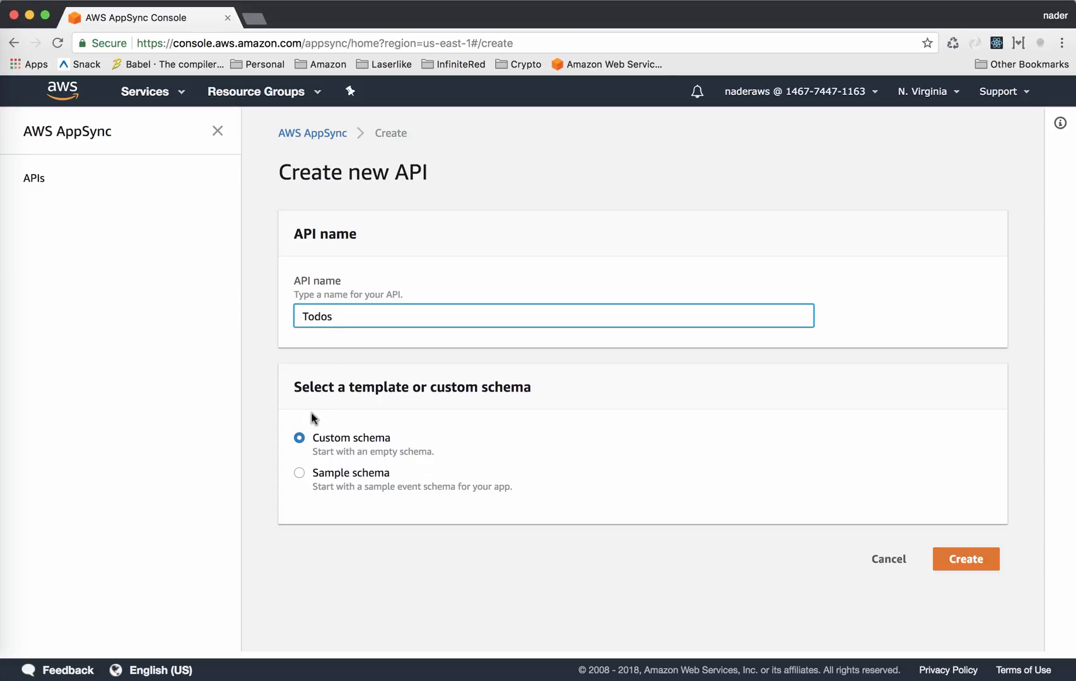
{"action": "mouse_move", "coordinate": [356, 469]}
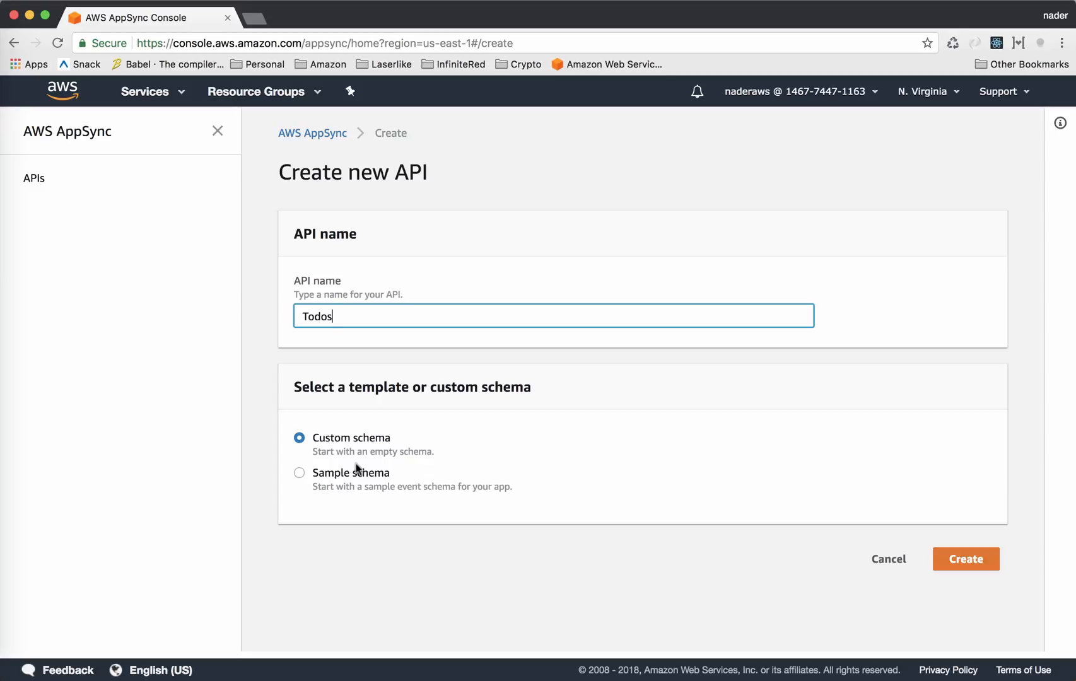
{"action": "mouse_move", "coordinate": [915, 511]}
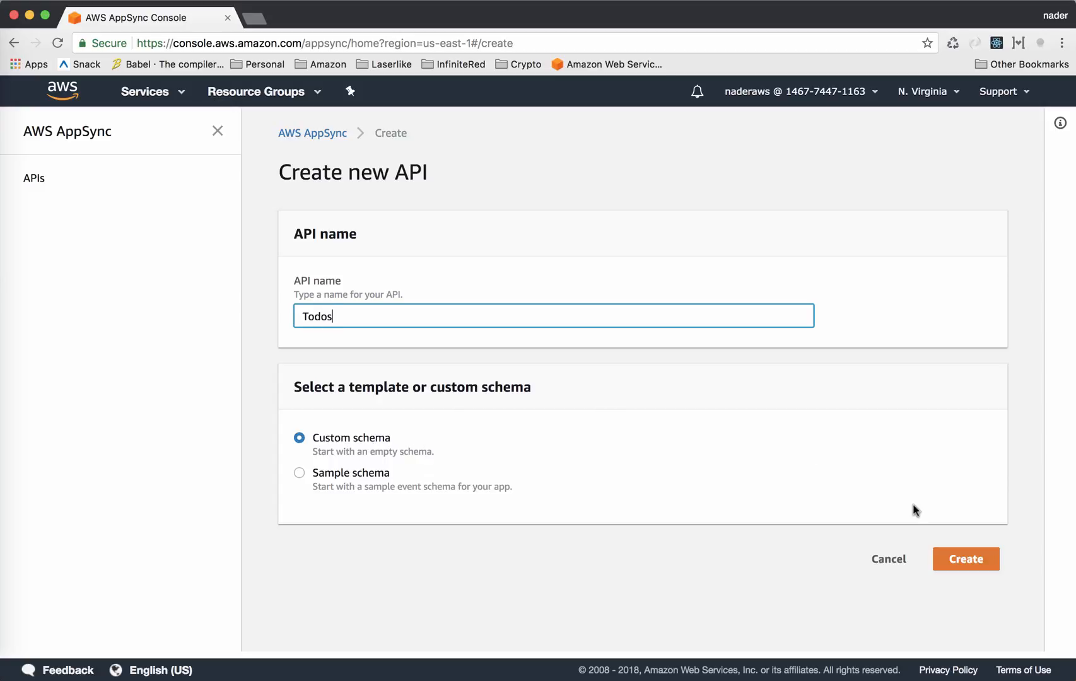
{"action": "left_click", "coordinate": [966, 558]}
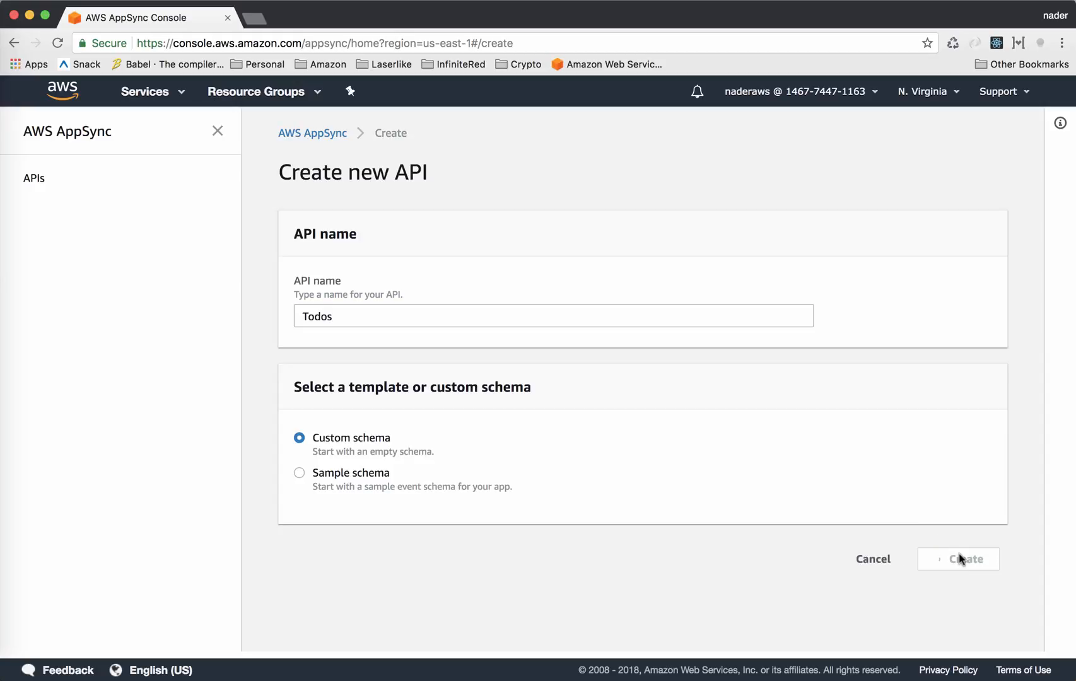
Confirm creation so the Todos API details page shows its URL and API key.
{"action": "left_click", "coordinate": [959, 559]}
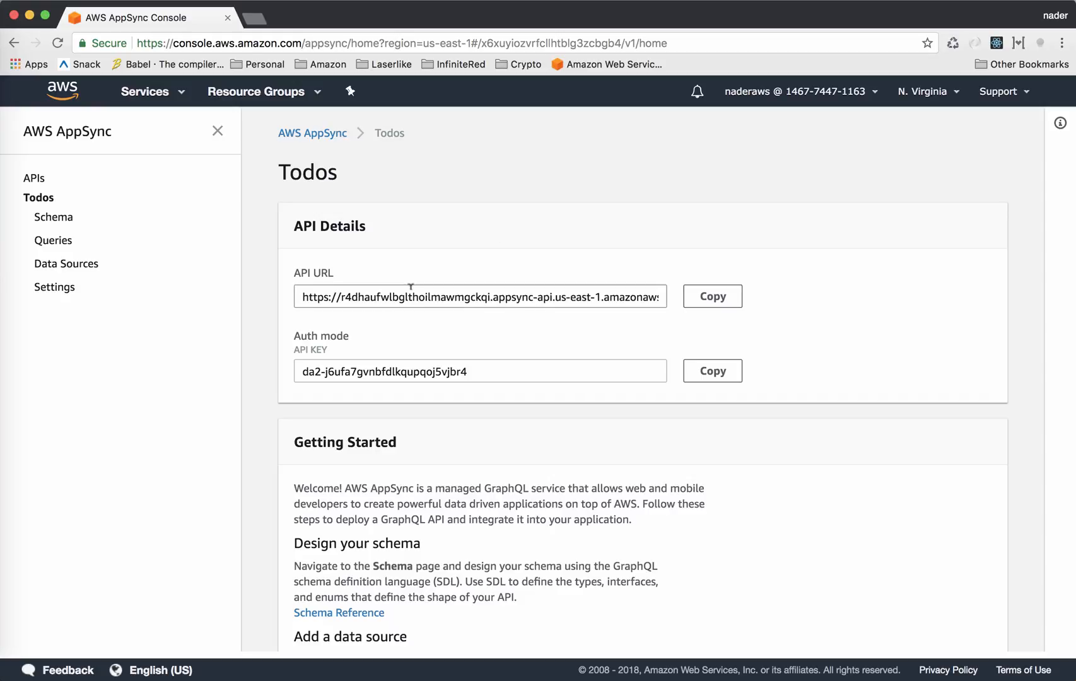
{"action": "mouse_move", "coordinate": [401, 291]}
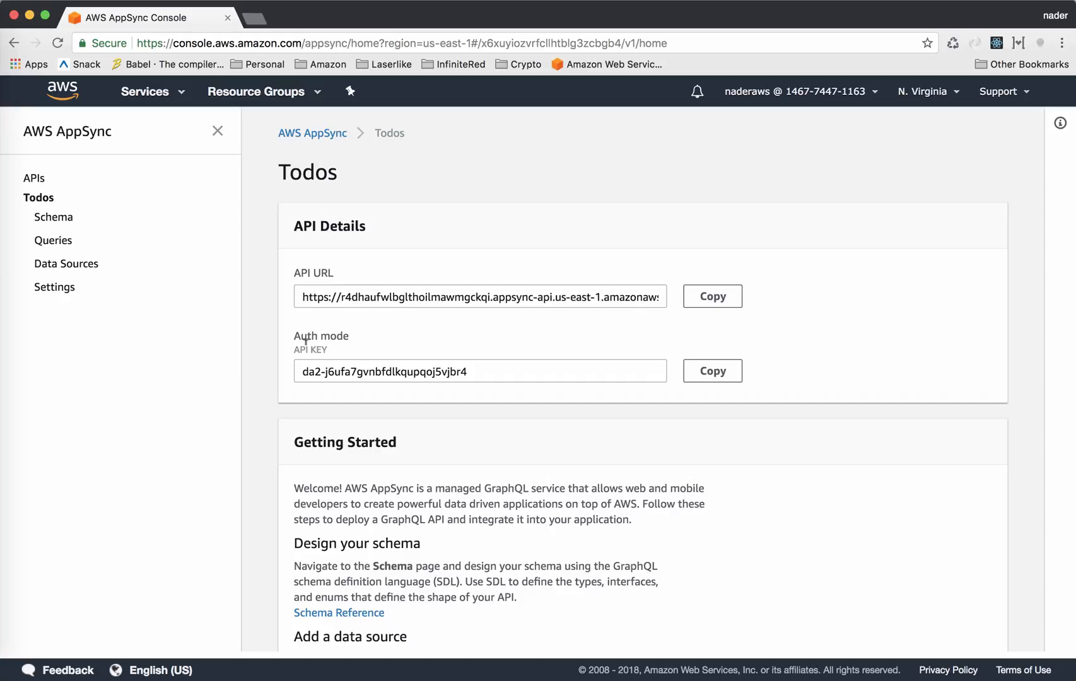
{"action": "mouse_move", "coordinate": [384, 267]}
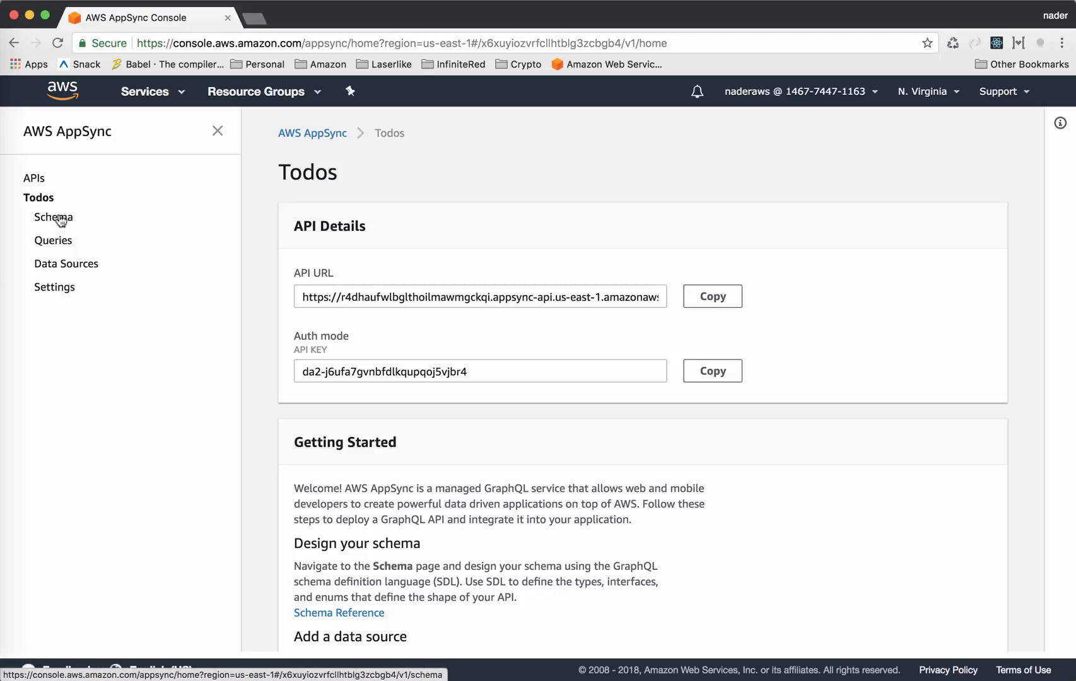
Write a Todo type in the schema editor with id: ID!, name: String!, completed: Boolean!
{"action": "left_click", "coordinate": [53, 217]}
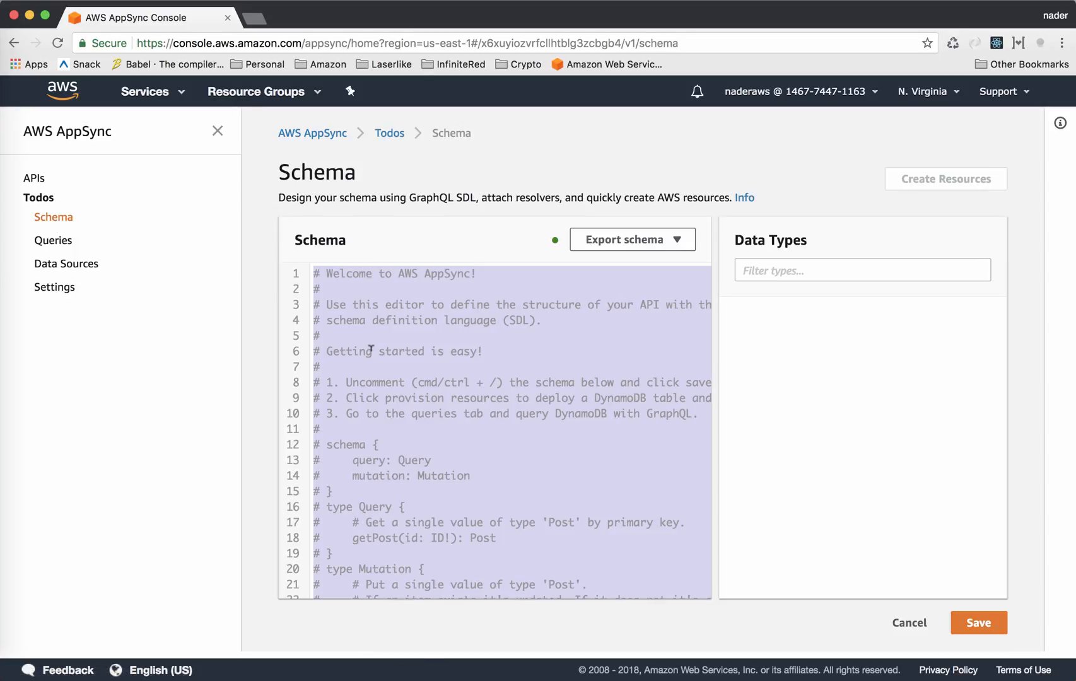
{"action": "type", "text": "t"}
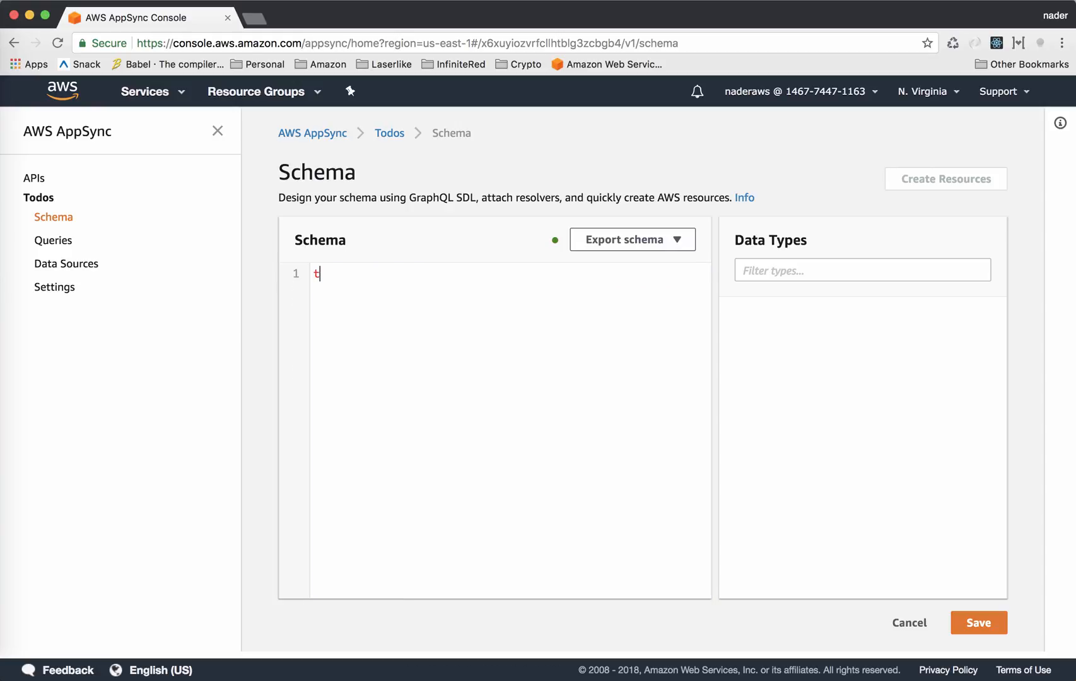
{"action": "type", "text": "ype Todo {"}
{"action": "type", "text": "id"}
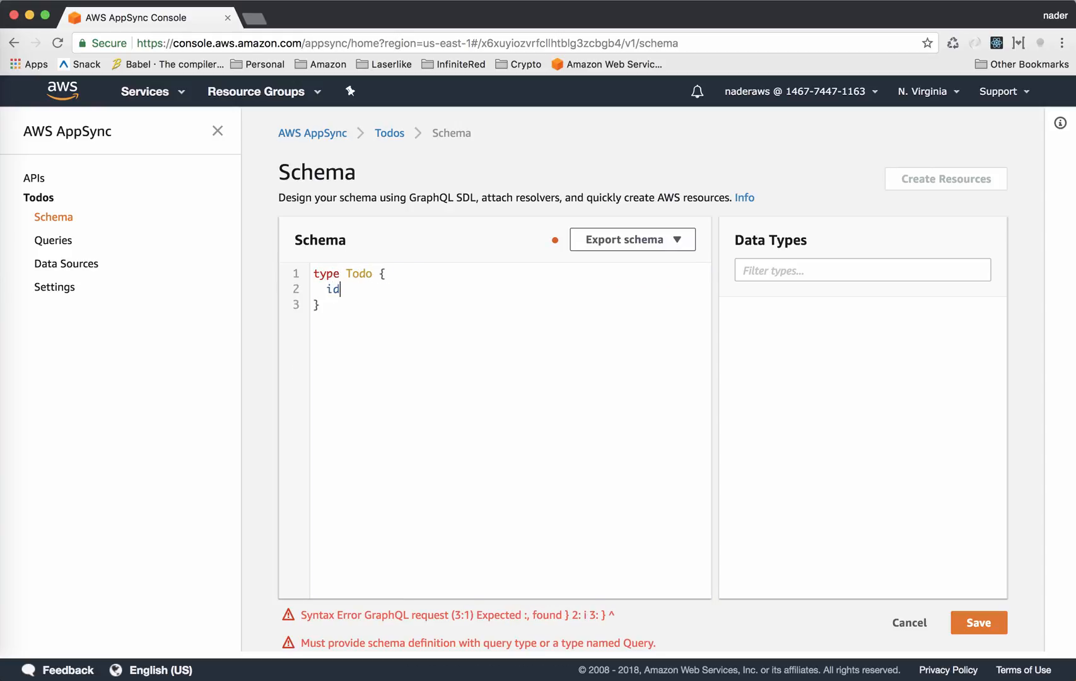
{"action": "type", "text": ": I"}
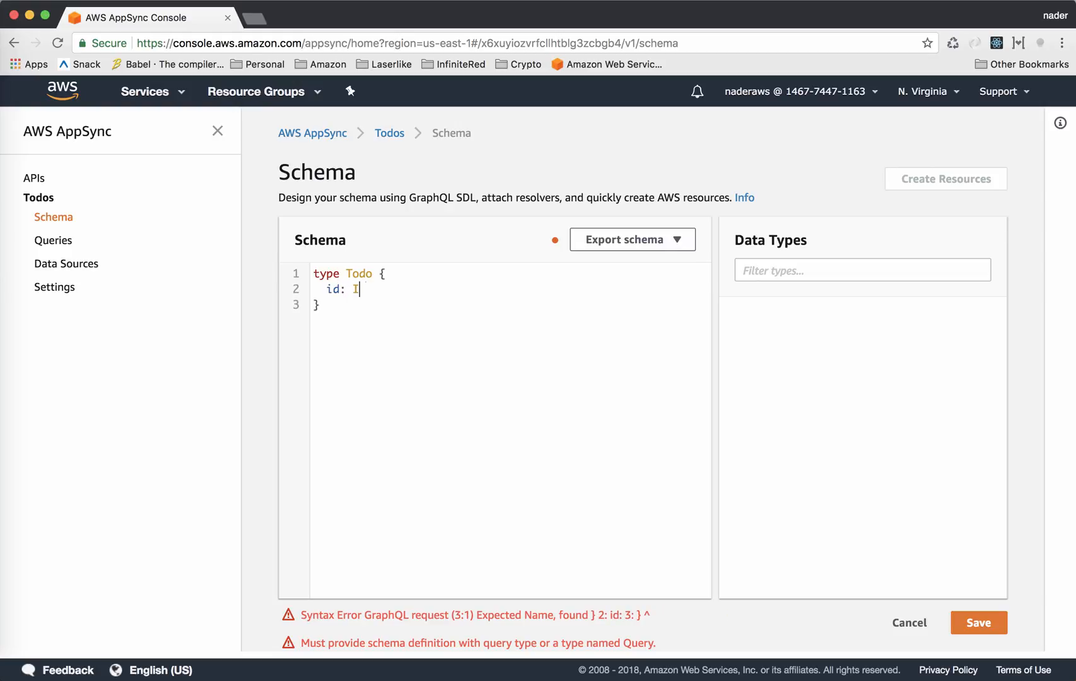
{"action": "type", "text": "D!"}
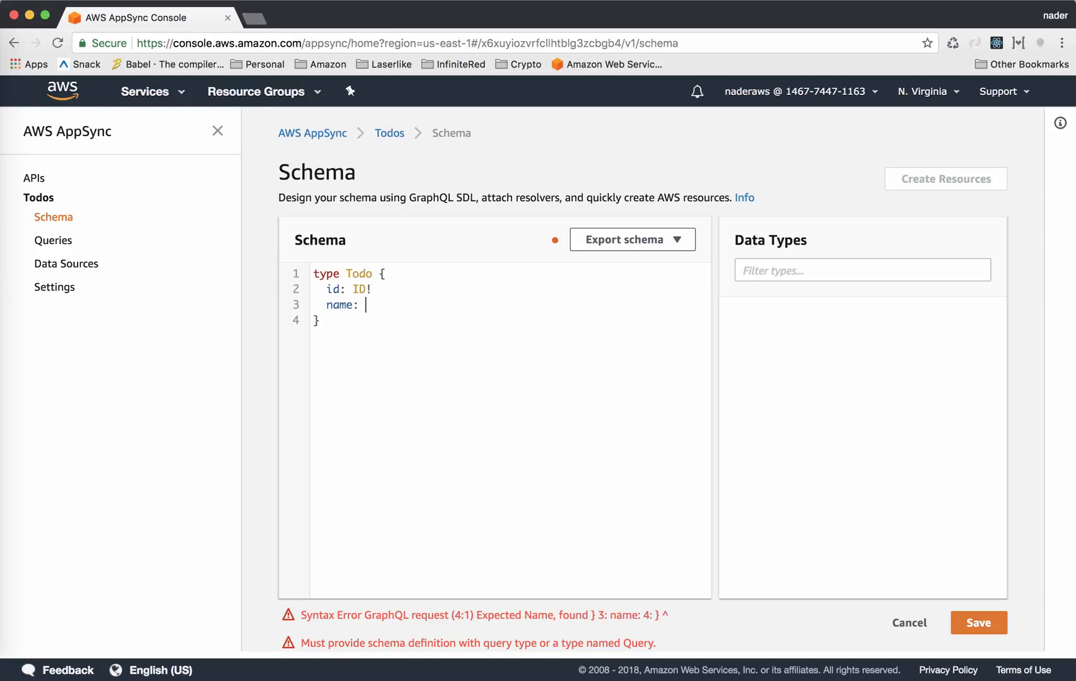
{"action": "type", "text": "String!"}
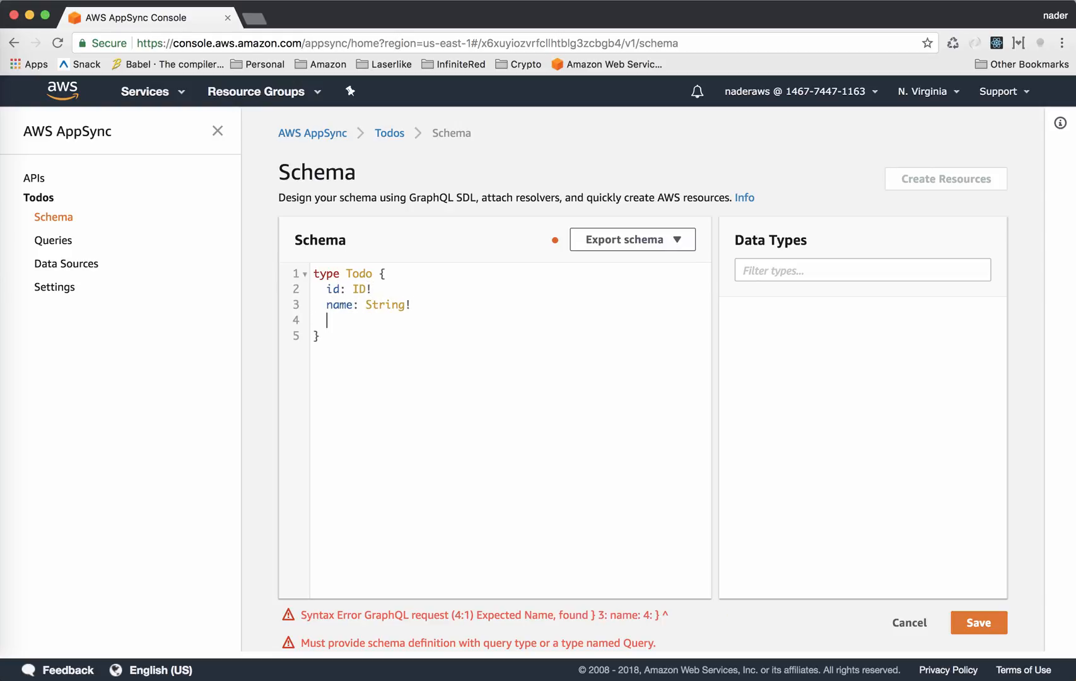
{"action": "type", "text": "complete"}
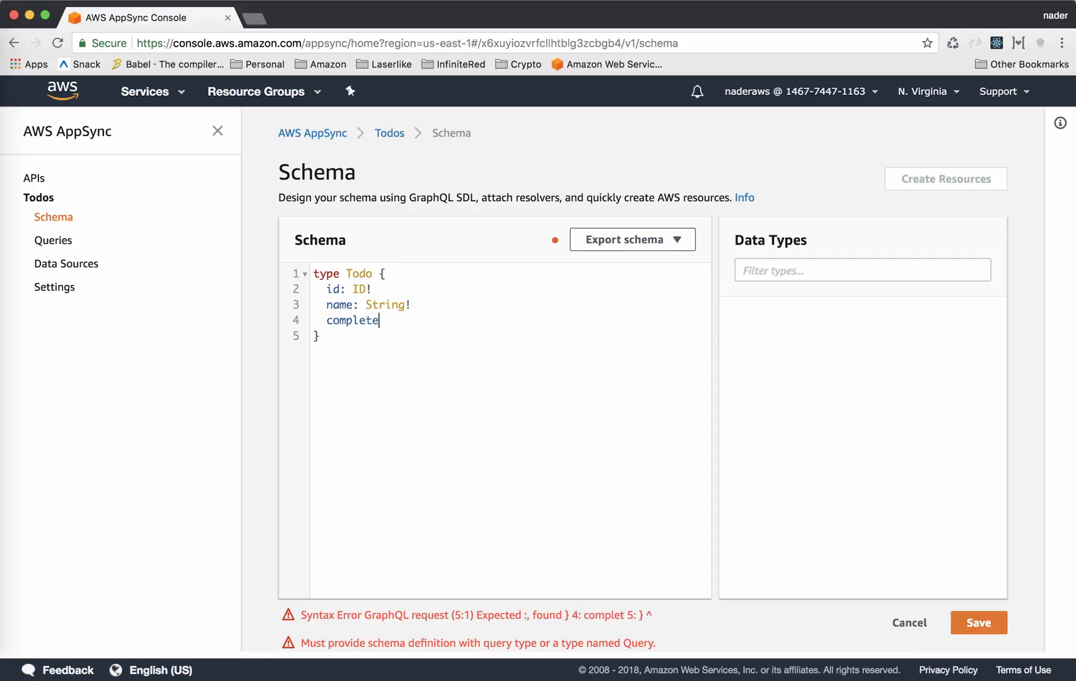
{"action": "type", "text": "d: Boolea"}
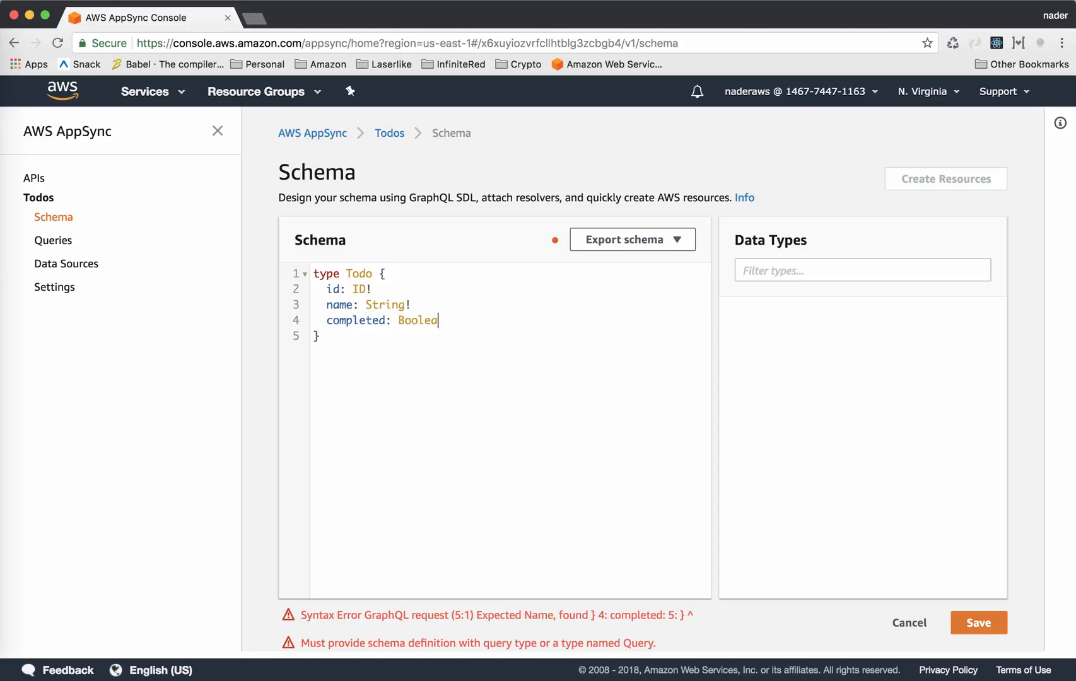
{"action": "type", "text": "n!"}
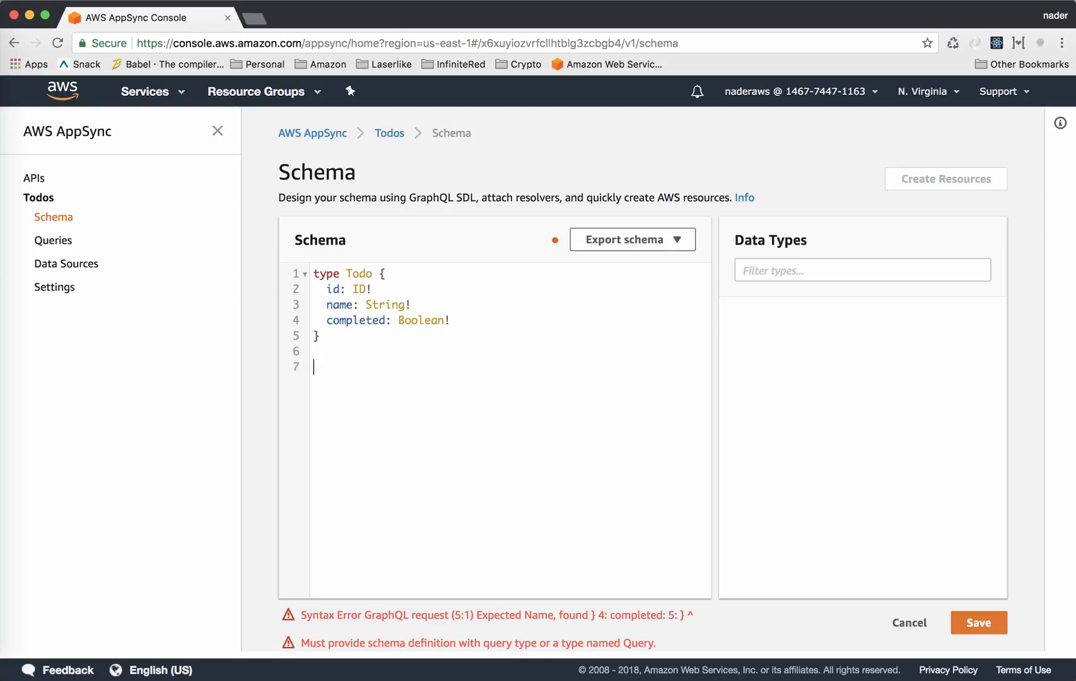
Add a Query type declaring fetchTodo(id: ID!): Todo.
{"action": "type", "text": "type"}
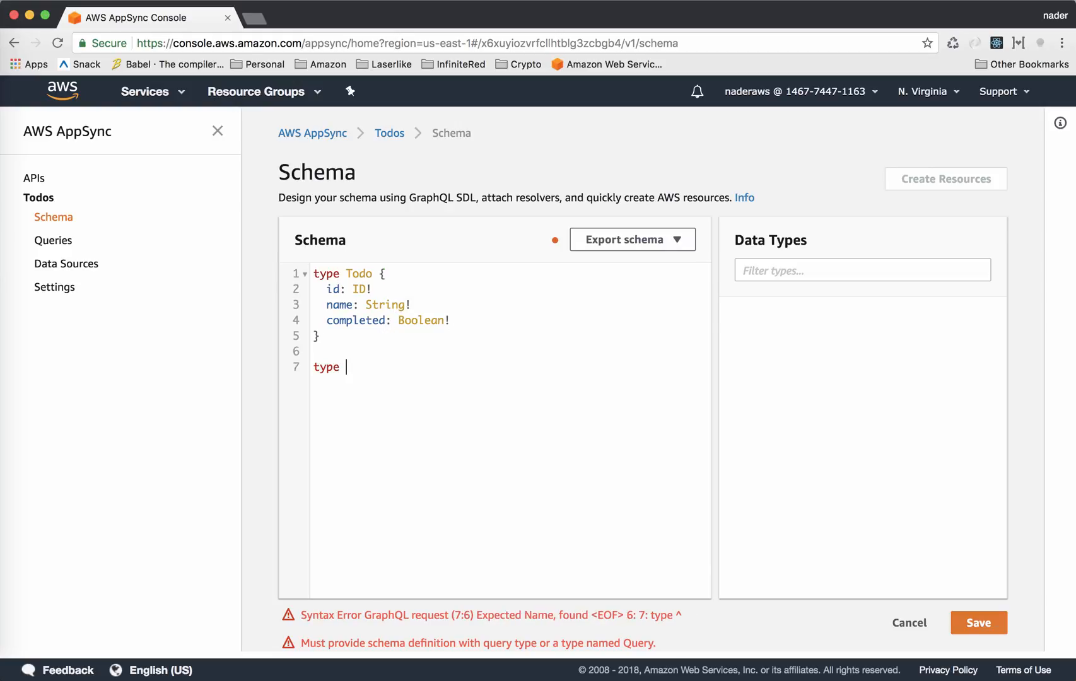
{"action": "type", "text": "Query {"}
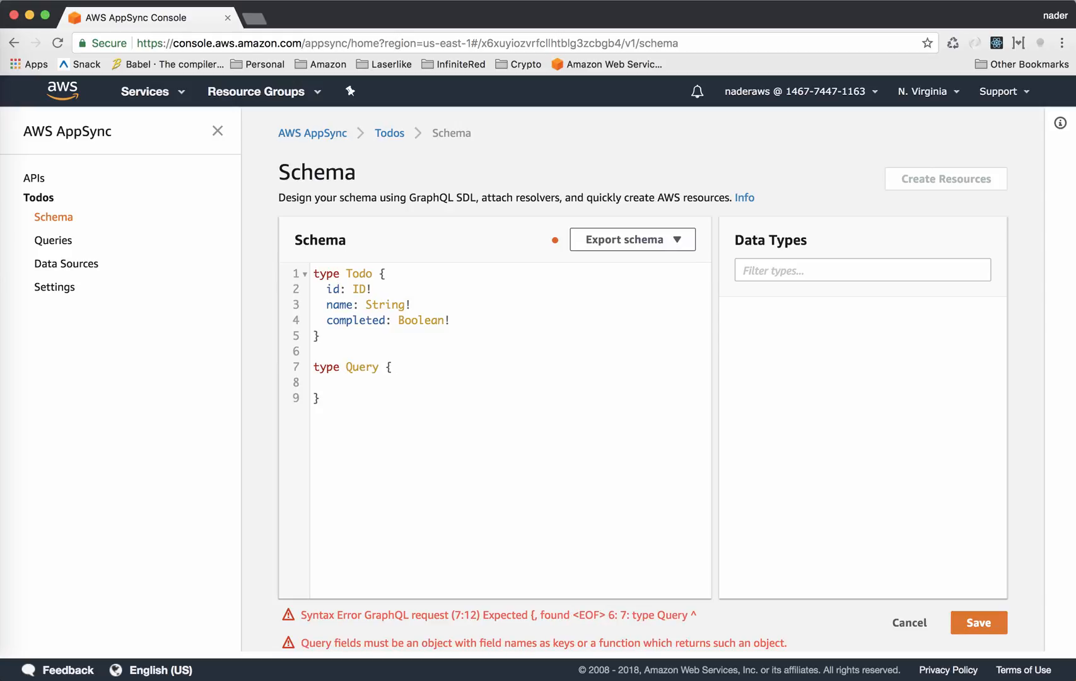
{"action": "type", "text": "fetchTo"}
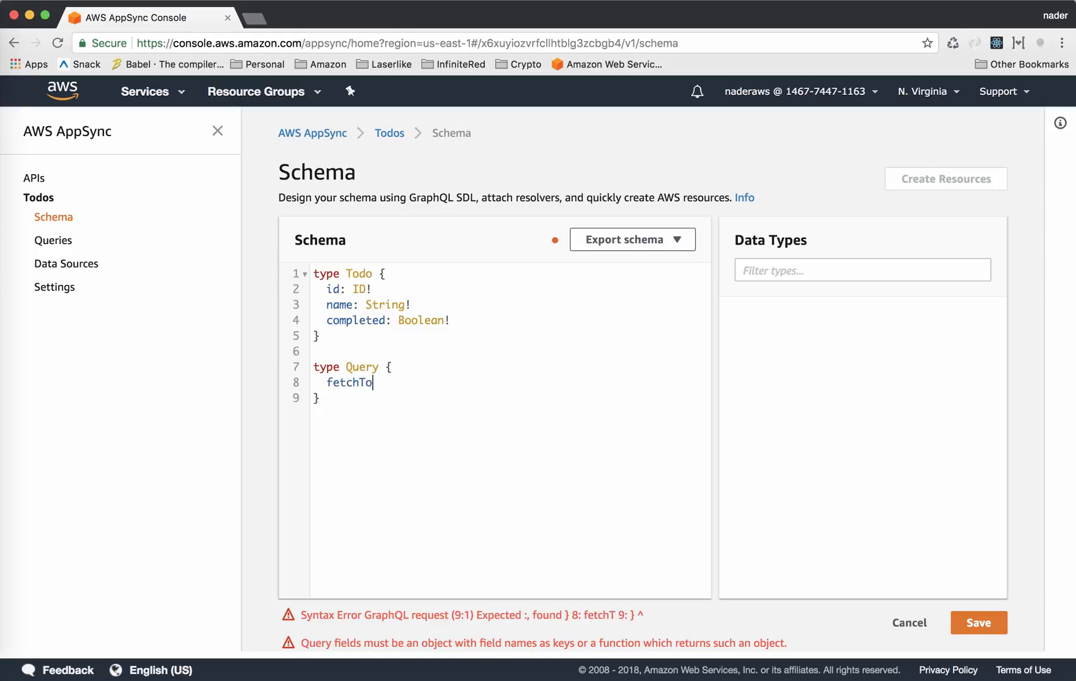
{"action": "type", "text": "do(id:"}
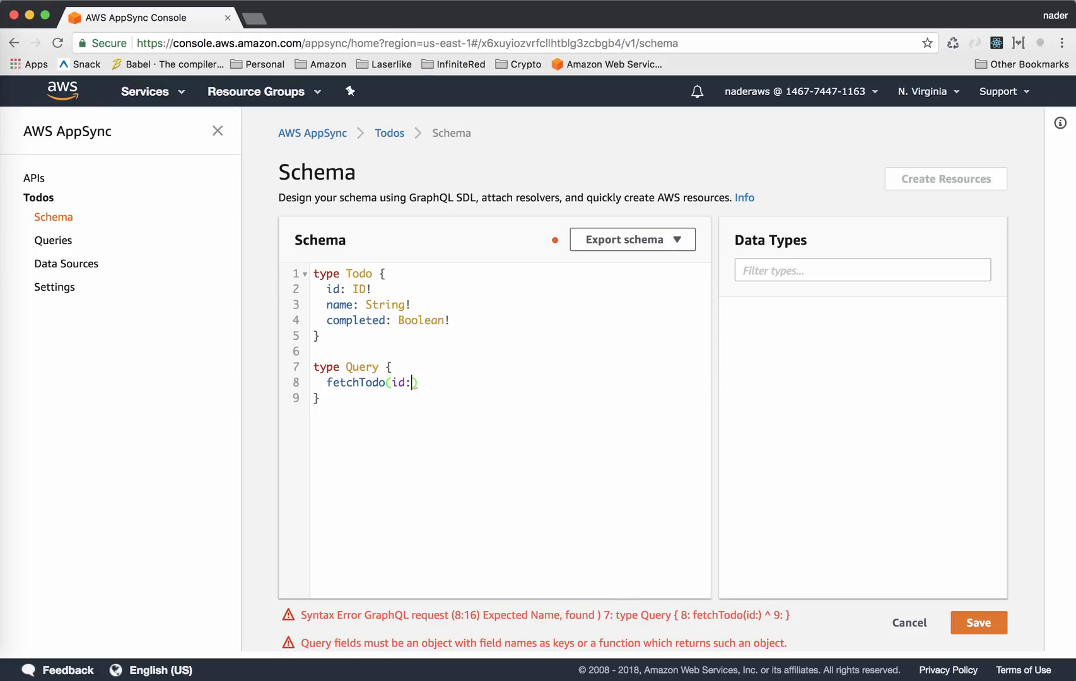
{"action": "type", "text": "ID!"}
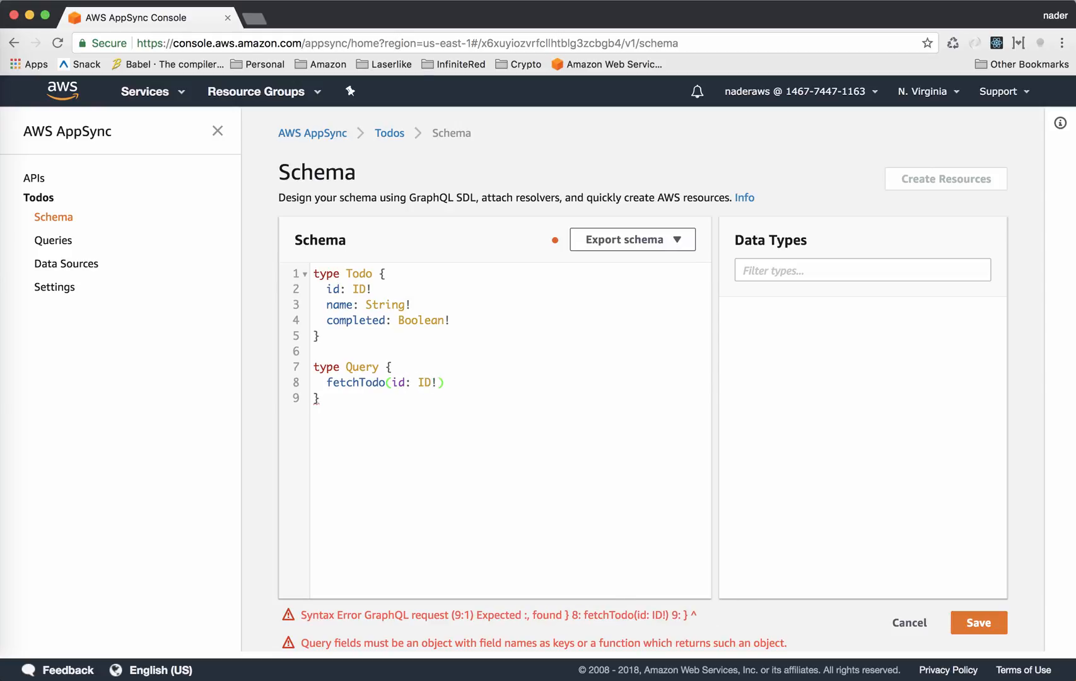
{"action": "type", "text": ": Todo"}
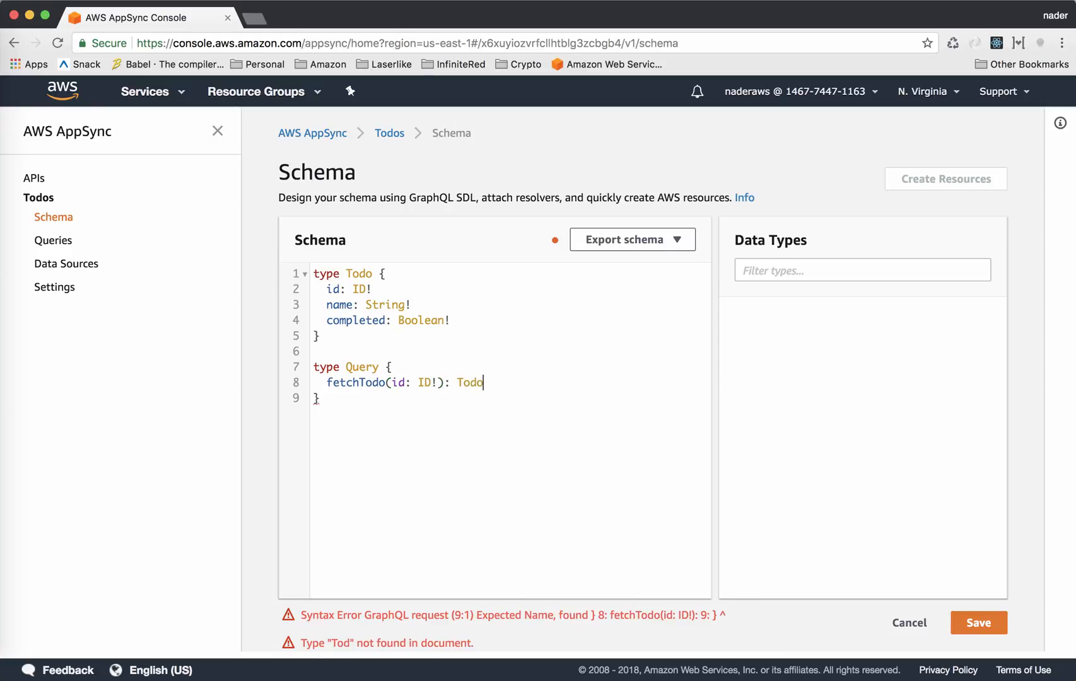
Add a schema block mapping query to Query below the Query type.
{"action": "key", "text": "Enter"}
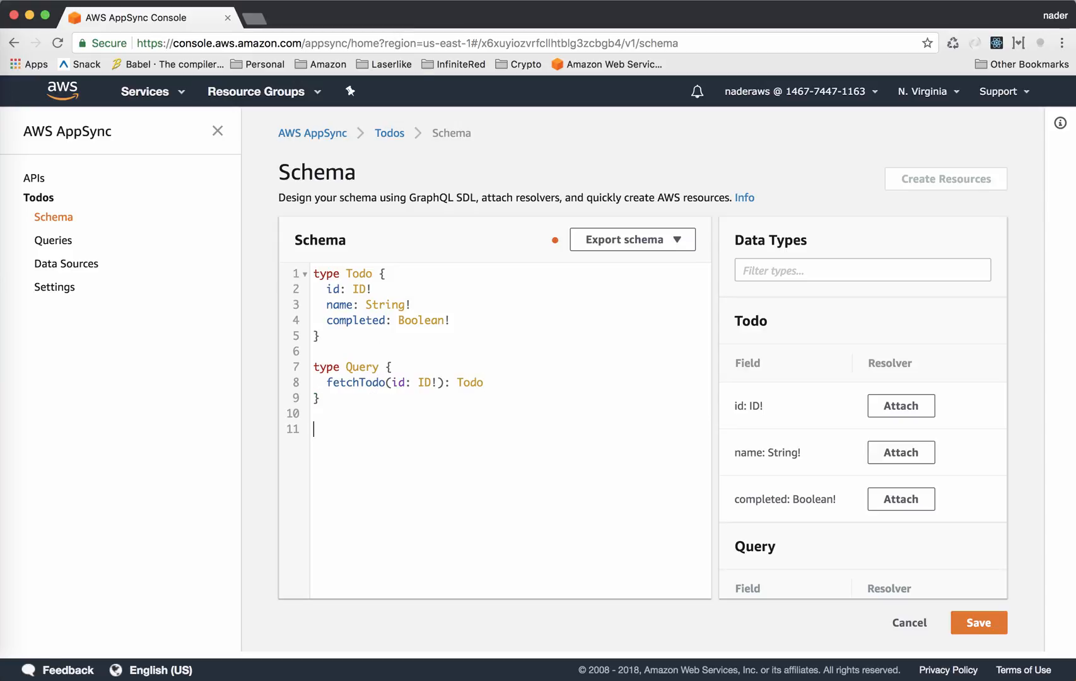
{"action": "type", "text": "sched"}
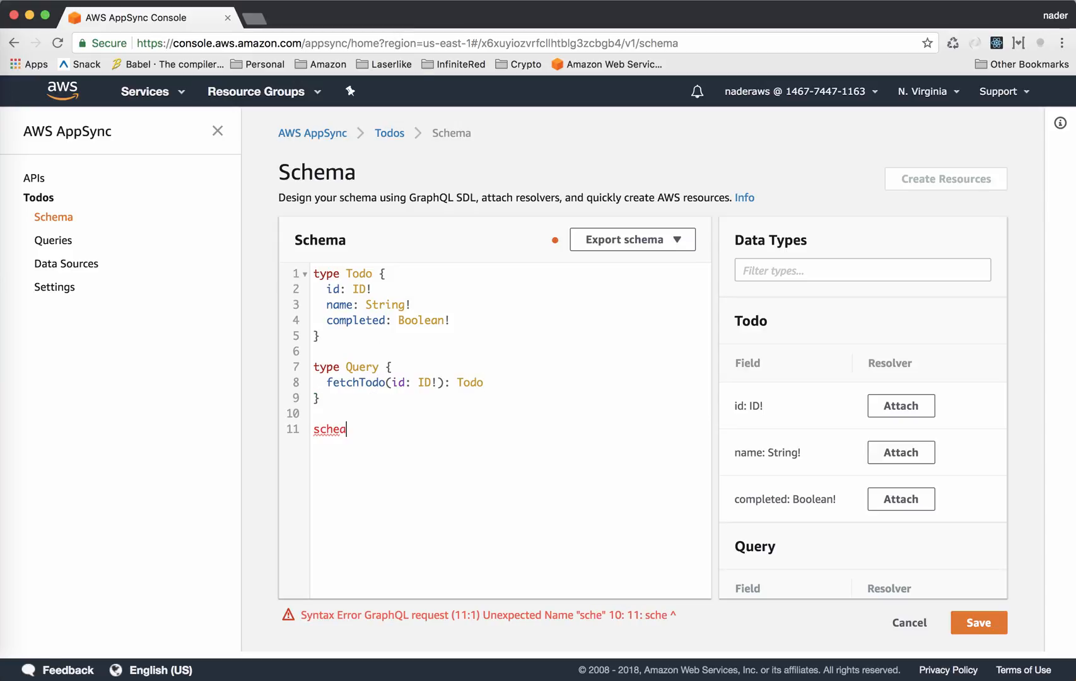
{"action": "type", "text": "ma"}
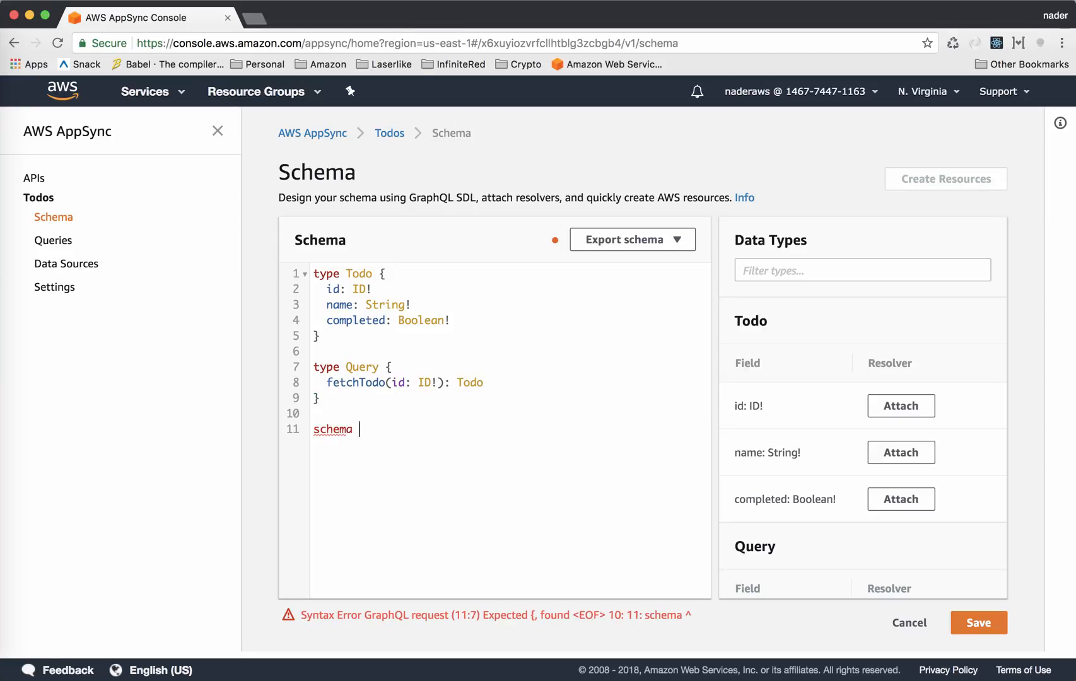
{"action": "type", "text": "{}/"}
{"action": "type", "text": "query"}
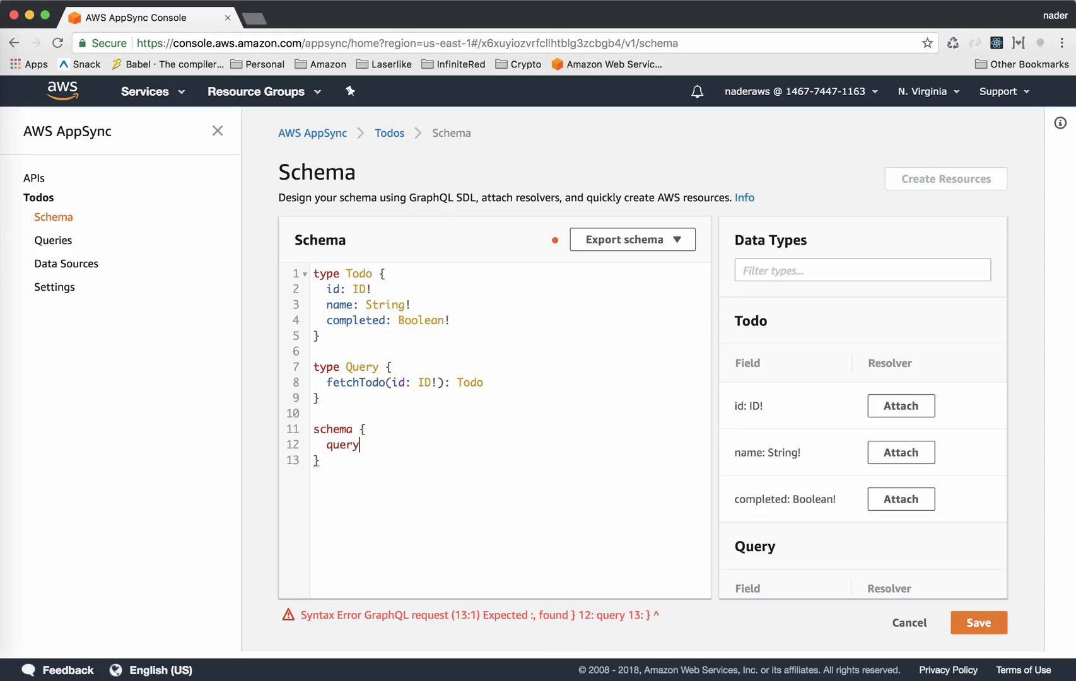
{"action": "type", "text": ": Query"}
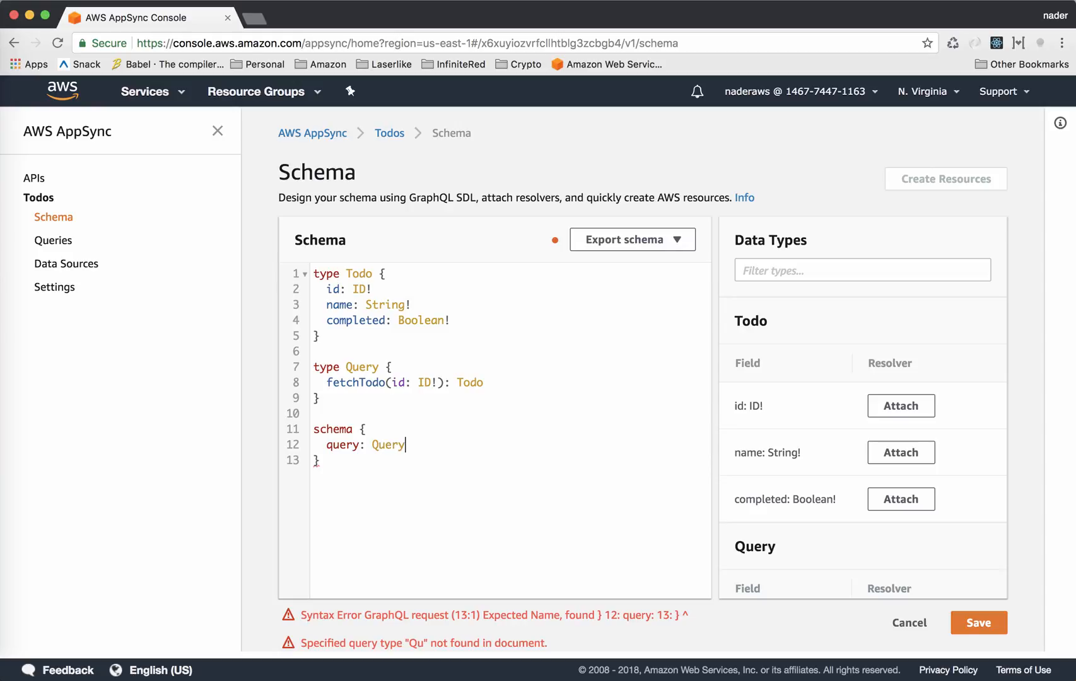
{"action": "left_click", "coordinate": [979, 623]}
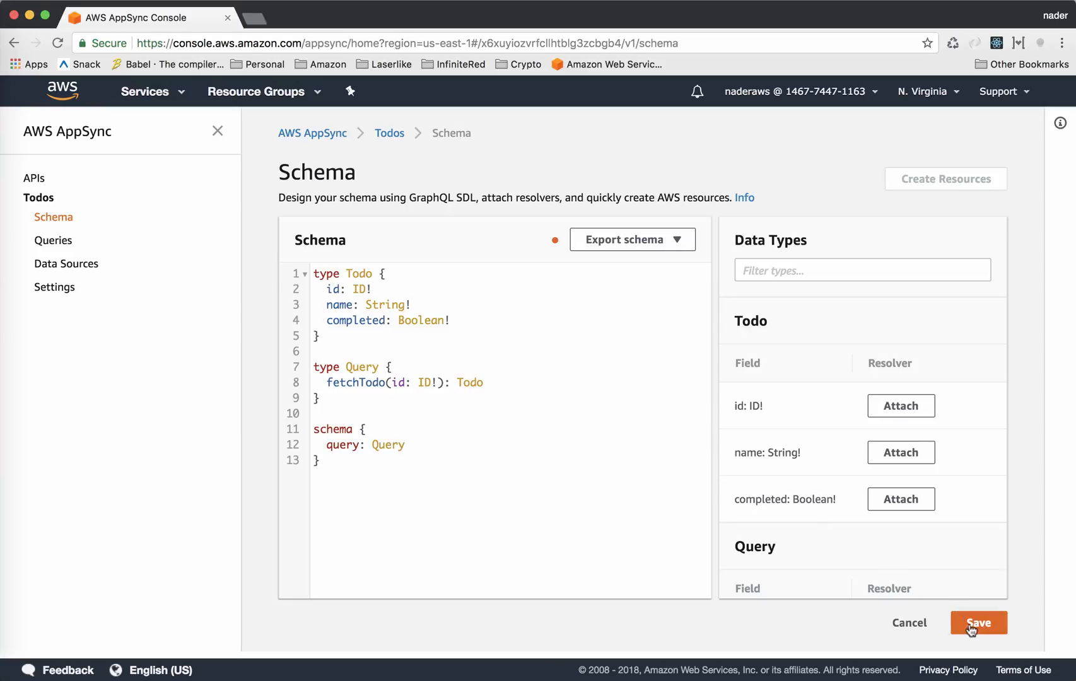
Save the schema and begin Create Resources with the Todo type selected for the table.
{"action": "left_click", "coordinate": [977, 623]}
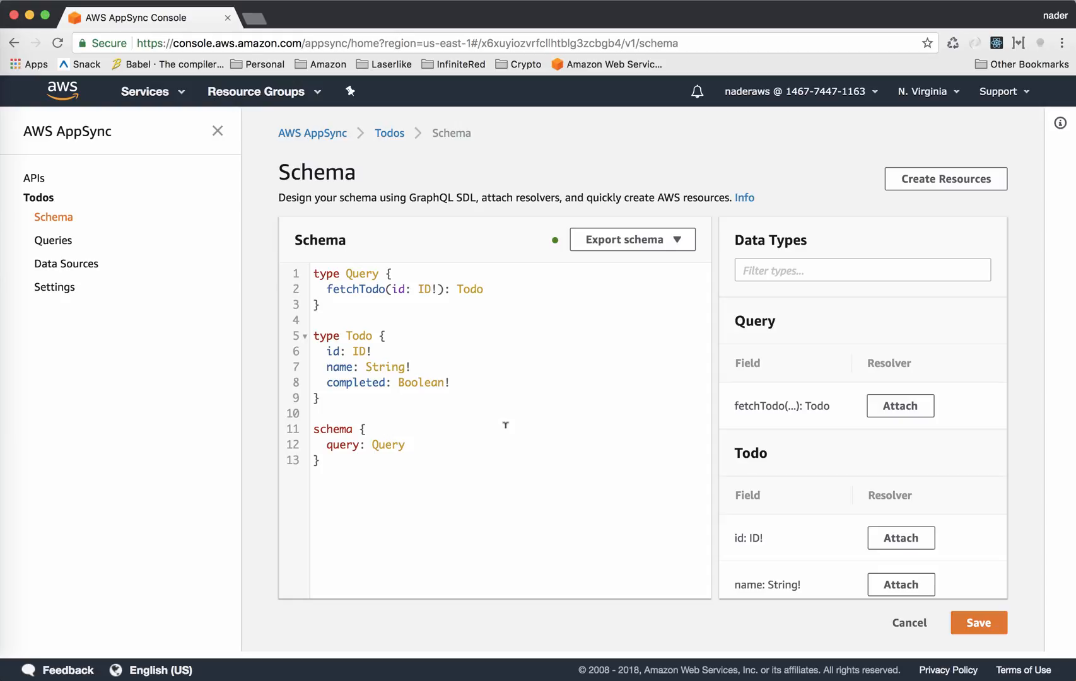
{"action": "mouse_move", "coordinate": [945, 179]}
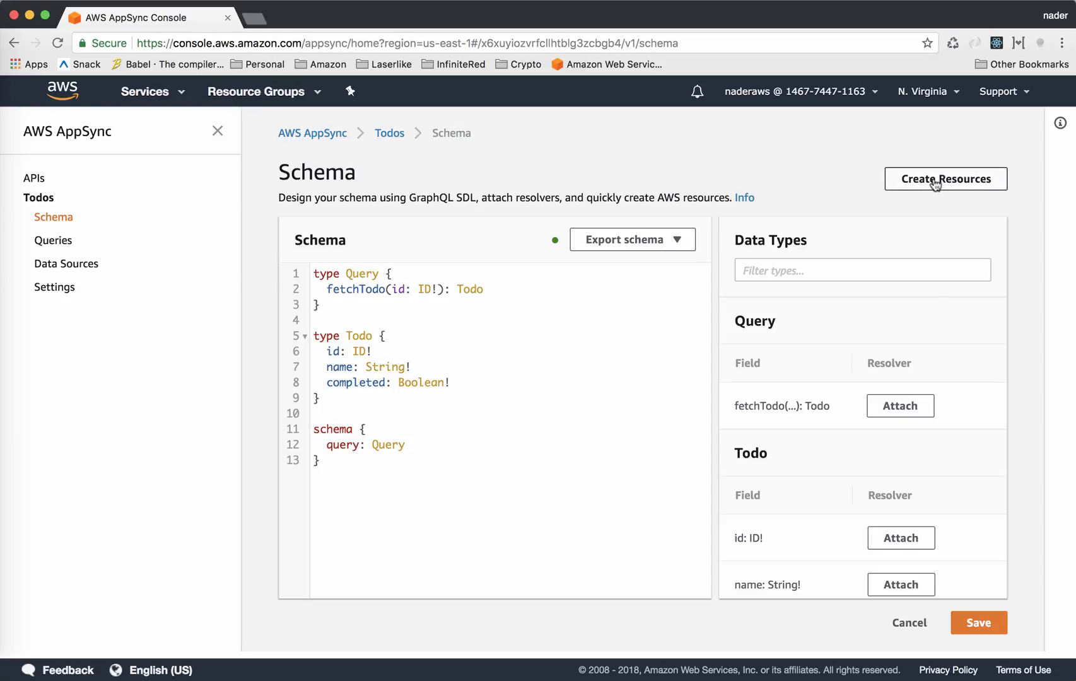
{"action": "left_click", "coordinate": [945, 179]}
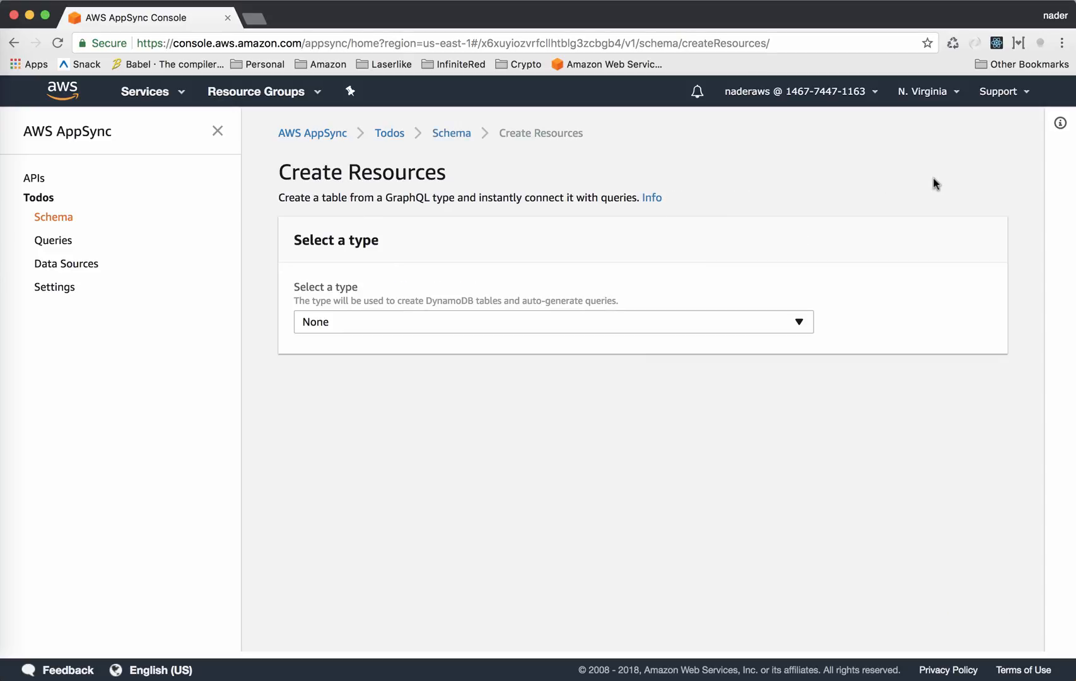
{"action": "left_click", "coordinate": [553, 322]}
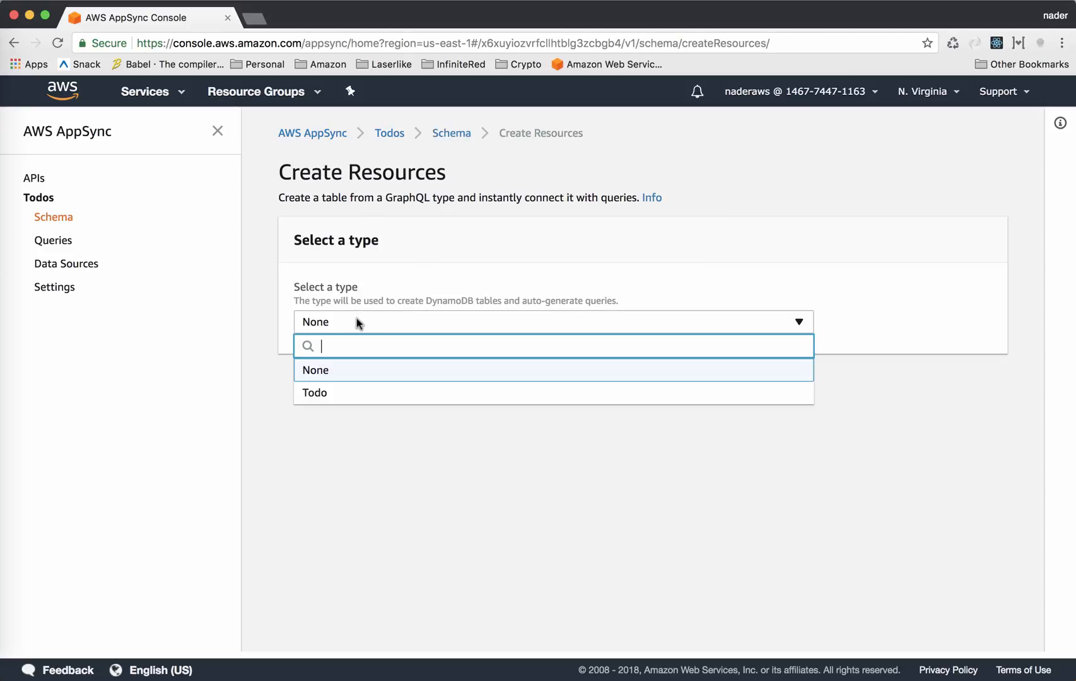
{"action": "left_click", "coordinate": [314, 392]}
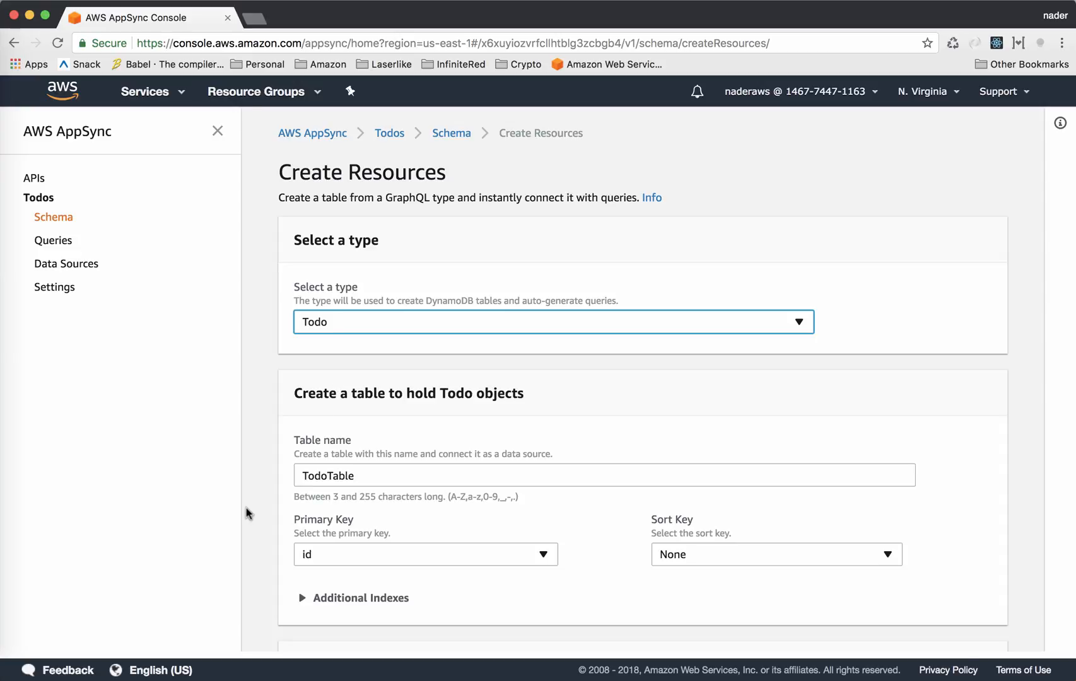
Review the generated TodoTable schema additions and create the resources.
{"action": "scroll", "scroll_direction": "down", "scroll_amount": 3}
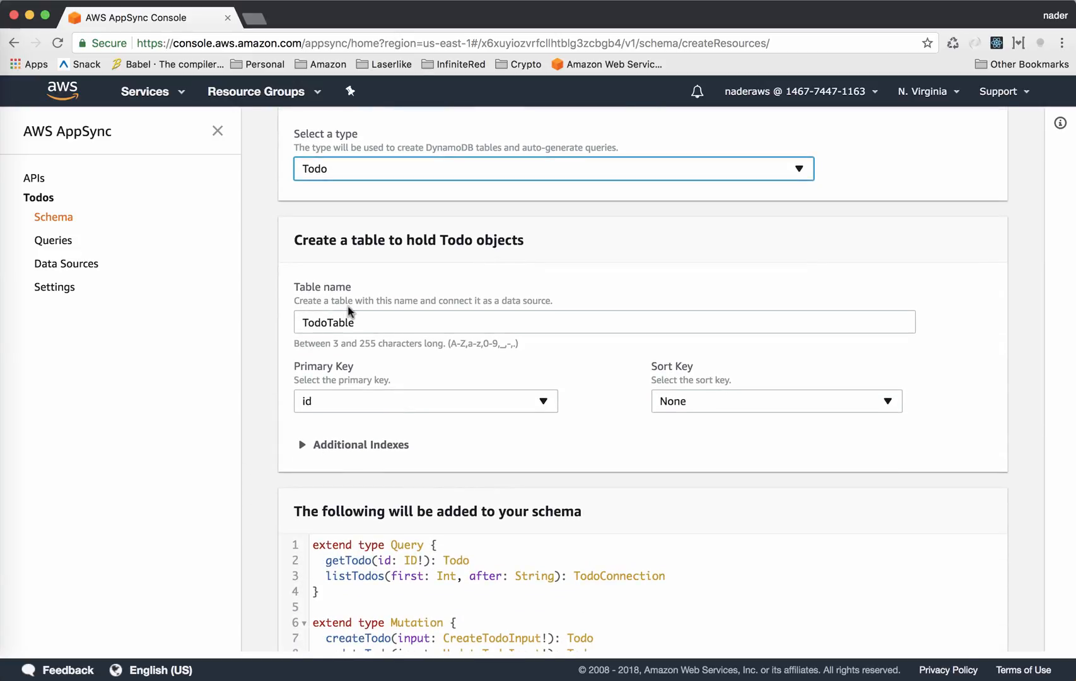
{"action": "scroll", "scroll_direction": "down", "scroll_amount": 3}
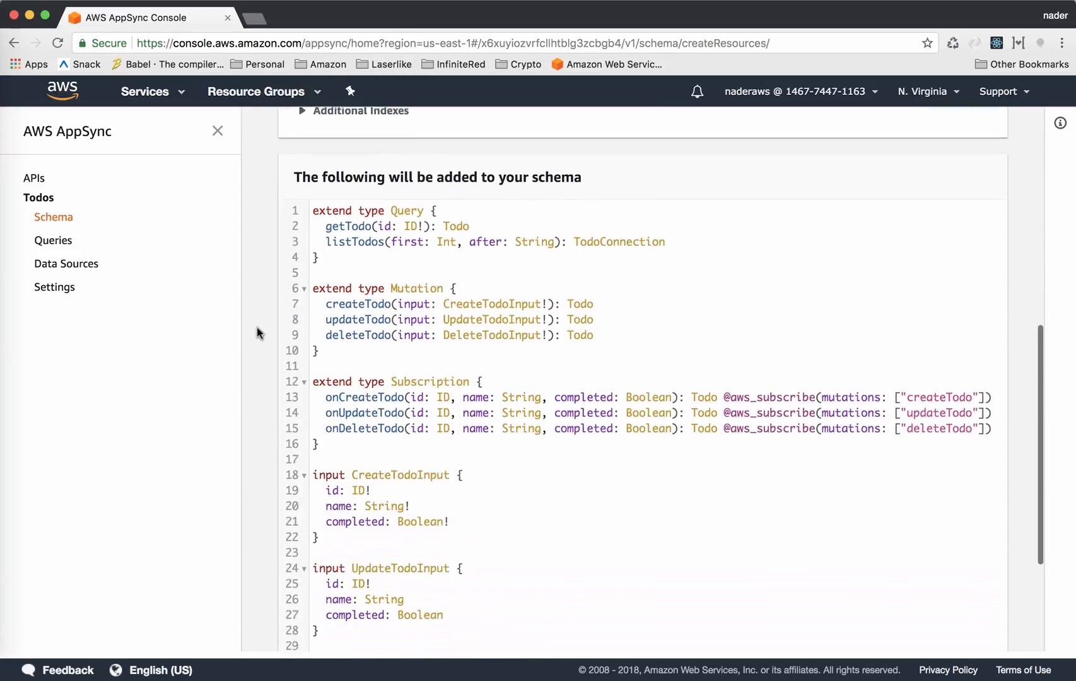
{"action": "scroll", "scroll_direction": "down", "scroll_amount": 3}
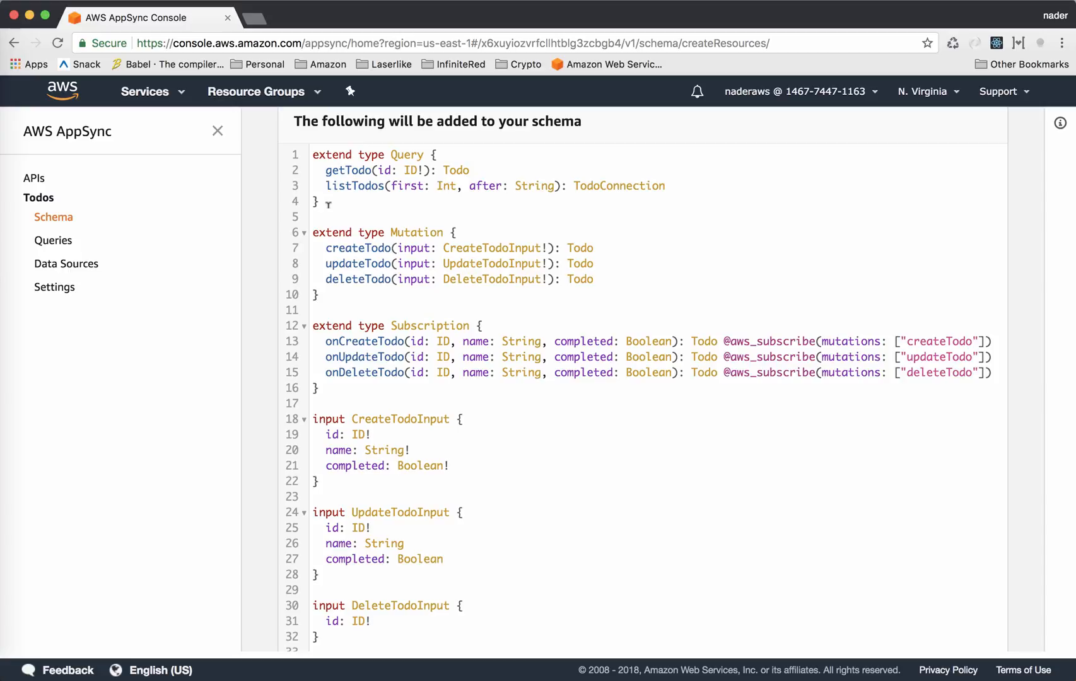
{"action": "mouse_move", "coordinate": [343, 259]}
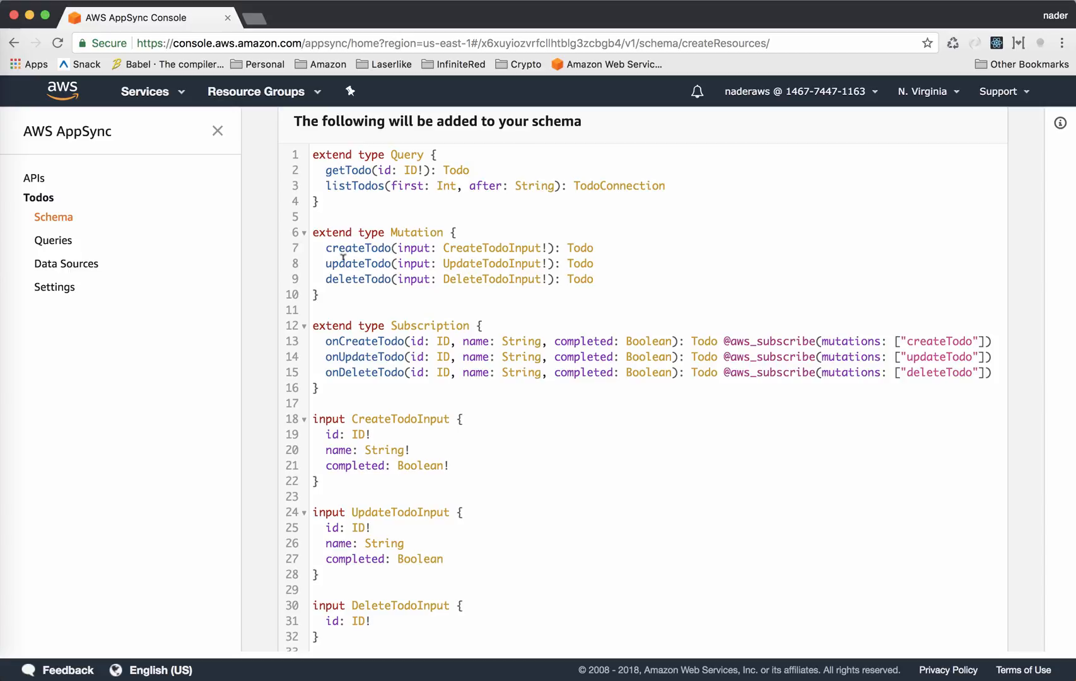
{"action": "mouse_move", "coordinate": [415, 283]}
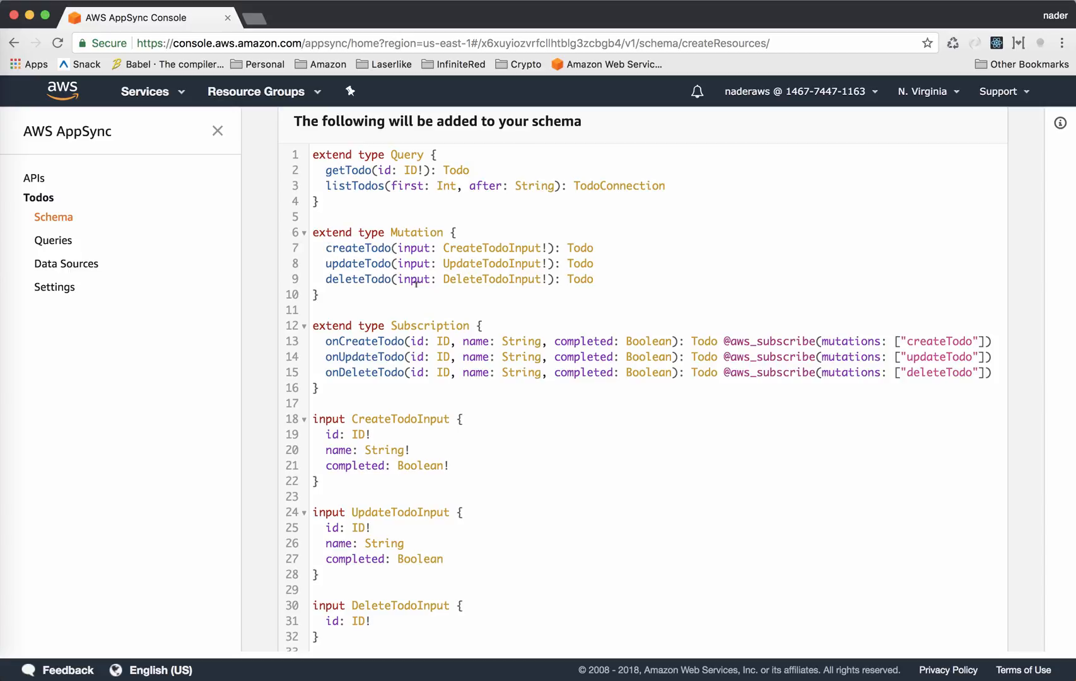
{"action": "scroll", "scroll_direction": "down", "scroll_amount": 3}
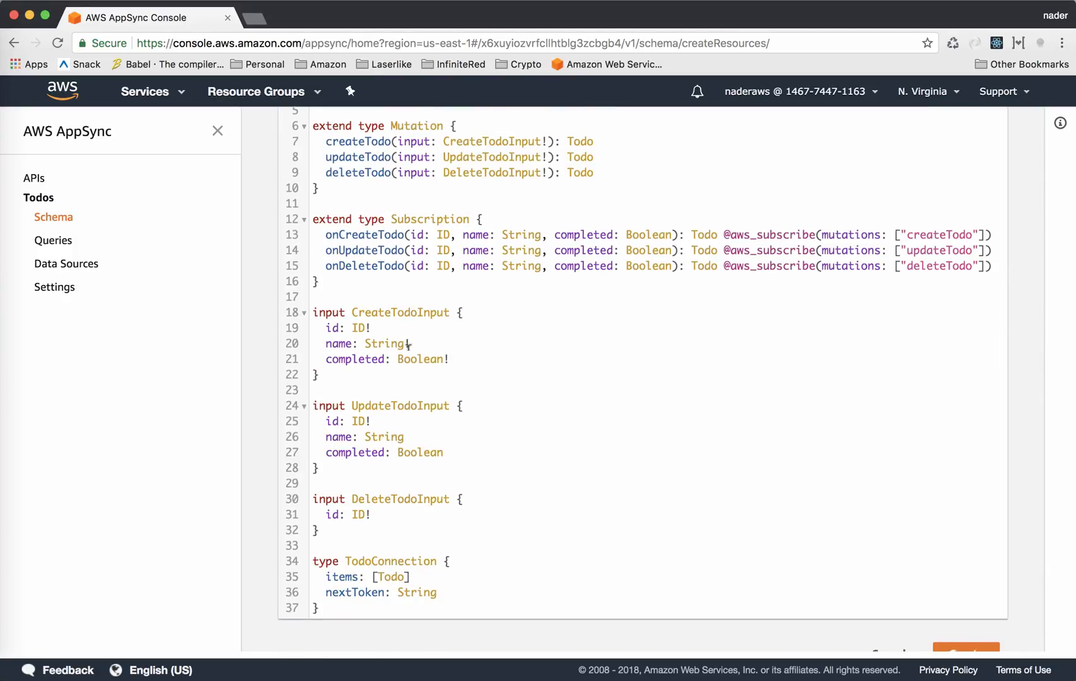
{"action": "scroll", "scroll_direction": "down", "scroll_amount": 3}
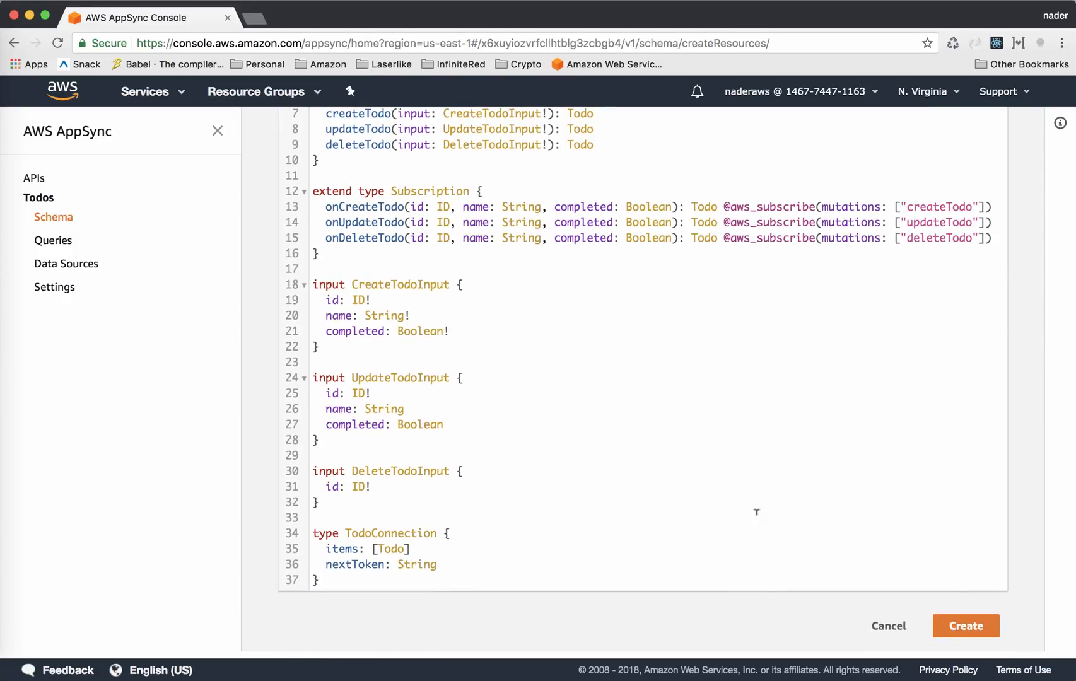
{"action": "left_click", "coordinate": [965, 626]}
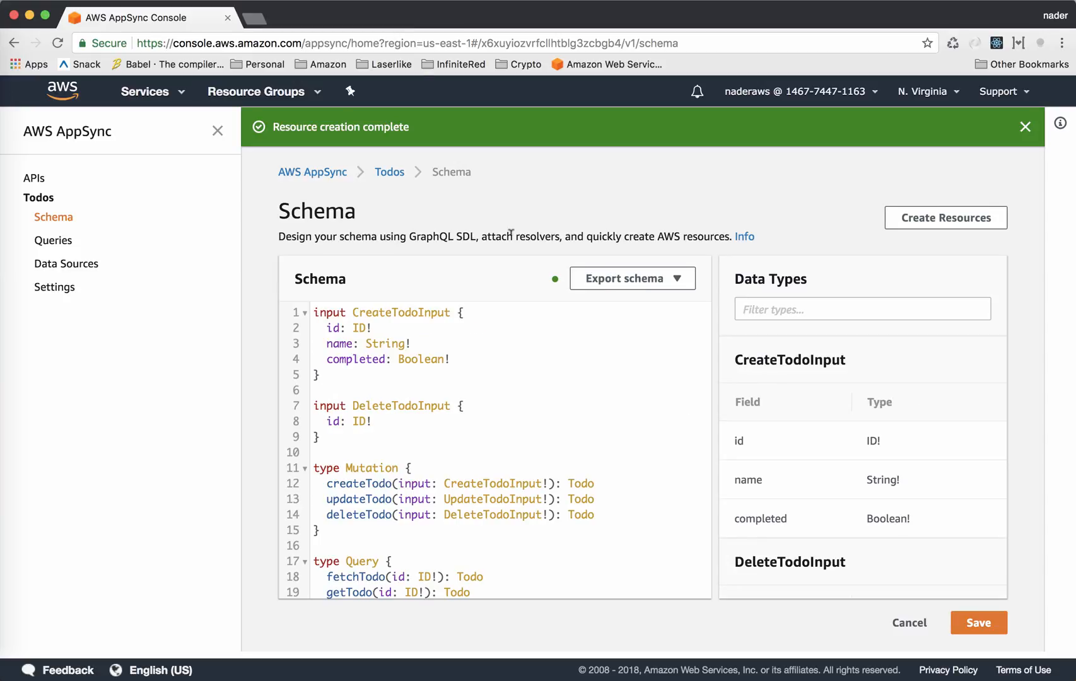
Check TodoTable under Data Sources, view its empty Items list in DynamoDB, and return to AppSync.
{"action": "left_click", "coordinate": [1025, 126]}
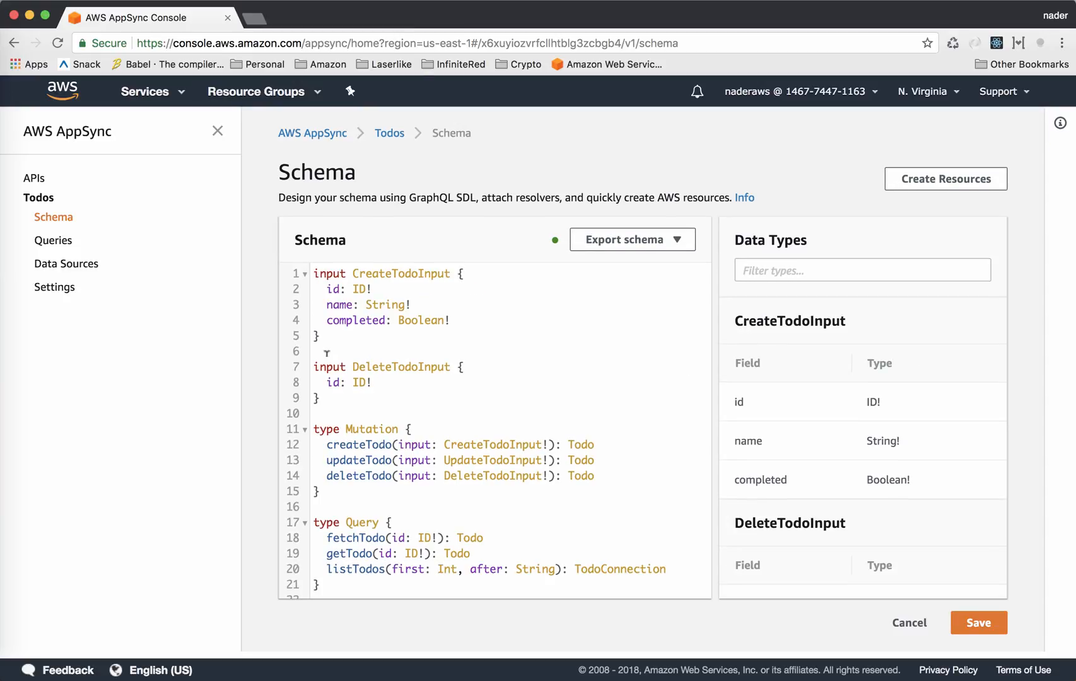
{"action": "mouse_move", "coordinate": [66, 264]}
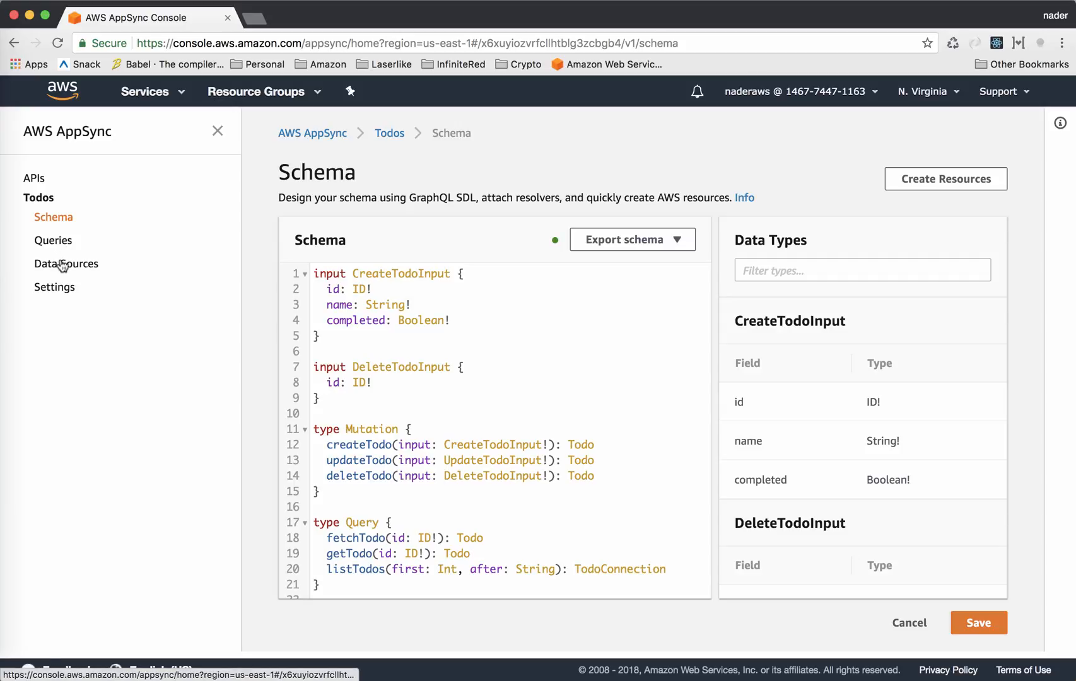
{"action": "left_click", "coordinate": [65, 263]}
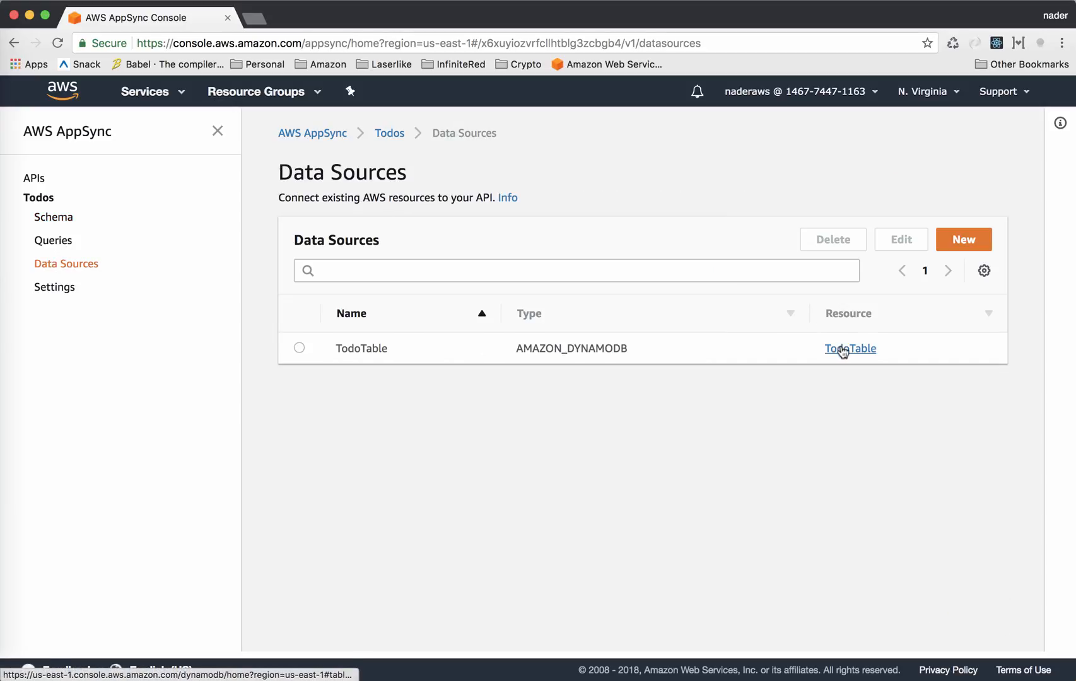
{"action": "left_click", "coordinate": [850, 347]}
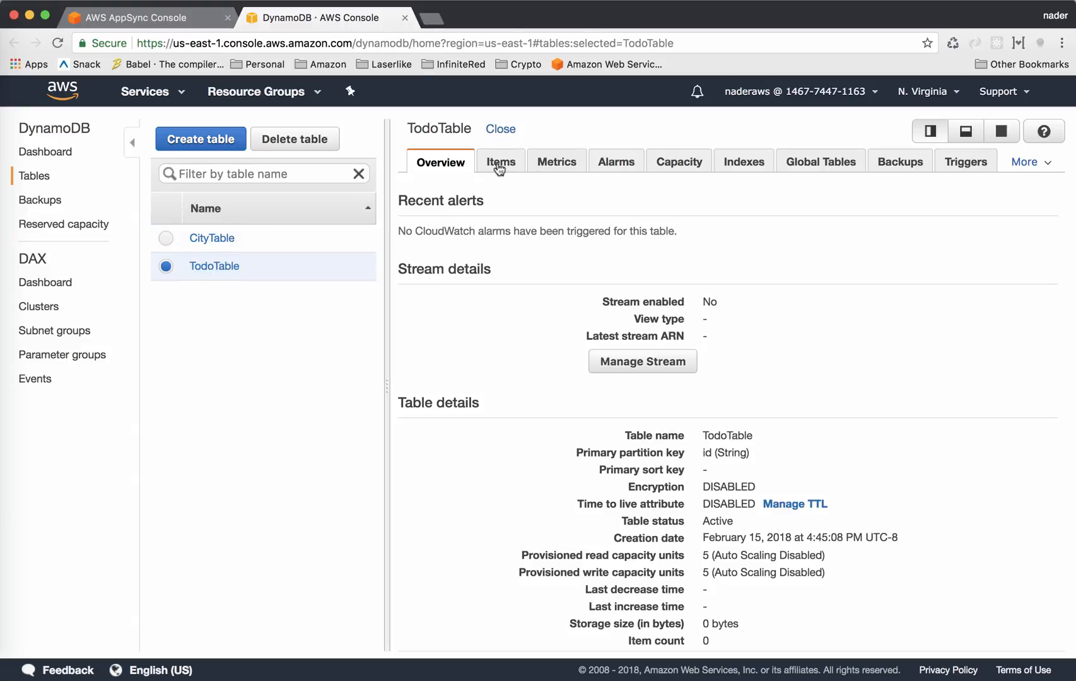
{"action": "left_click", "coordinate": [501, 162]}
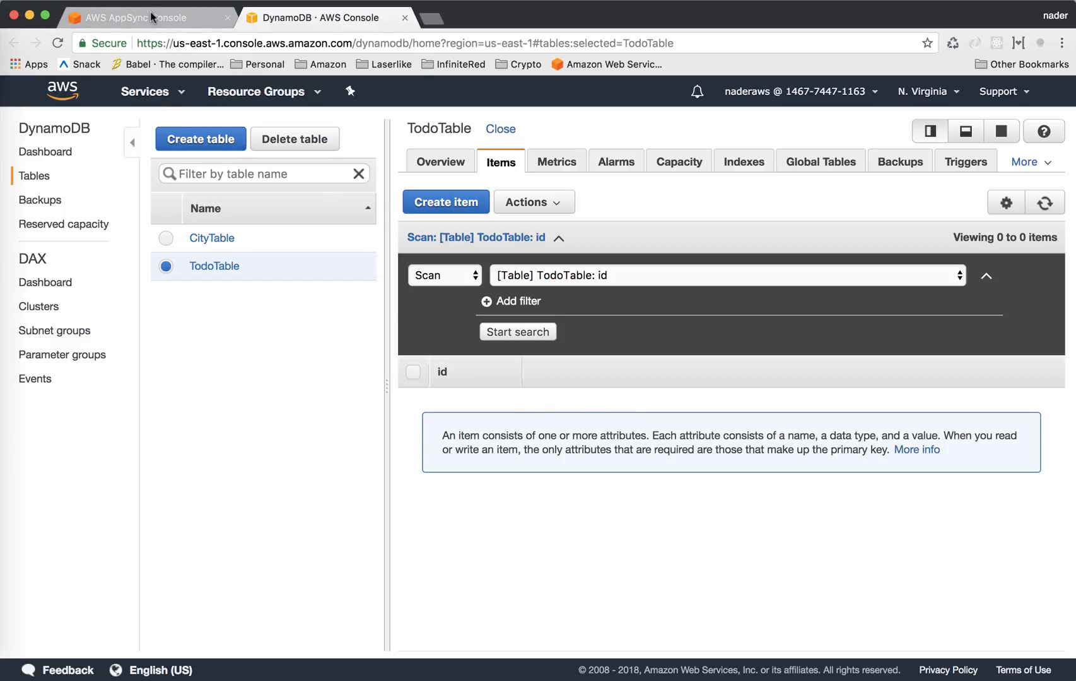
{"action": "left_click", "coordinate": [138, 17]}
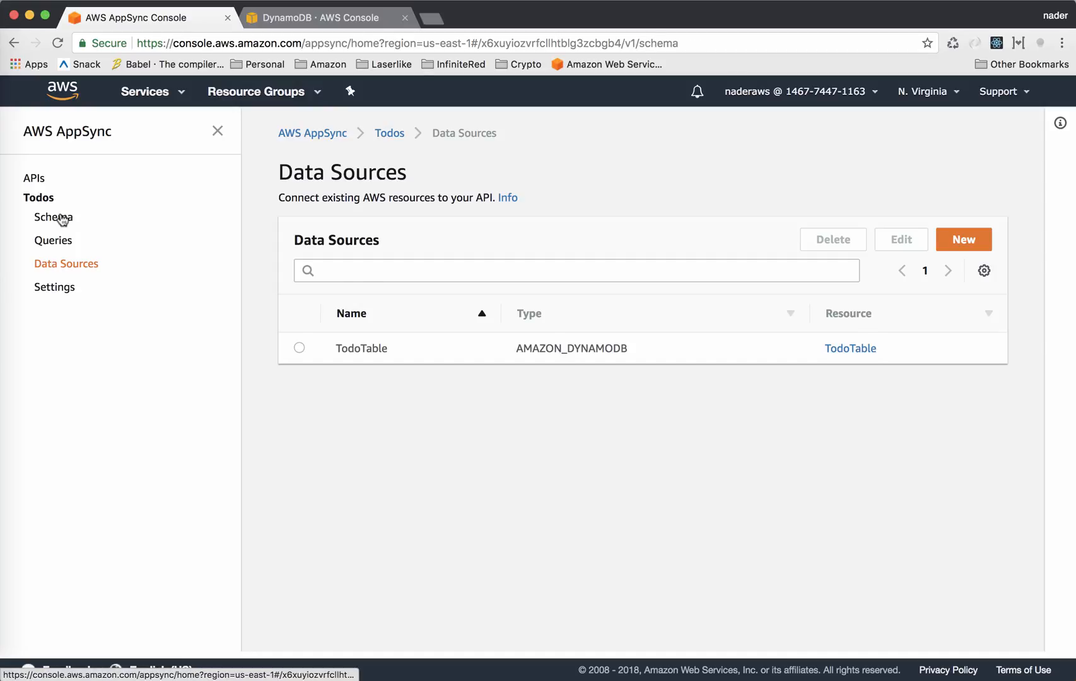
Reopen the Todos schema and select the generated createTodo mutation name.
{"action": "left_click", "coordinate": [53, 217]}
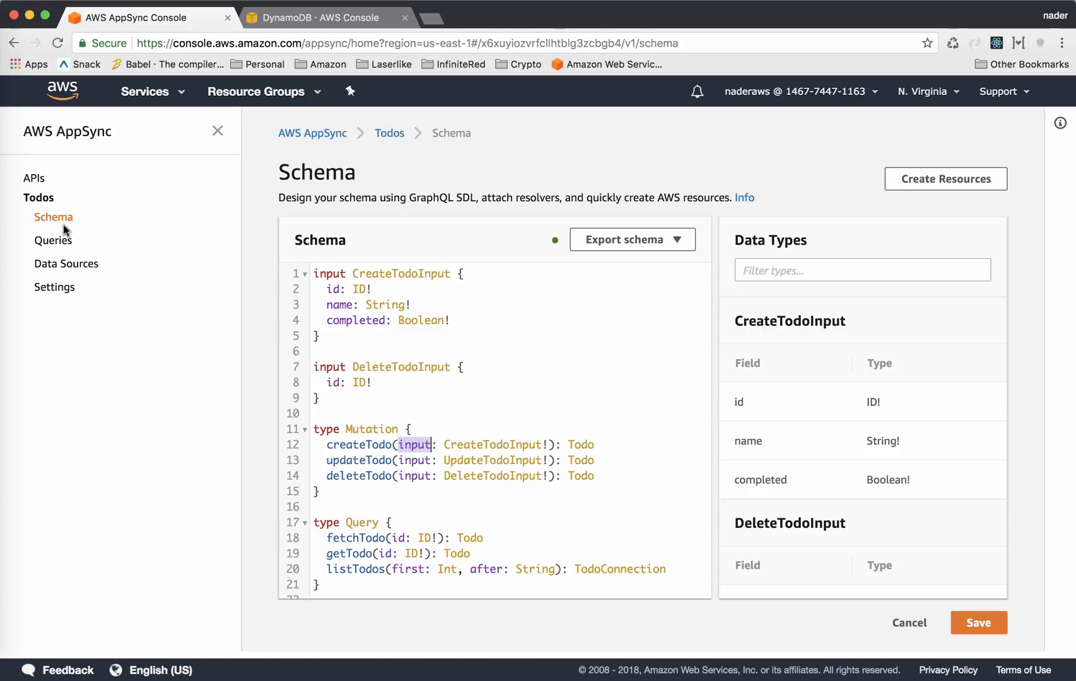
{"action": "double_click", "coordinate": [359, 444]}
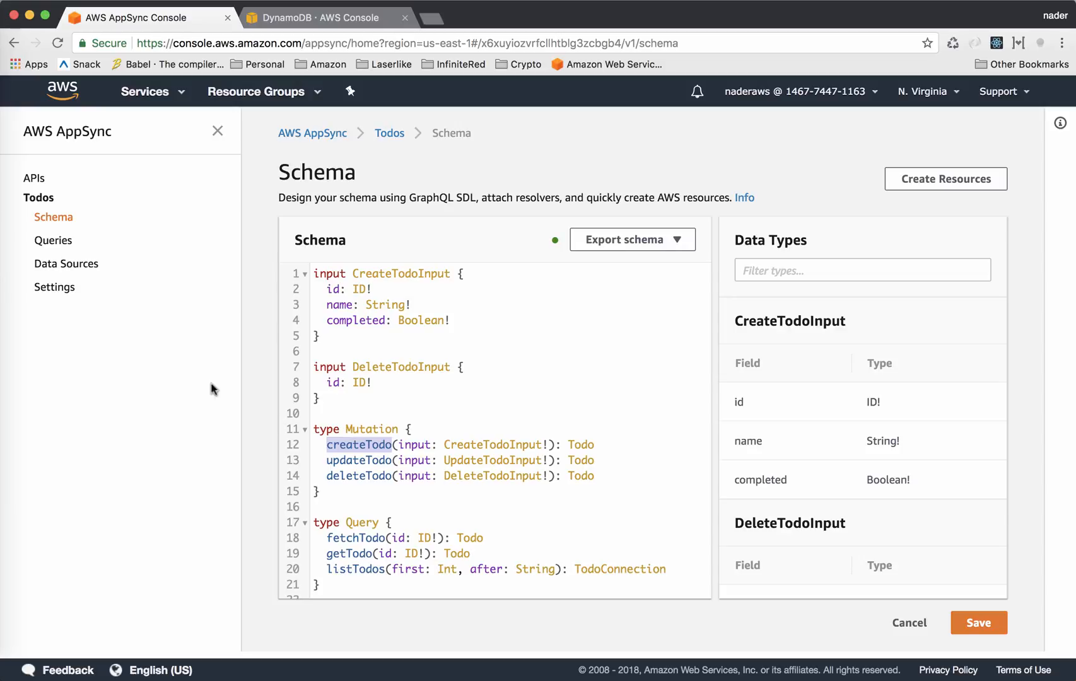
Run a createTodo mutation in Queries with id "12345", name "Get milk", completed false, exposing the mutation error.
{"action": "left_click", "coordinate": [53, 241]}
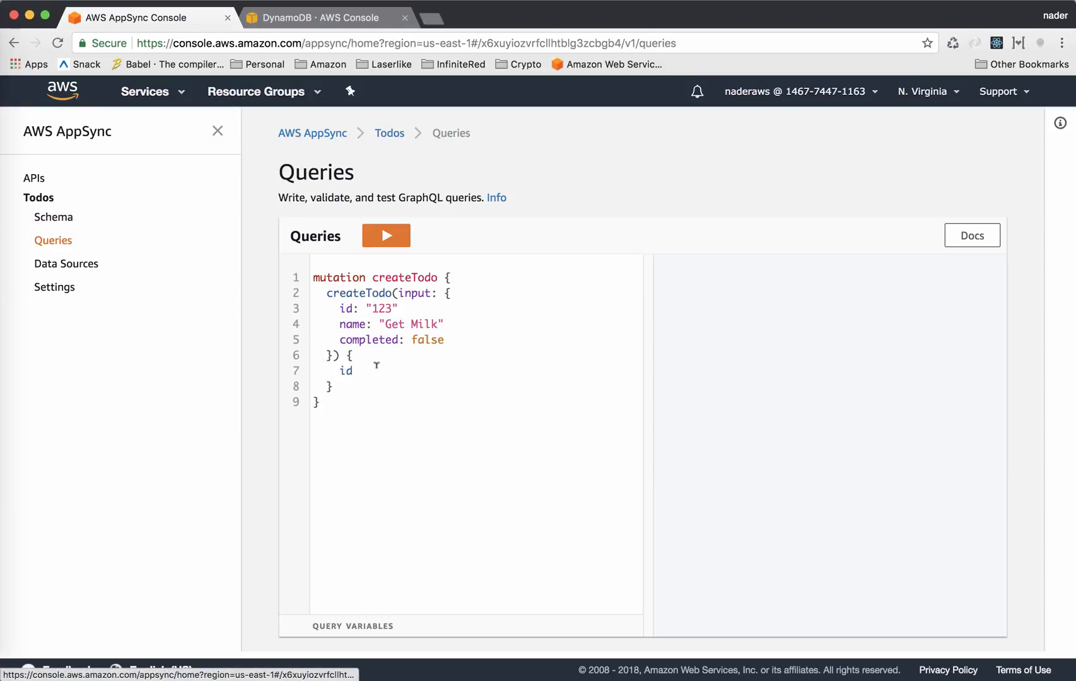
{"action": "type", "text": "mut"}
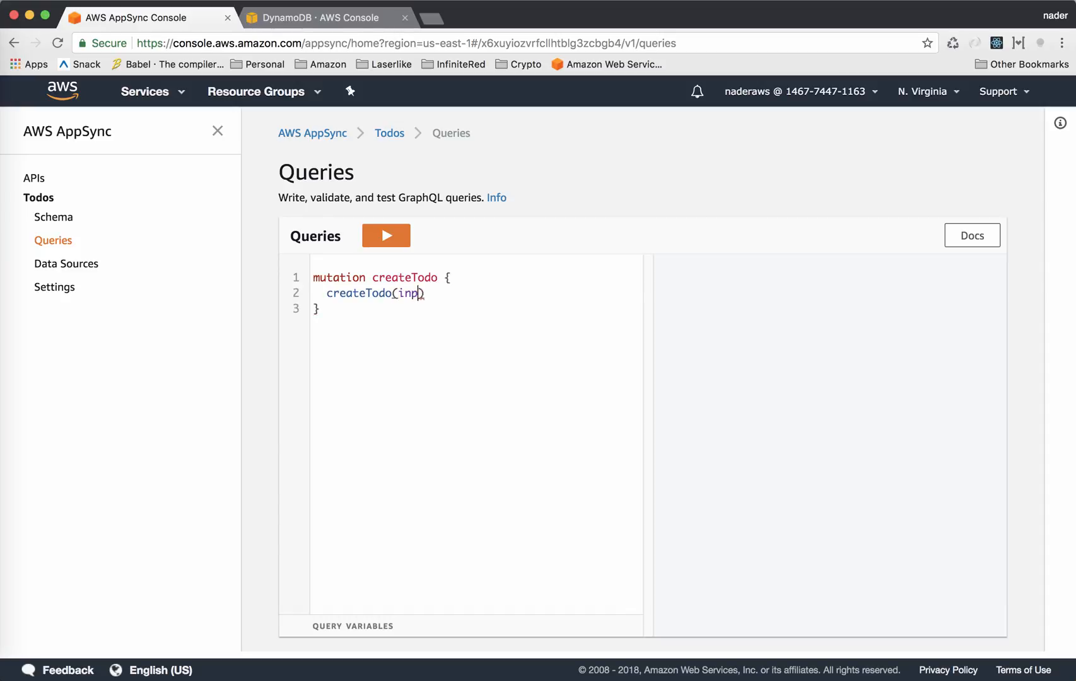
{"action": "type", "text": "ut: {}"}
{"action": "type", "text": "id"}
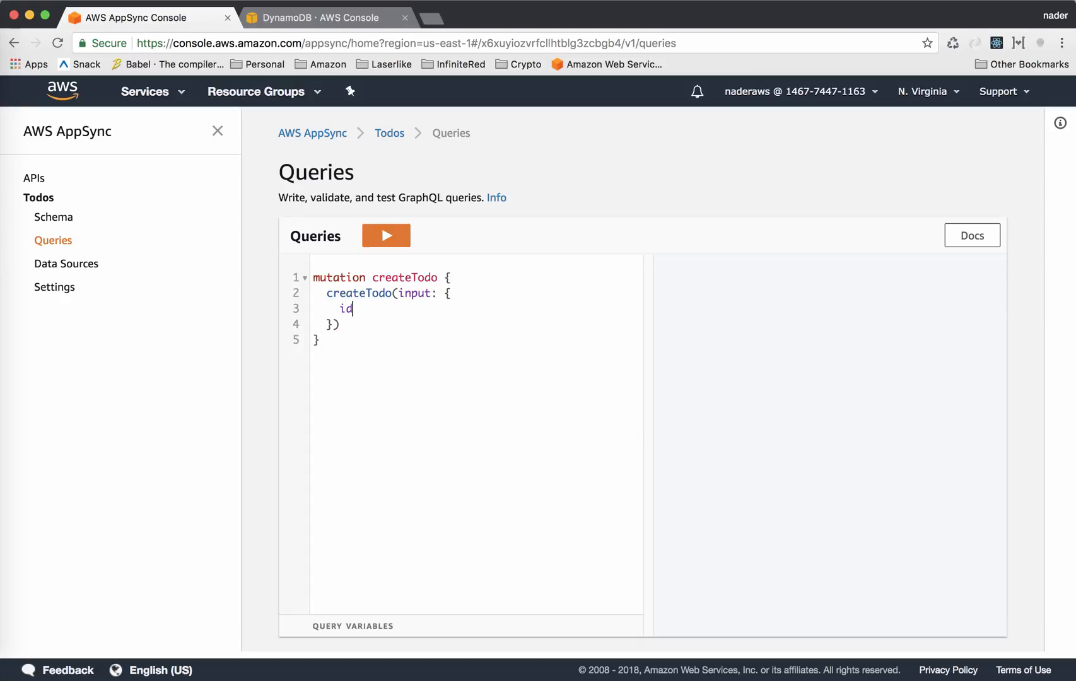
{"action": "type", "text": ": \"12\""}
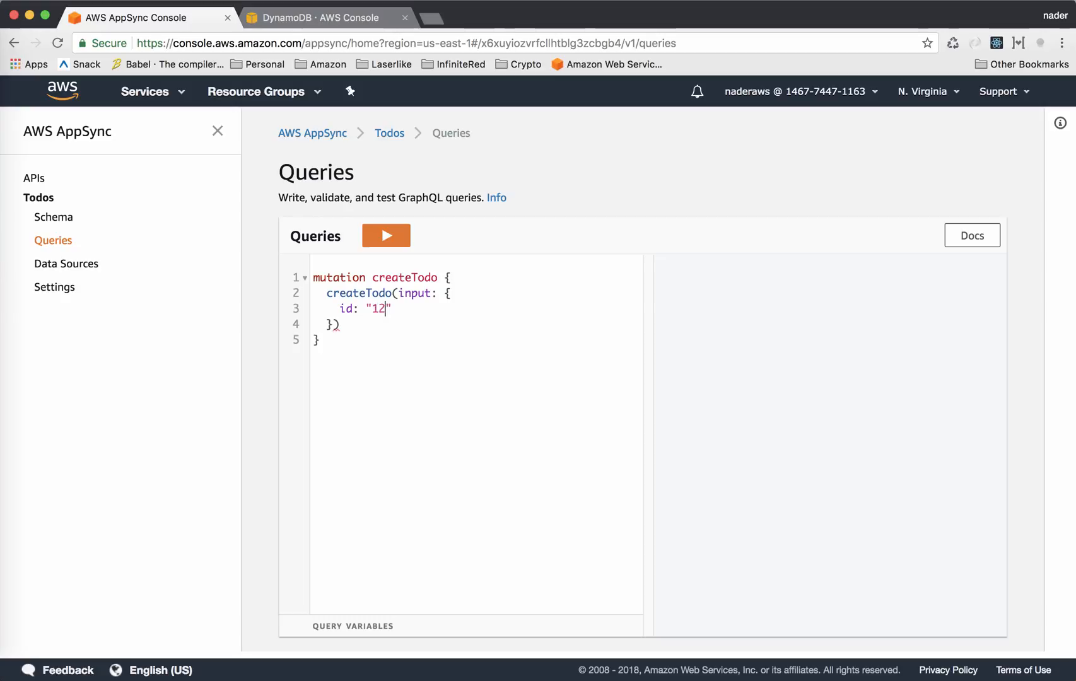
{"action": "type", "text": "345"}
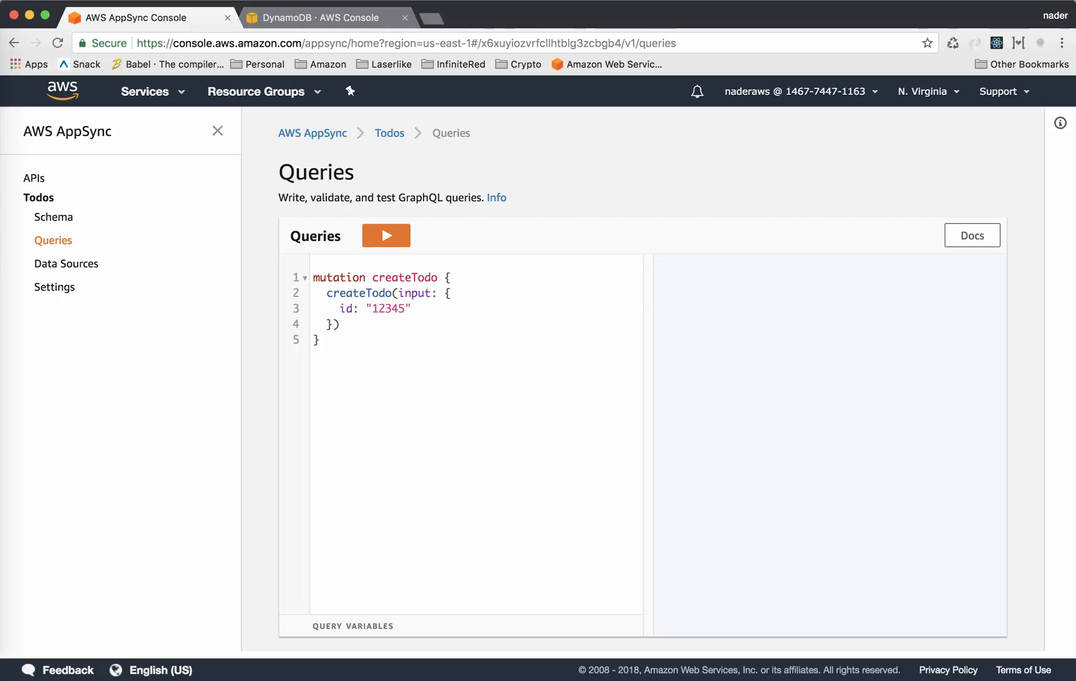
{"action": "type", "text": "name: \"\""}
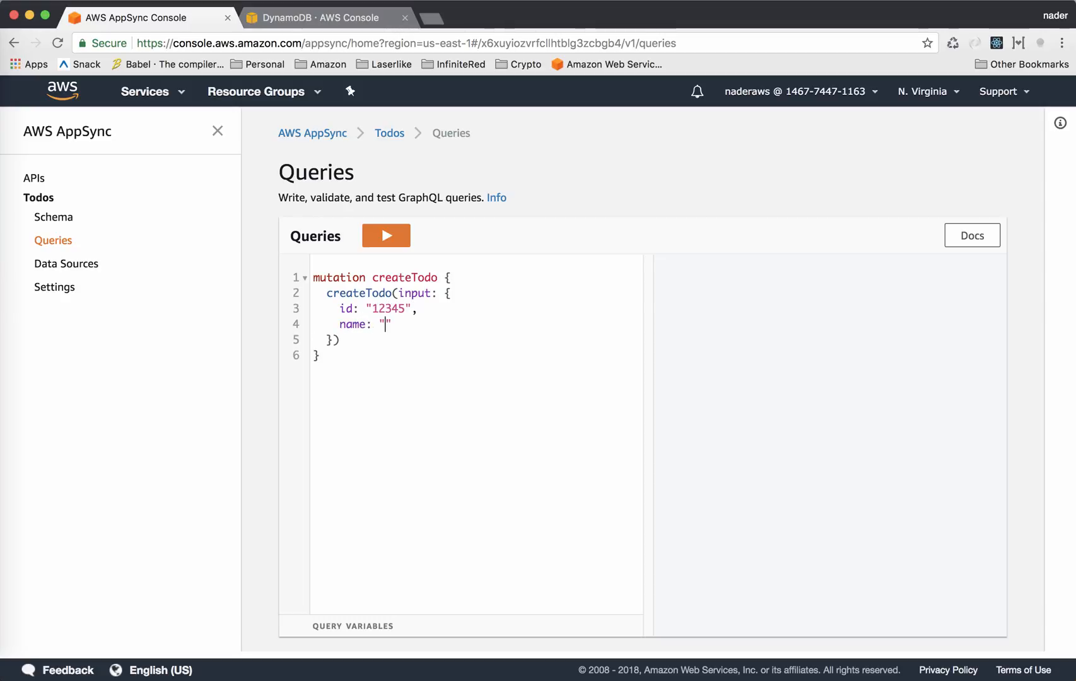
{"action": "type", "text": "Get milk"}
{"action": "type", "text": "com"}
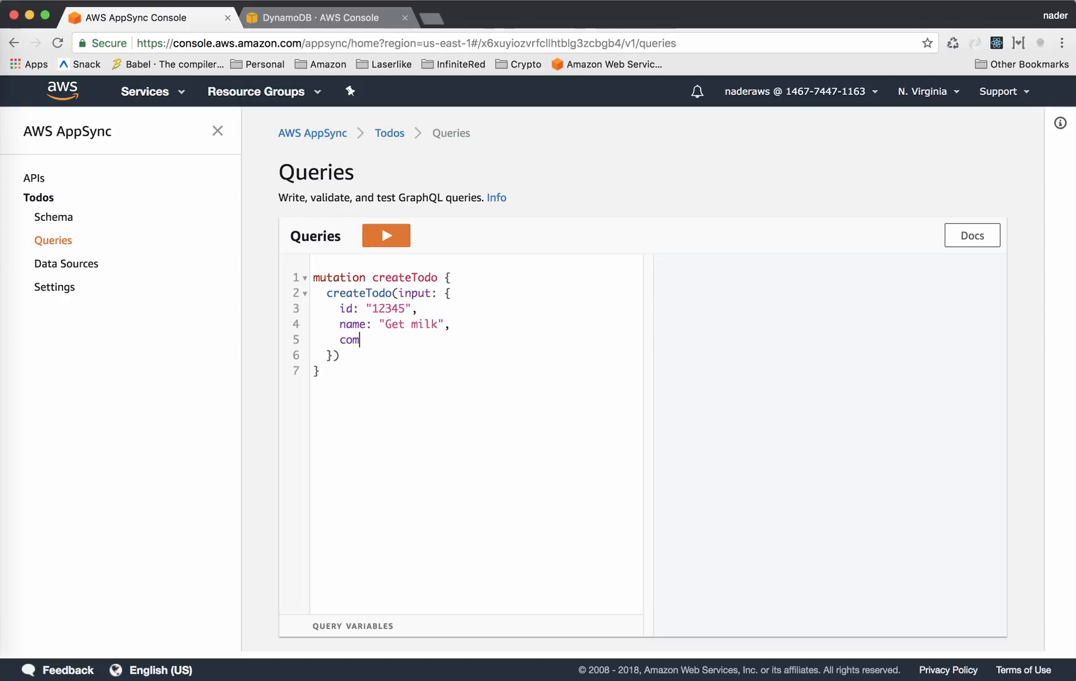
{"action": "type", "text": "pleted:"}
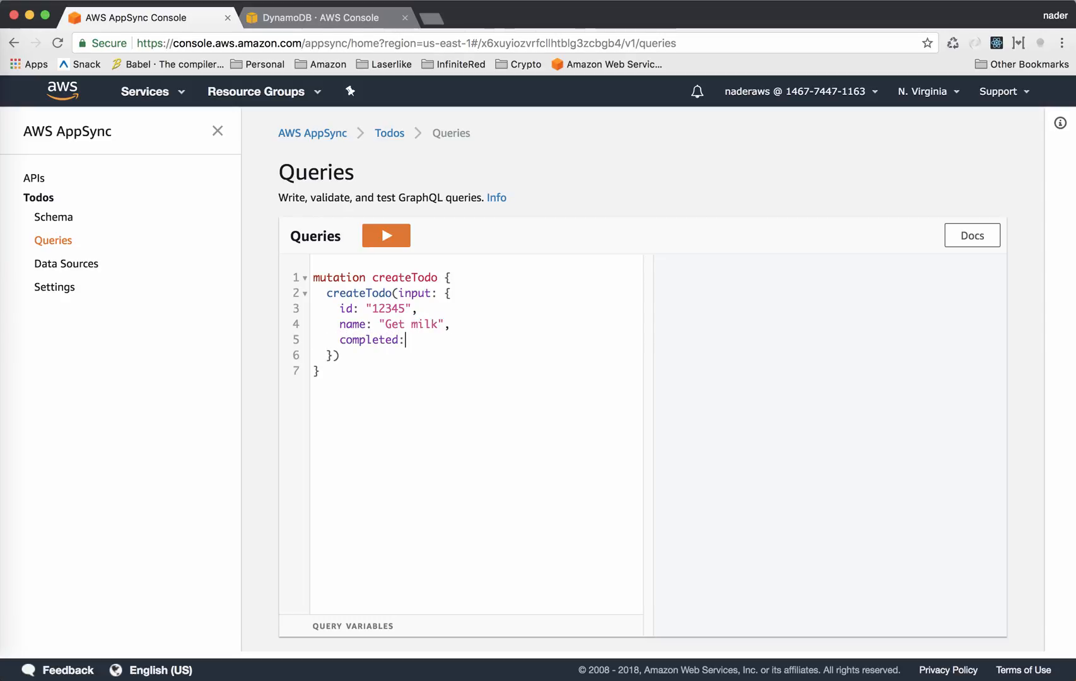
{"action": "type", "text": "false"}
{"action": "type", "text": "id"}
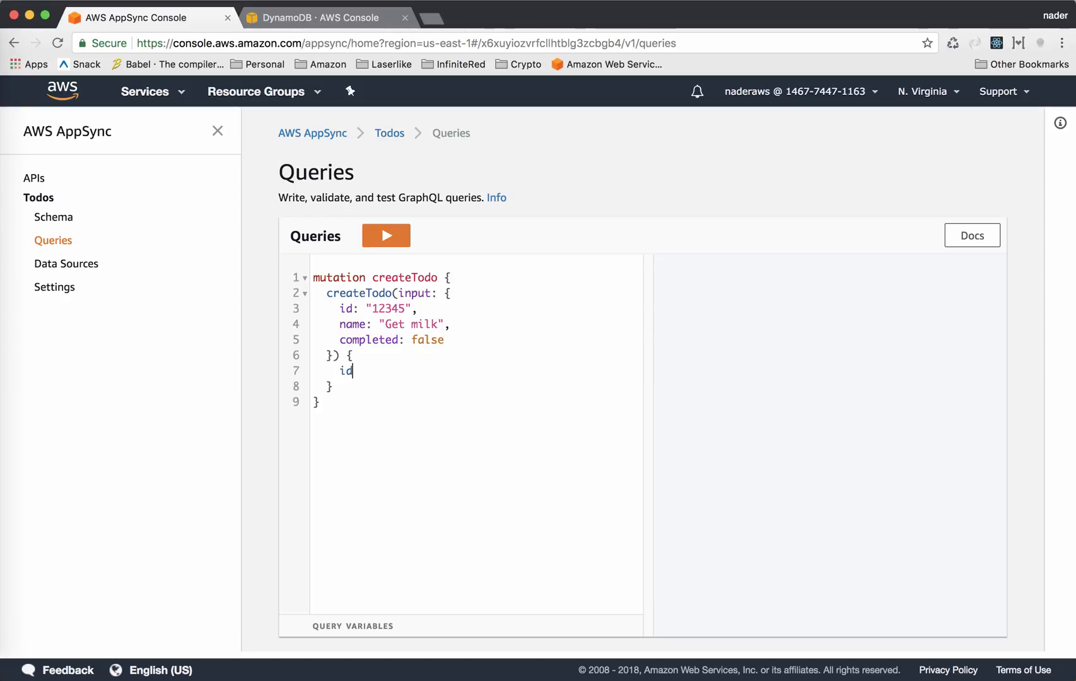
{"action": "mouse_move", "coordinate": [385, 241]}
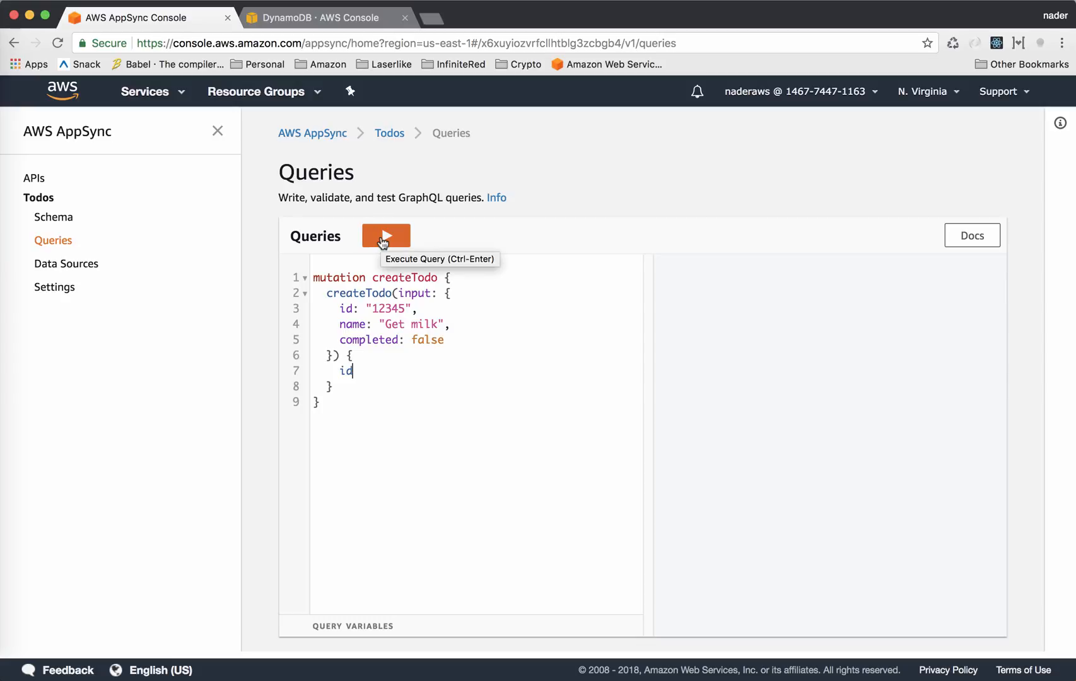
{"action": "left_click", "coordinate": [385, 235]}
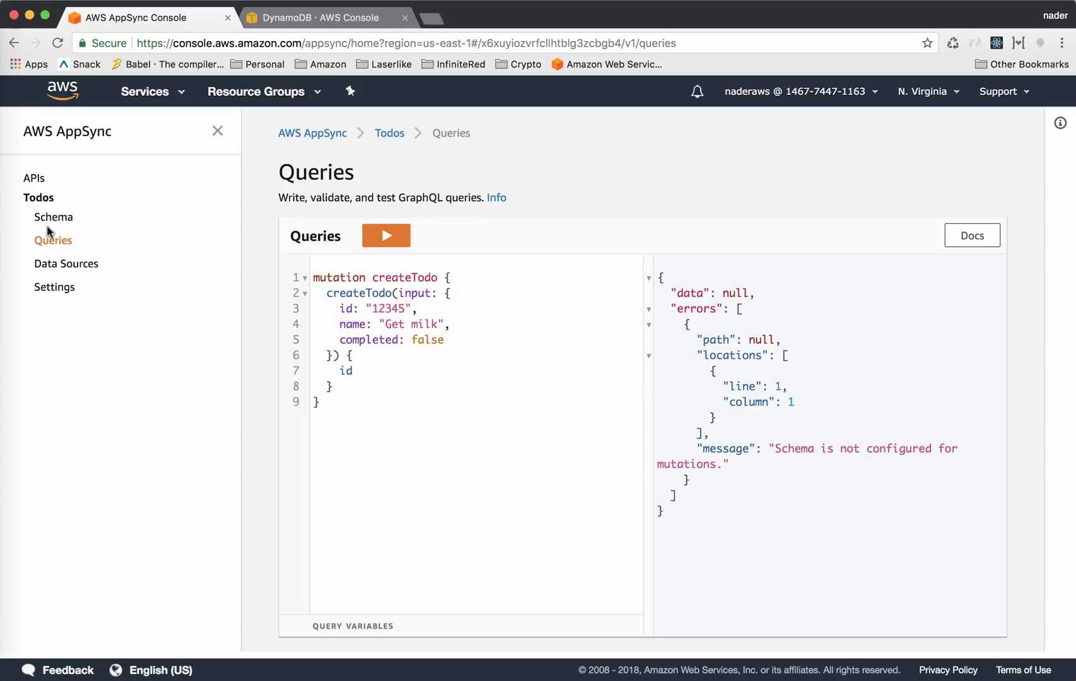
Add 'mutation: Mutation' to the schema block and save the schema.
{"action": "left_click", "coordinate": [53, 217]}
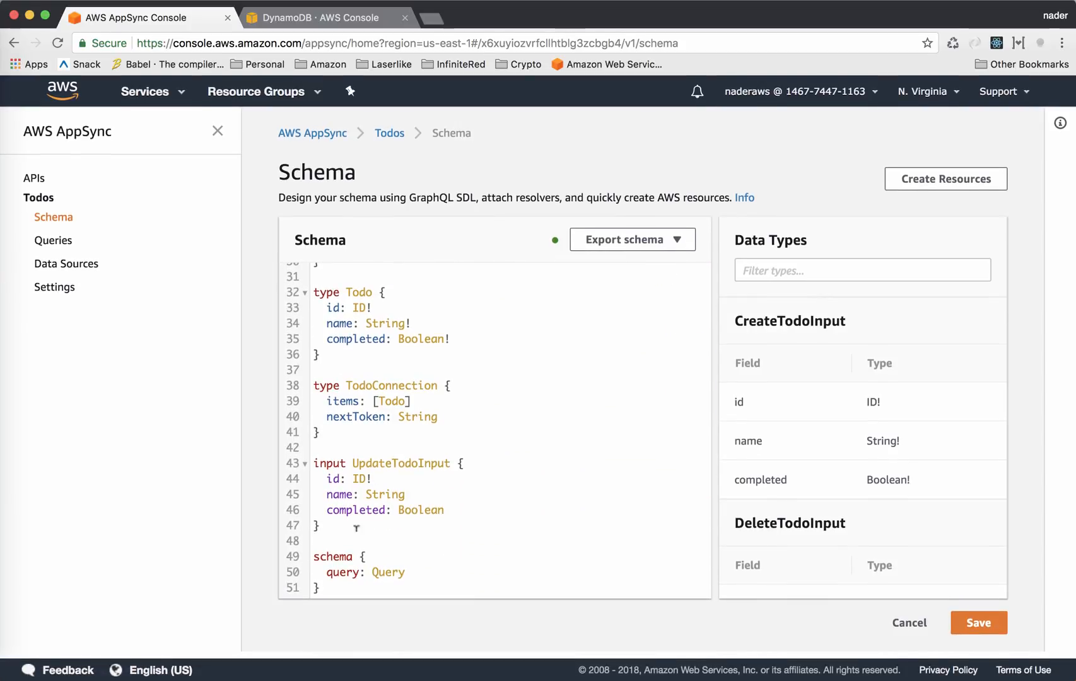
{"action": "type", "text": "m"}
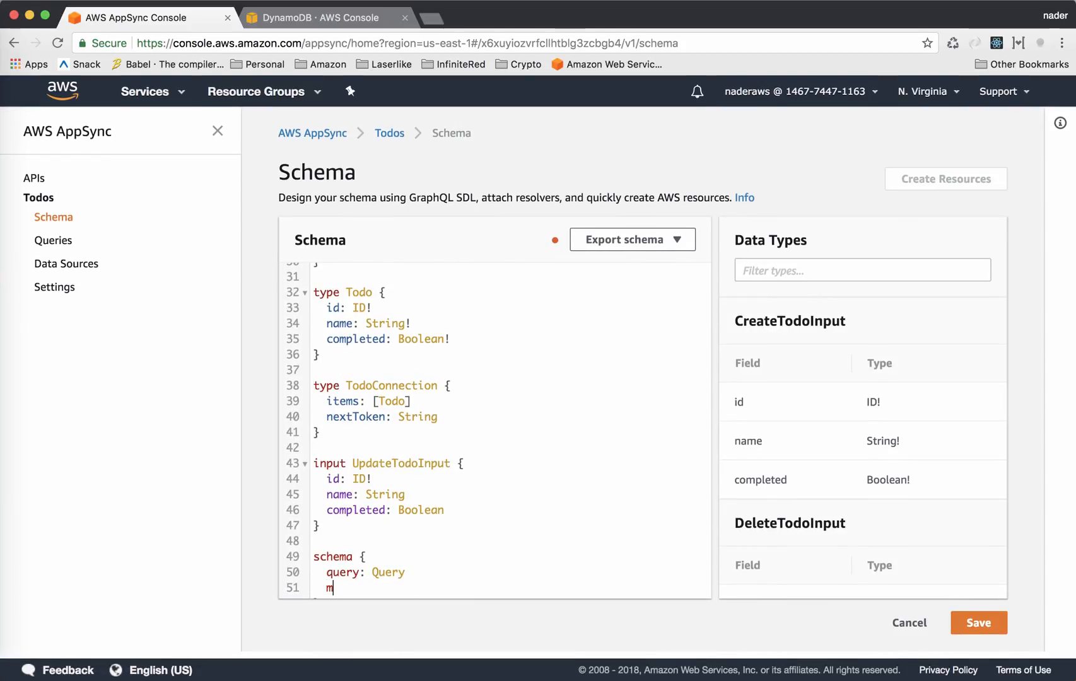
{"action": "type", "text": "utation: Mut"}
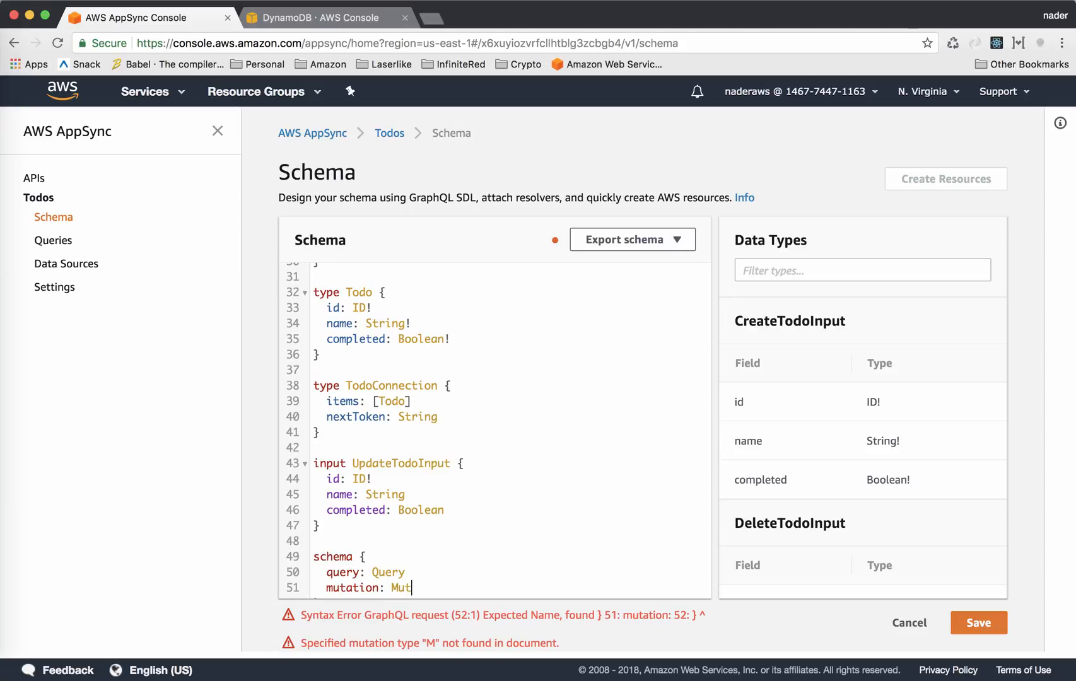
{"action": "type", "text": "ation"}
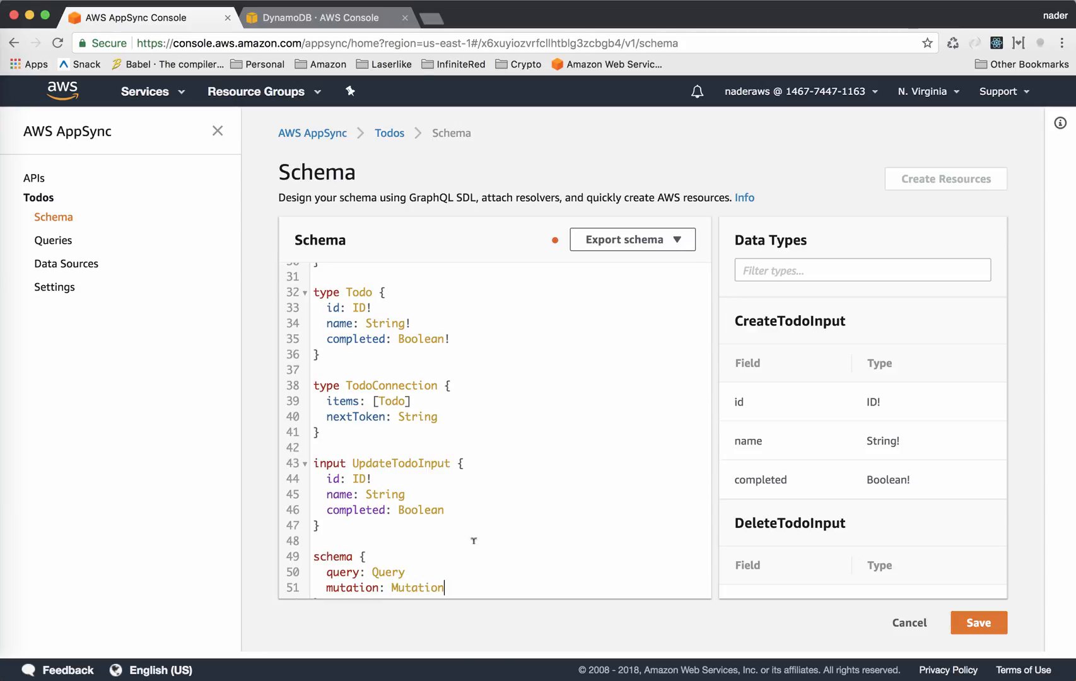
{"action": "left_click", "coordinate": [978, 623]}
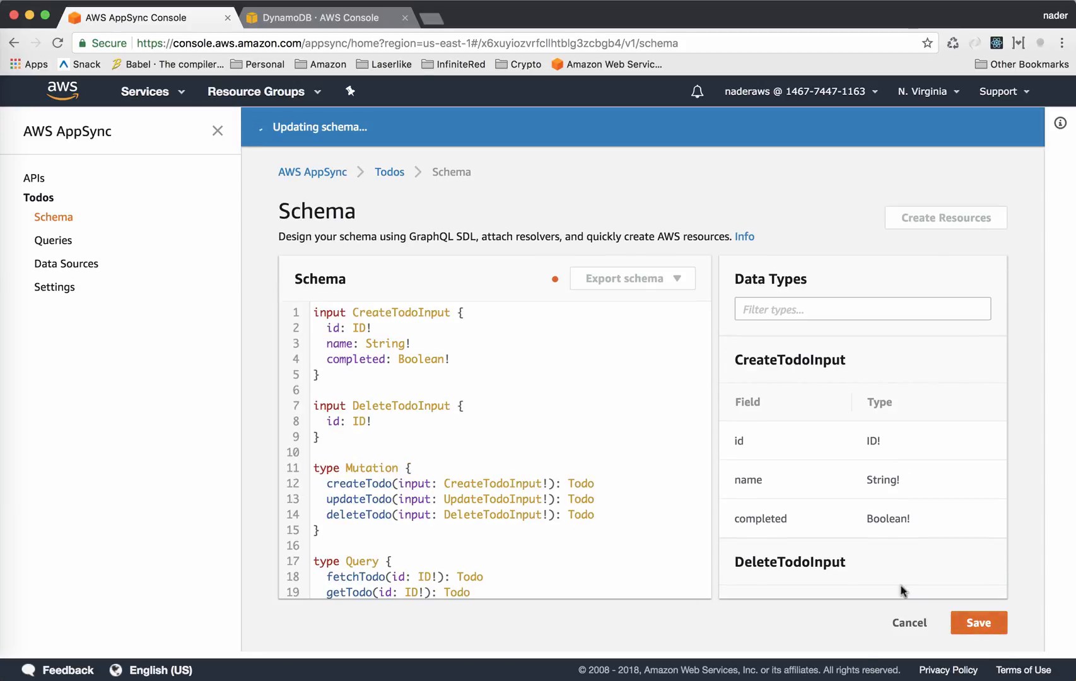
Rerun createTodo for Get milk id 12345 and load TodoTable items in DynamoDB to confirm the new row.
{"action": "left_click", "coordinate": [53, 240]}
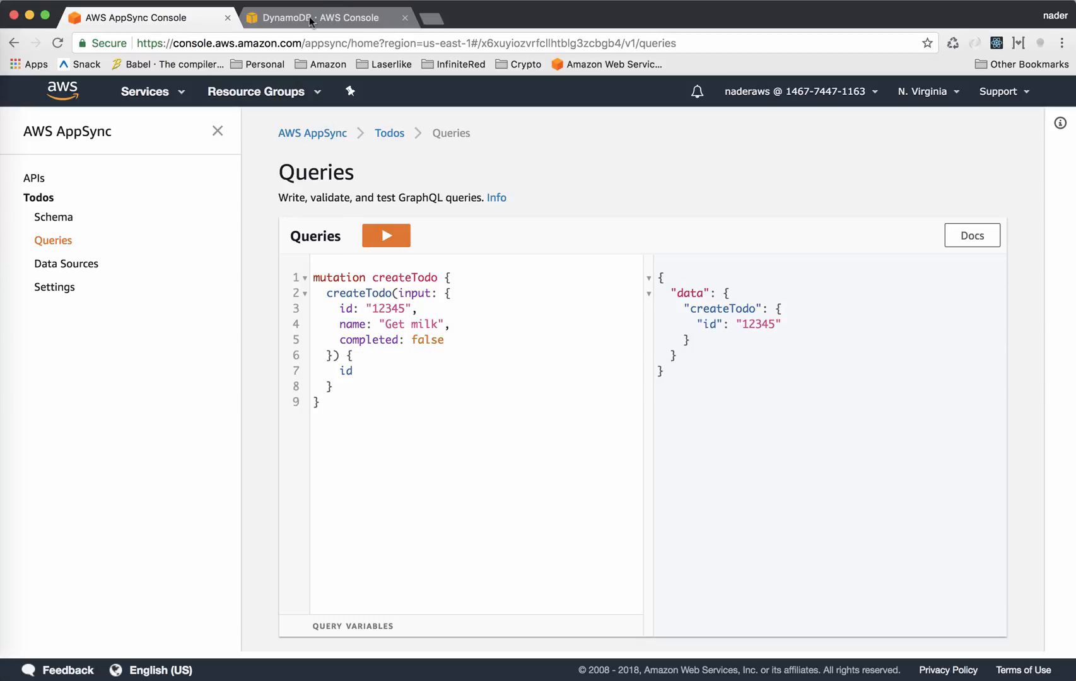
{"action": "left_click", "coordinate": [323, 18]}
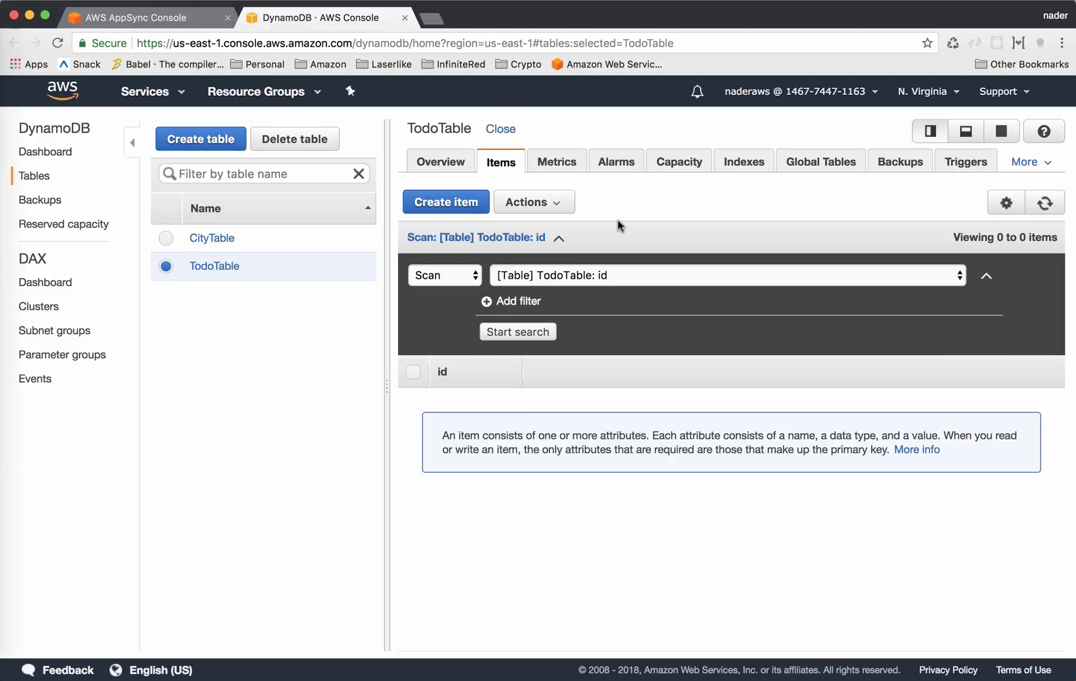
{"action": "left_click", "coordinate": [517, 331]}
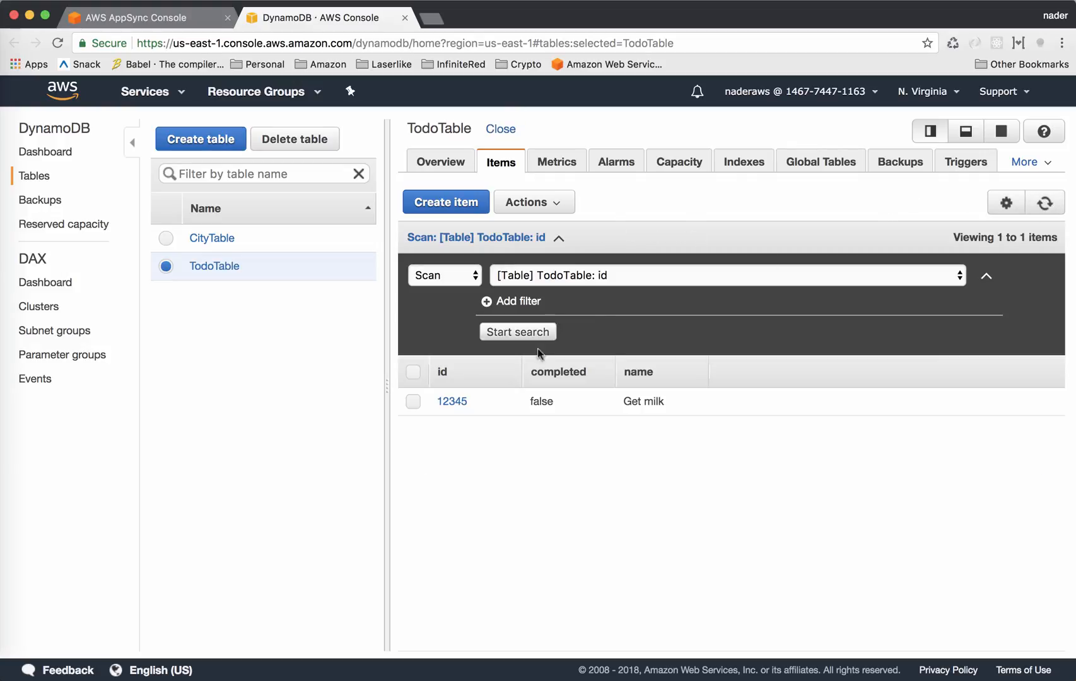
{"action": "mouse_move", "coordinate": [512, 405]}
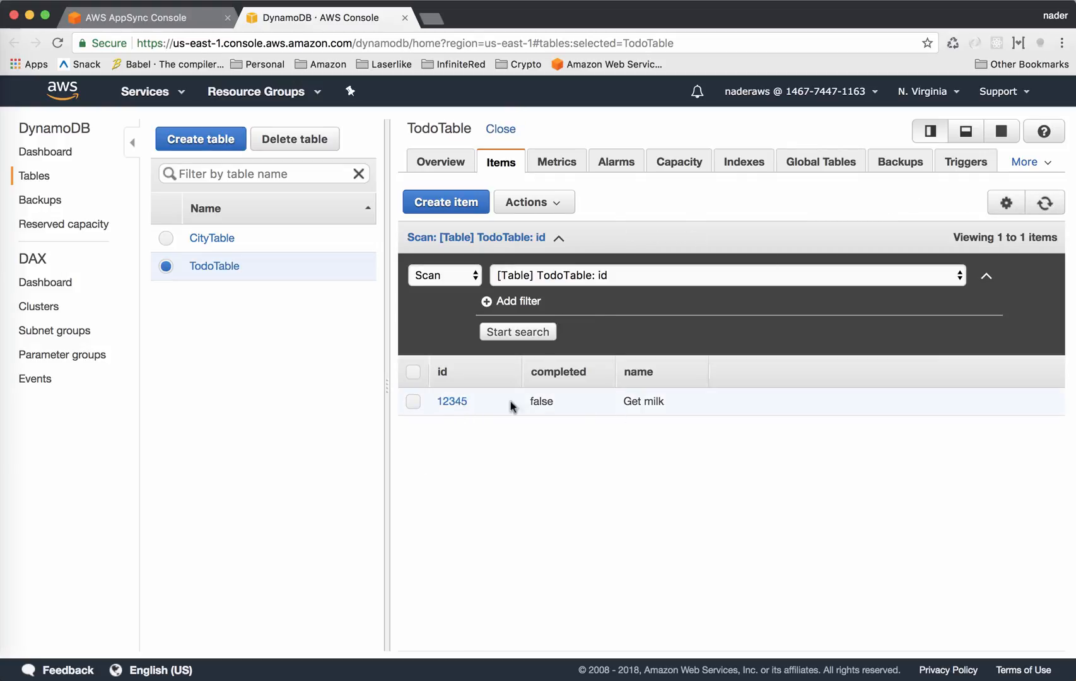
Return to AppSync and show the Todos schema's Query type, picking out the getTodo query.
{"action": "left_click", "coordinate": [137, 17]}
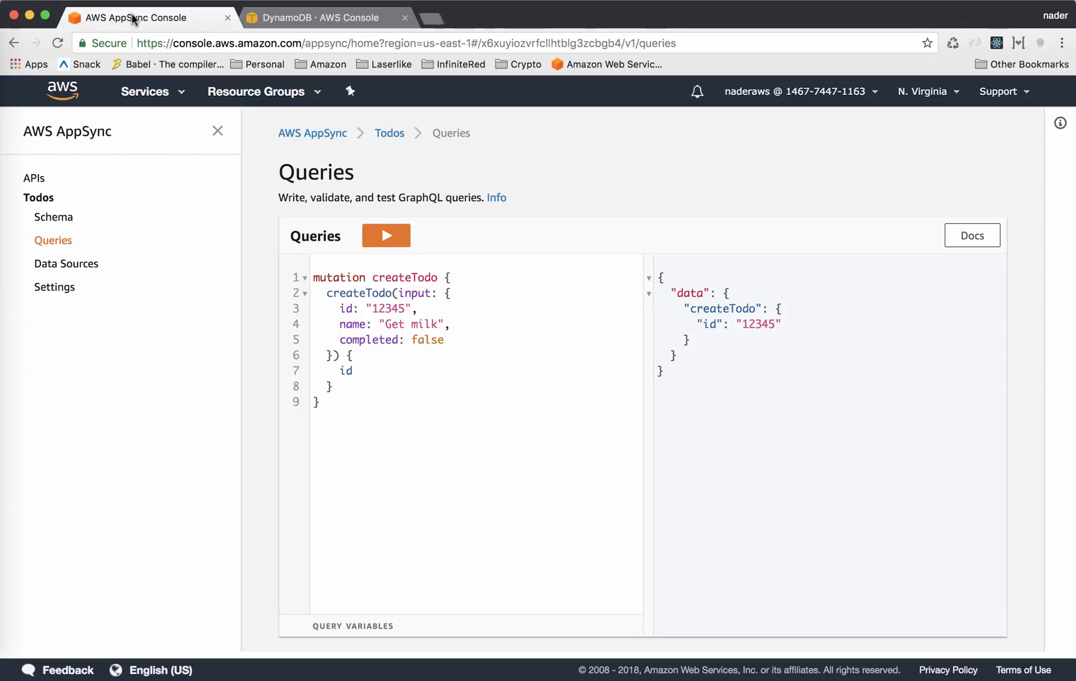
{"action": "mouse_move", "coordinate": [53, 217]}
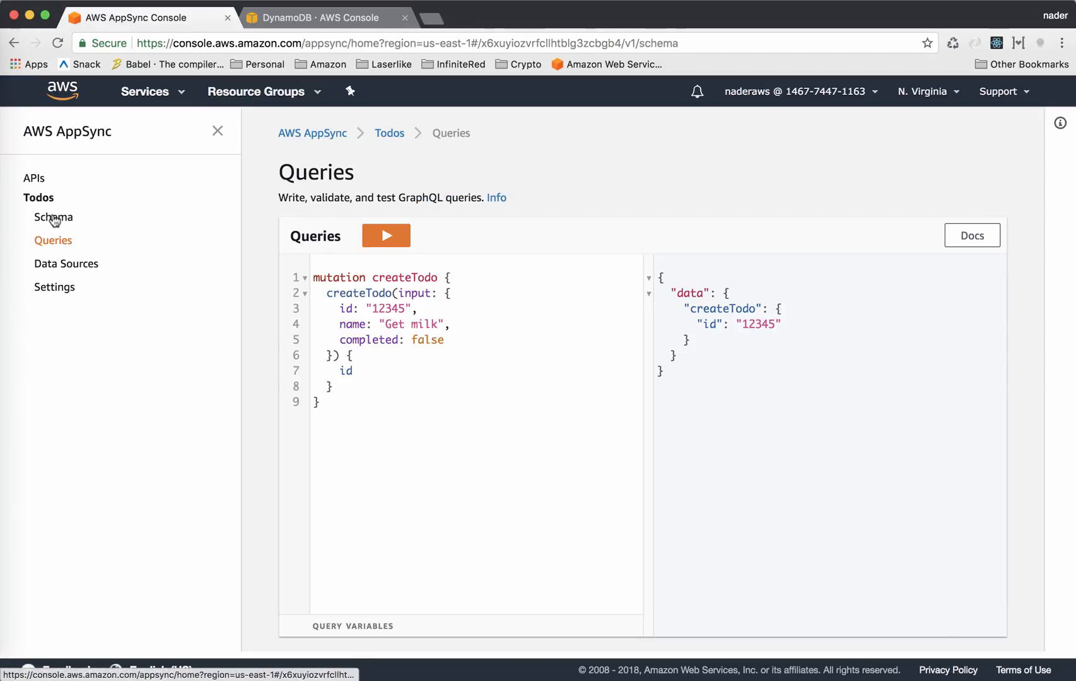
{"action": "left_click", "coordinate": [53, 217]}
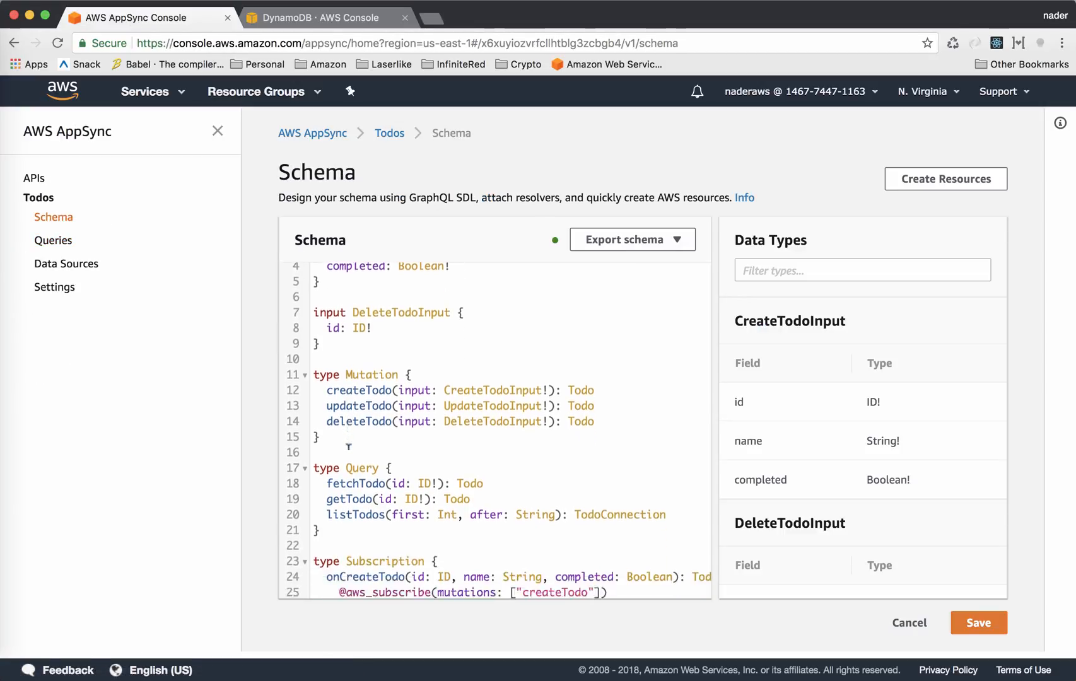
{"action": "scroll", "scroll_direction": "down", "scroll_amount": 3}
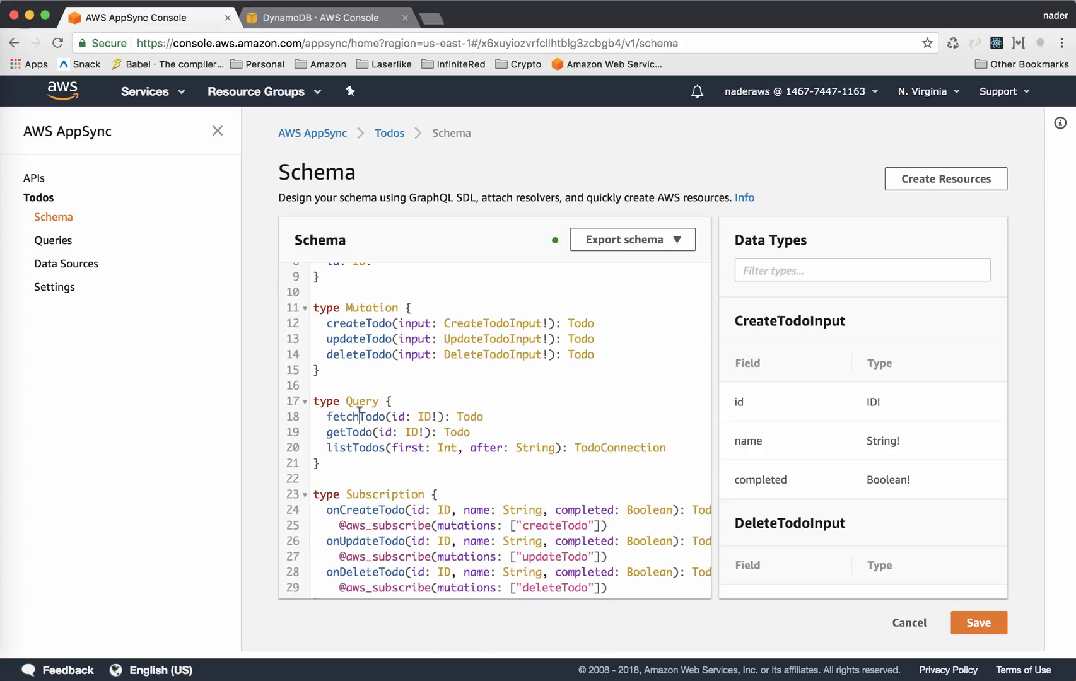
{"action": "double_click", "coordinate": [349, 432]}
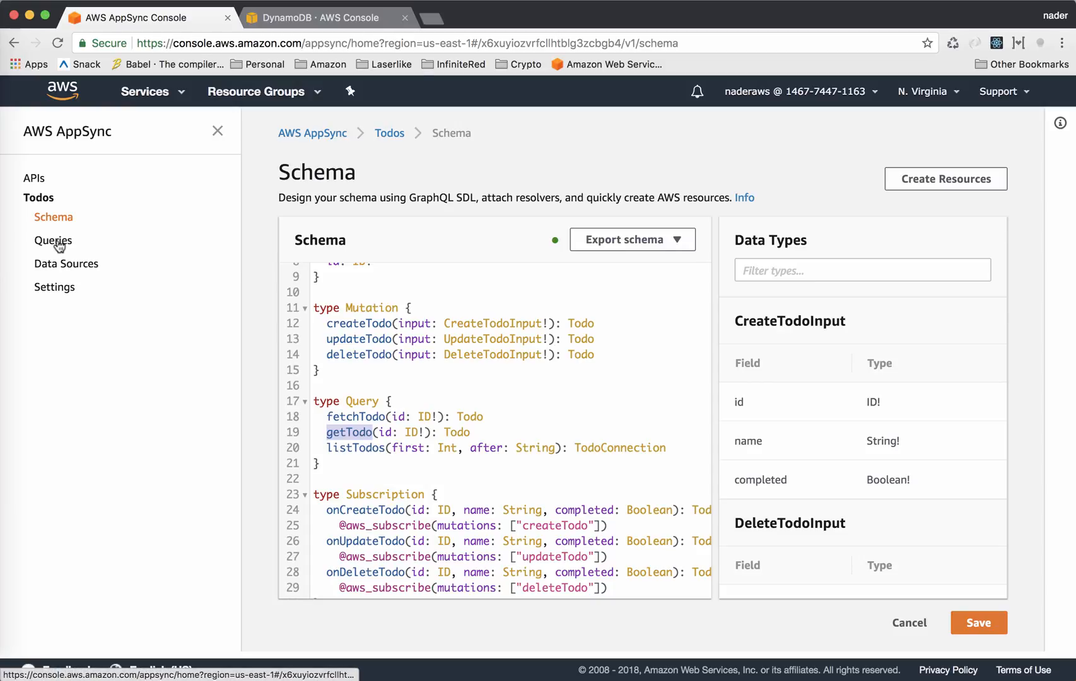
Write and run a getTodo query for id "12345" requesting id, name, completed, returning Get milk.
{"action": "left_click", "coordinate": [53, 240]}
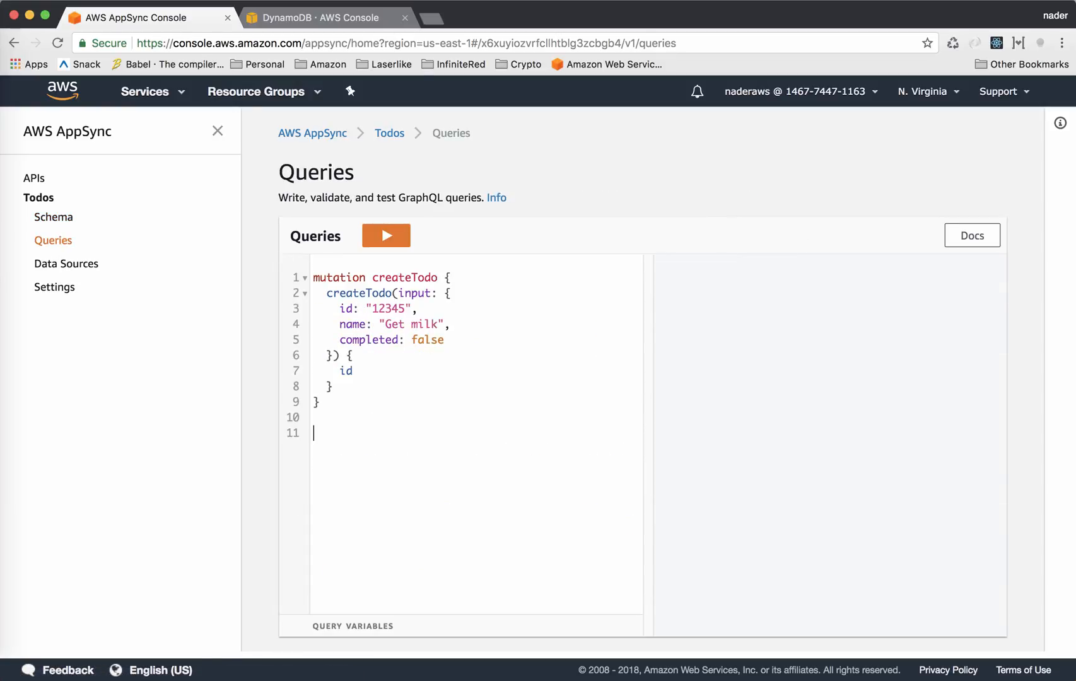
{"action": "type", "text": "query getTodo {"}
{"action": "type", "text": "getTodo(id: \"1"}
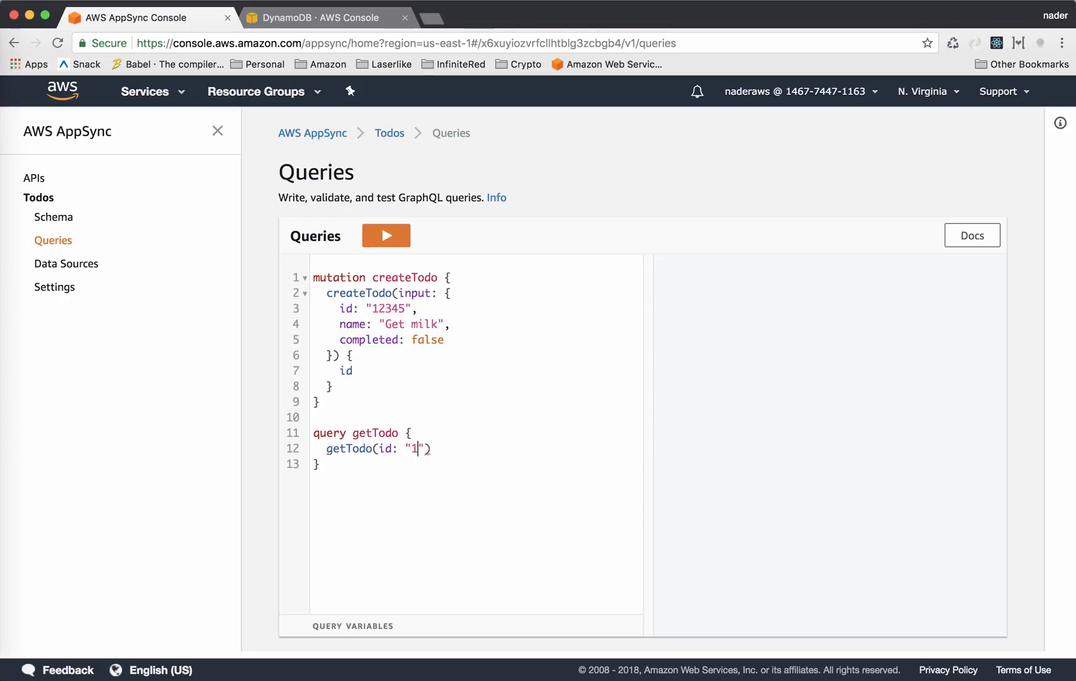
{"action": "type", "text": "2345"}
{"action": "type", "text": "name"}
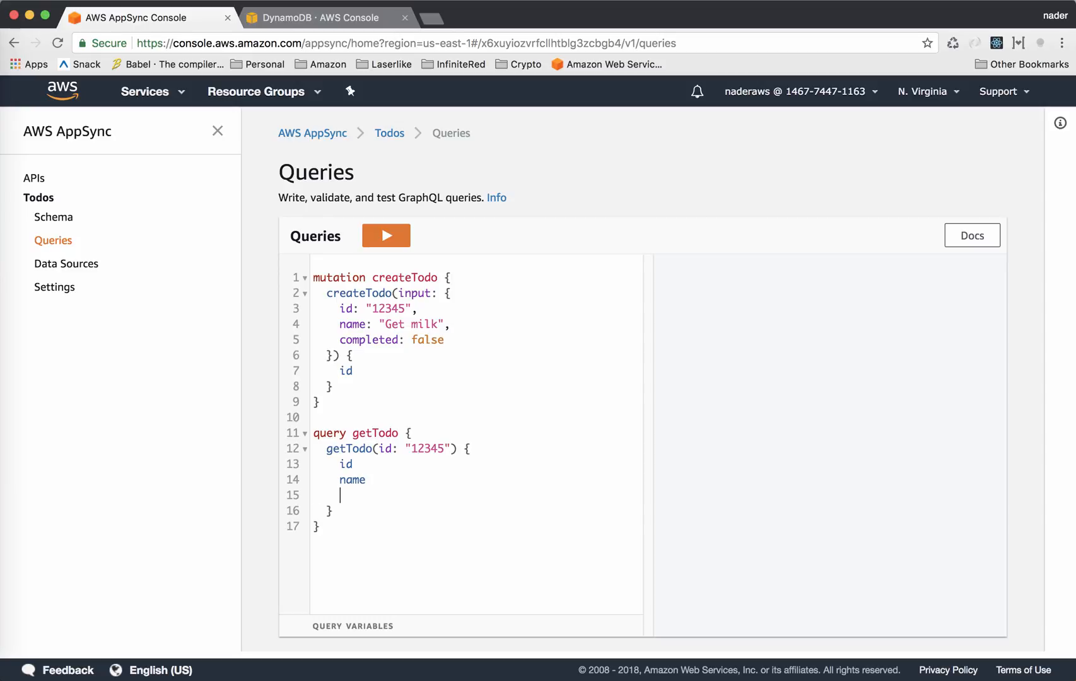
{"action": "type", "text": "completed"}
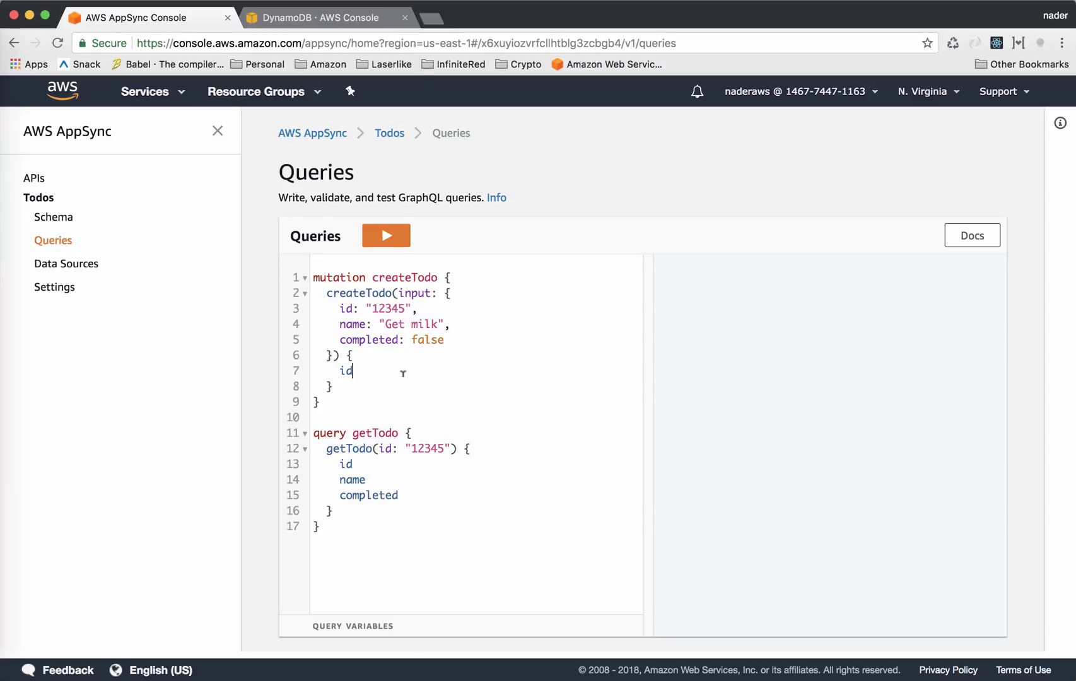
{"action": "left_click", "coordinate": [385, 236]}
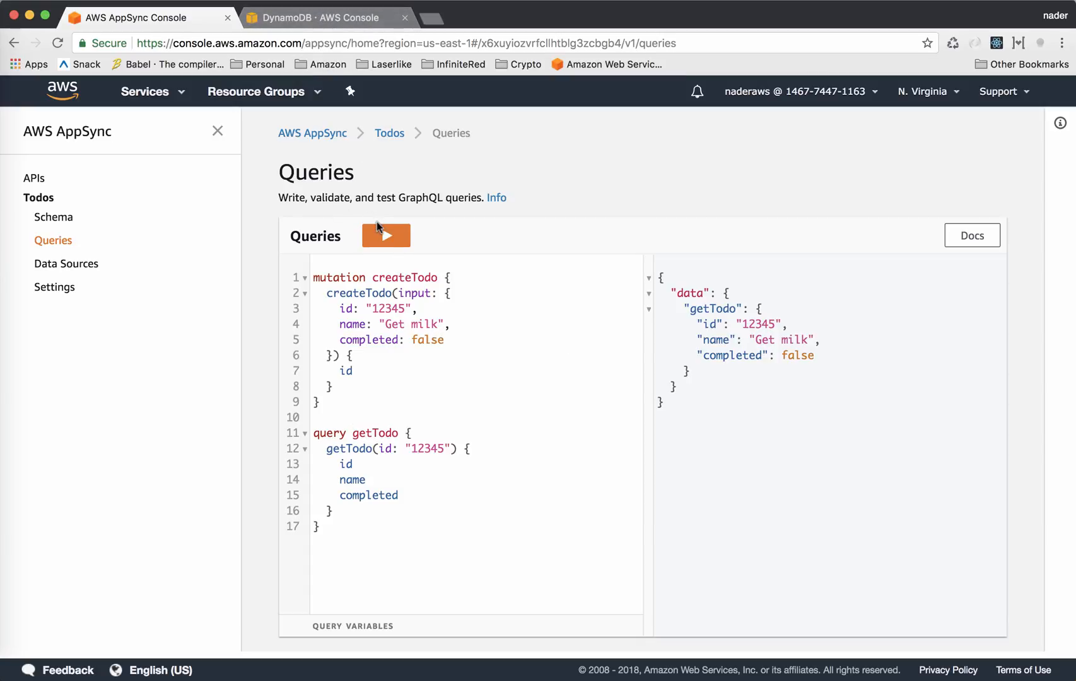
{"action": "left_click", "coordinate": [386, 235]}
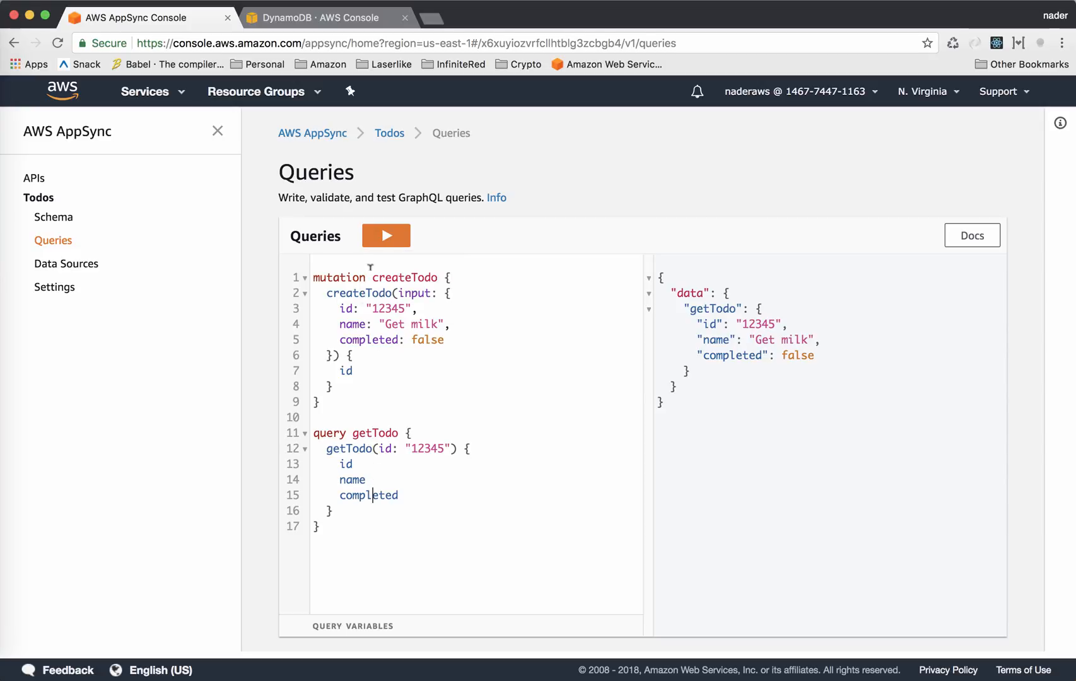
Run createTodo for Get cereal with id 4444 and check both items in the DynamoDB TodoTable.
{"action": "type", "text": "44"}
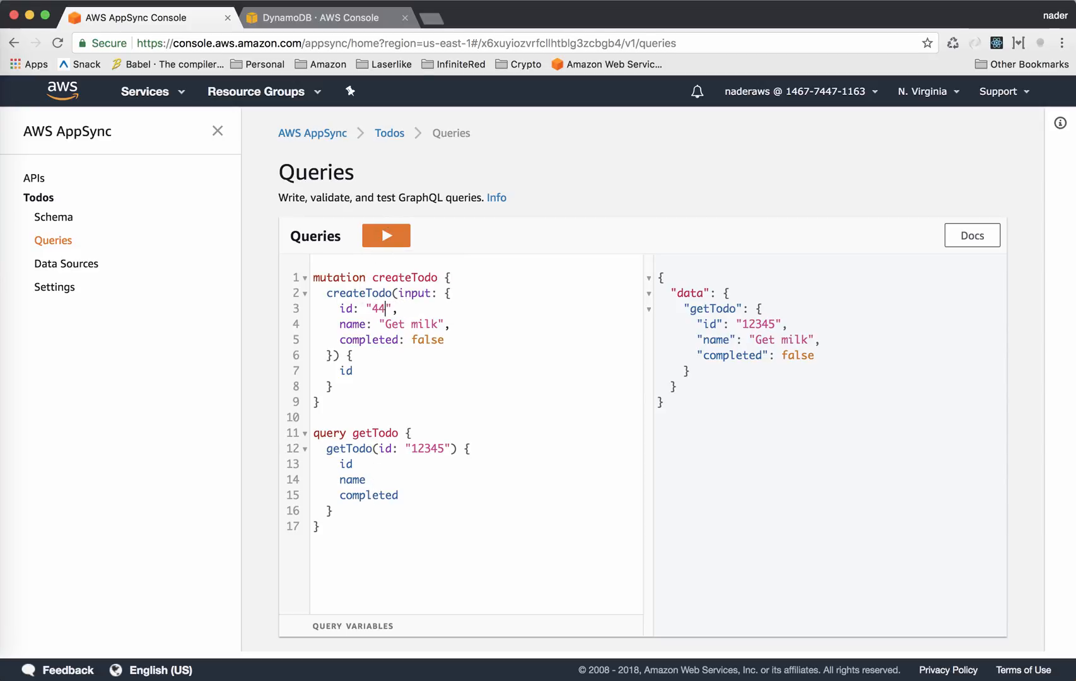
{"action": "type", "text": "44"}
{"action": "left_click", "coordinate": [477, 325]}
{"action": "type", "text": "cere"}
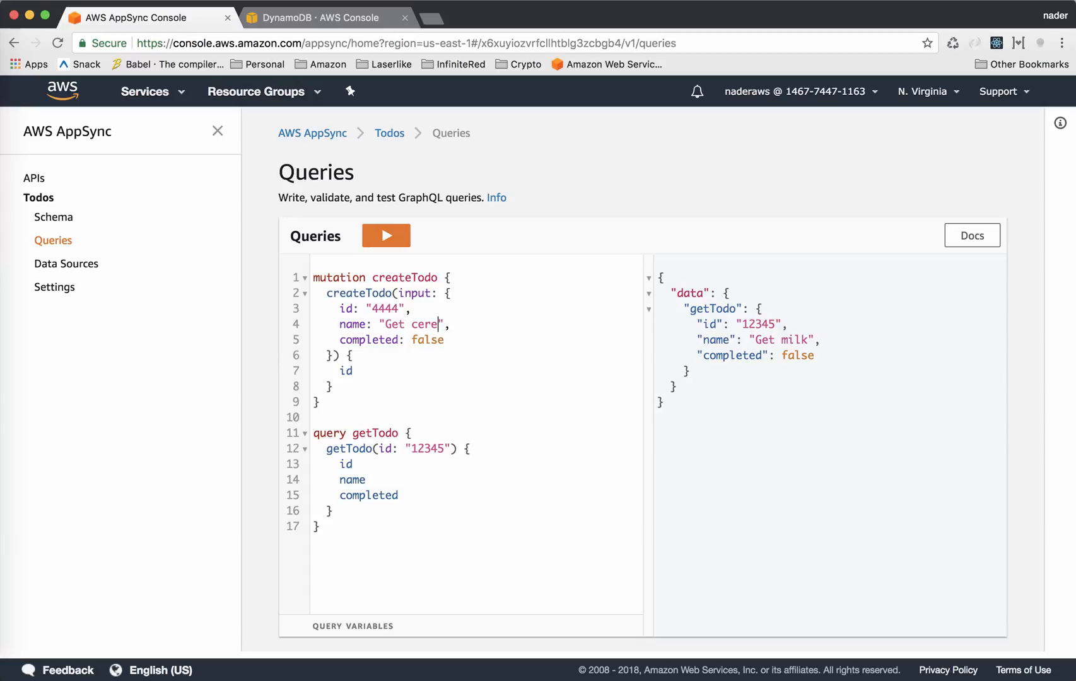
{"action": "left_click", "coordinate": [385, 235]}
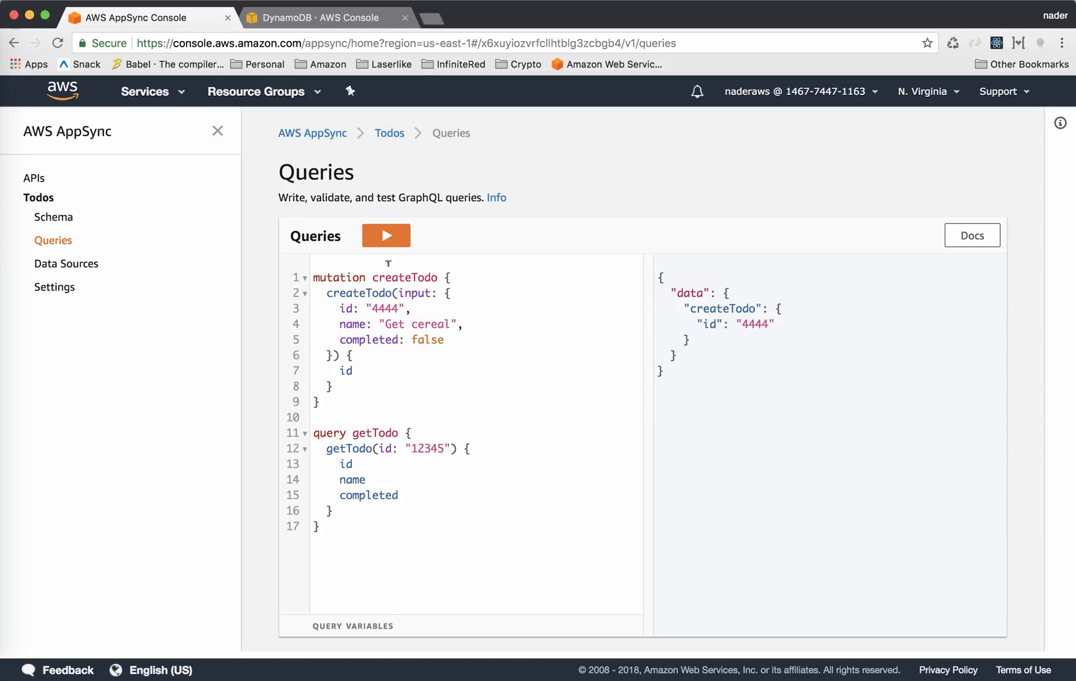
{"action": "left_click", "coordinate": [322, 17]}
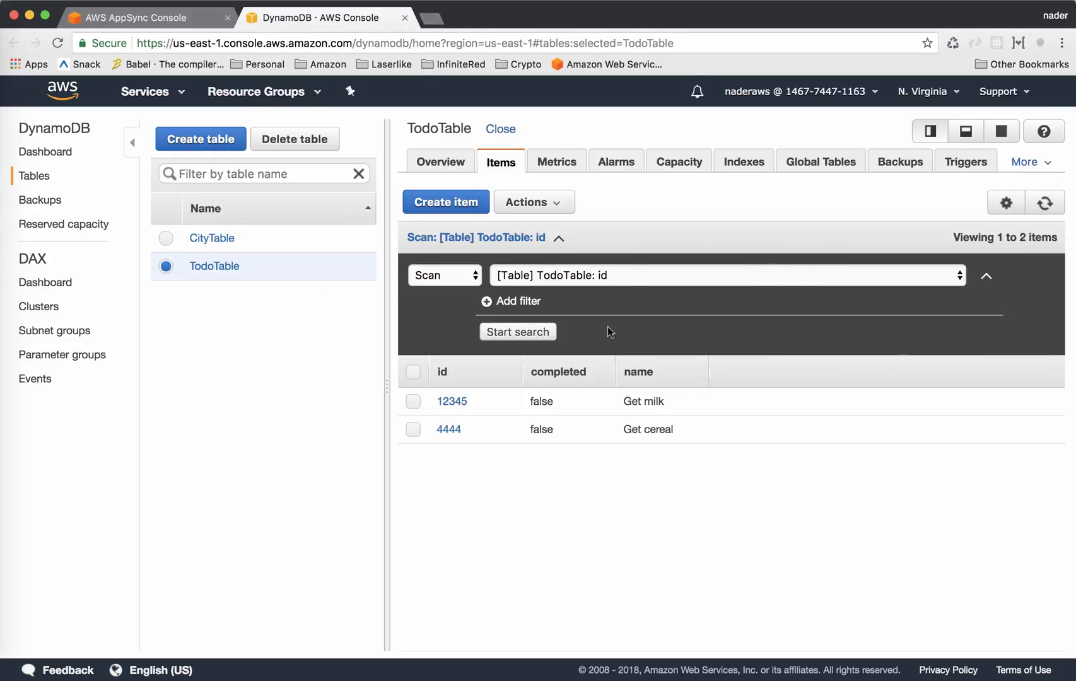
{"action": "left_click", "coordinate": [141, 18]}
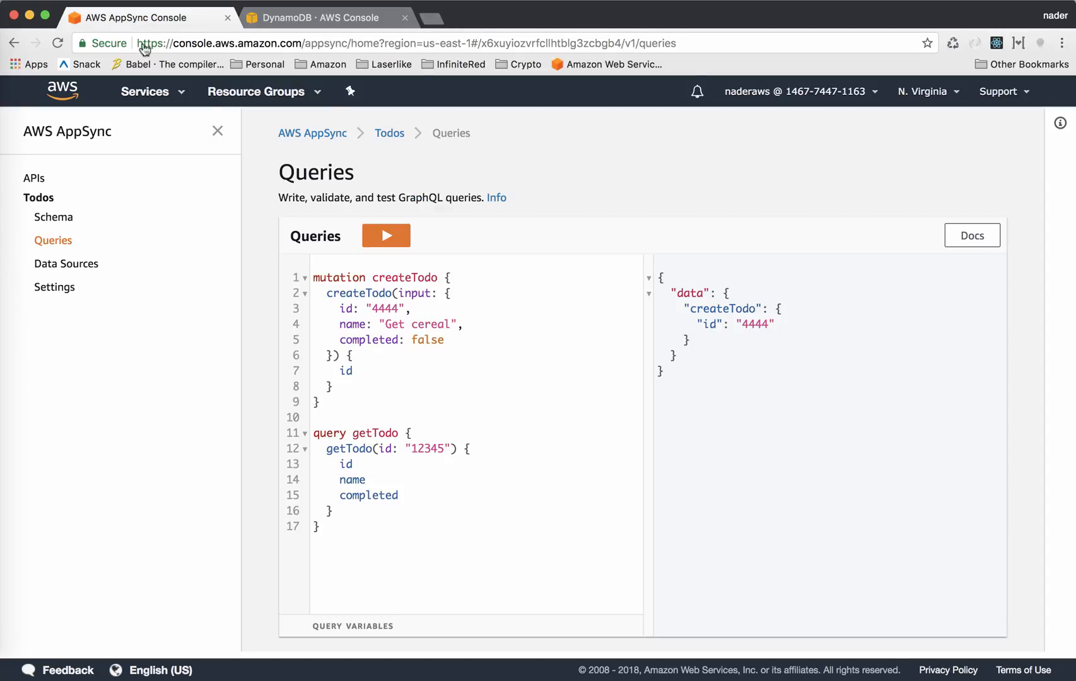
Show the listTodos query's first and after arguments and its TodoConnection return type in the schema.
{"action": "left_click", "coordinate": [53, 217]}
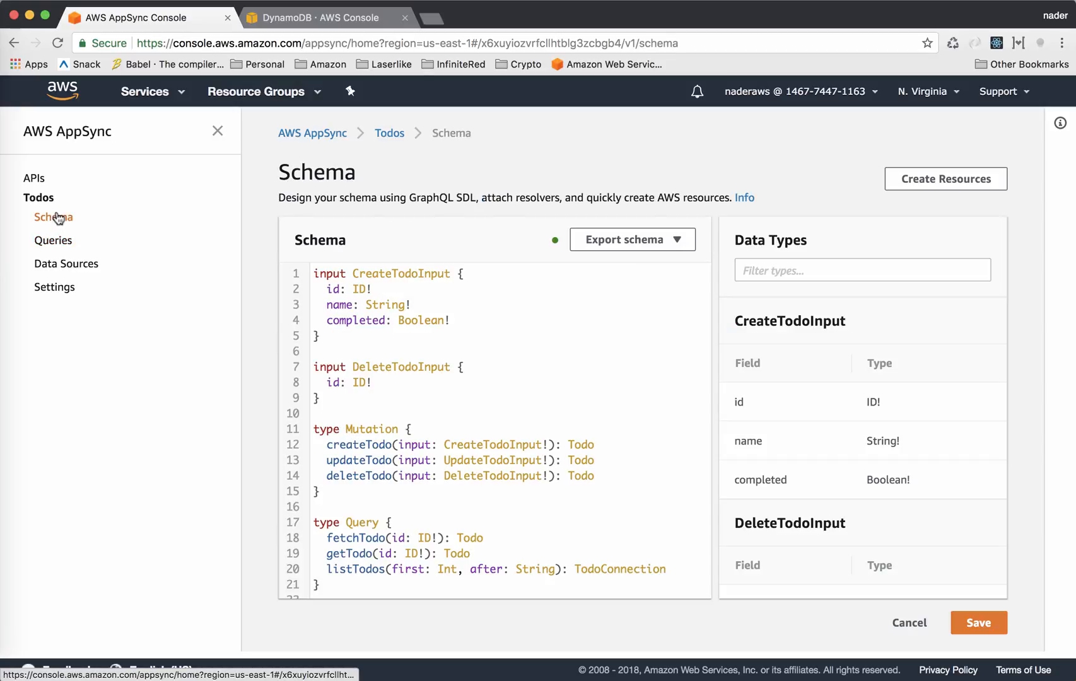
{"action": "scroll", "scroll_direction": "down", "scroll_amount": 3}
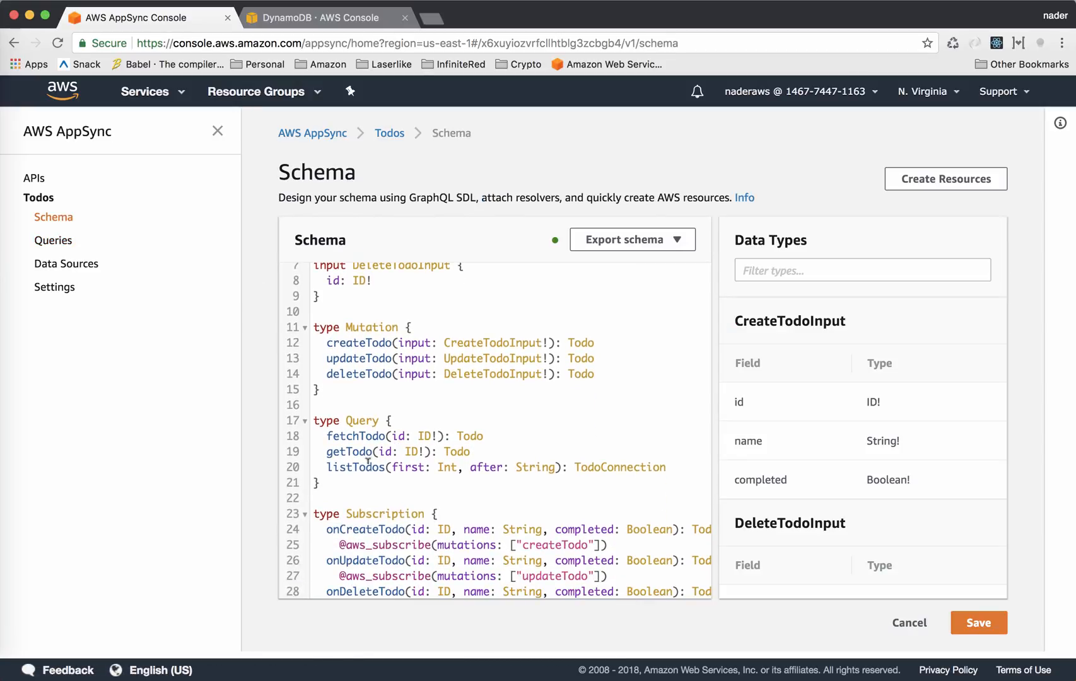
{"action": "double_click", "coordinate": [356, 467]}
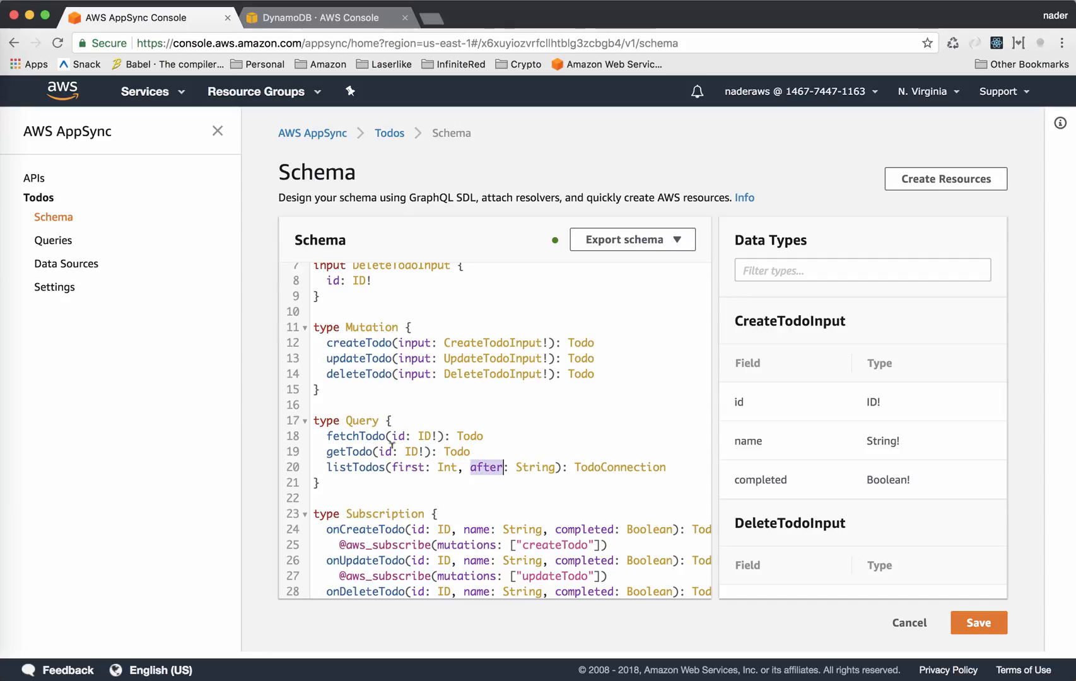
{"action": "double_click", "coordinate": [630, 467]}
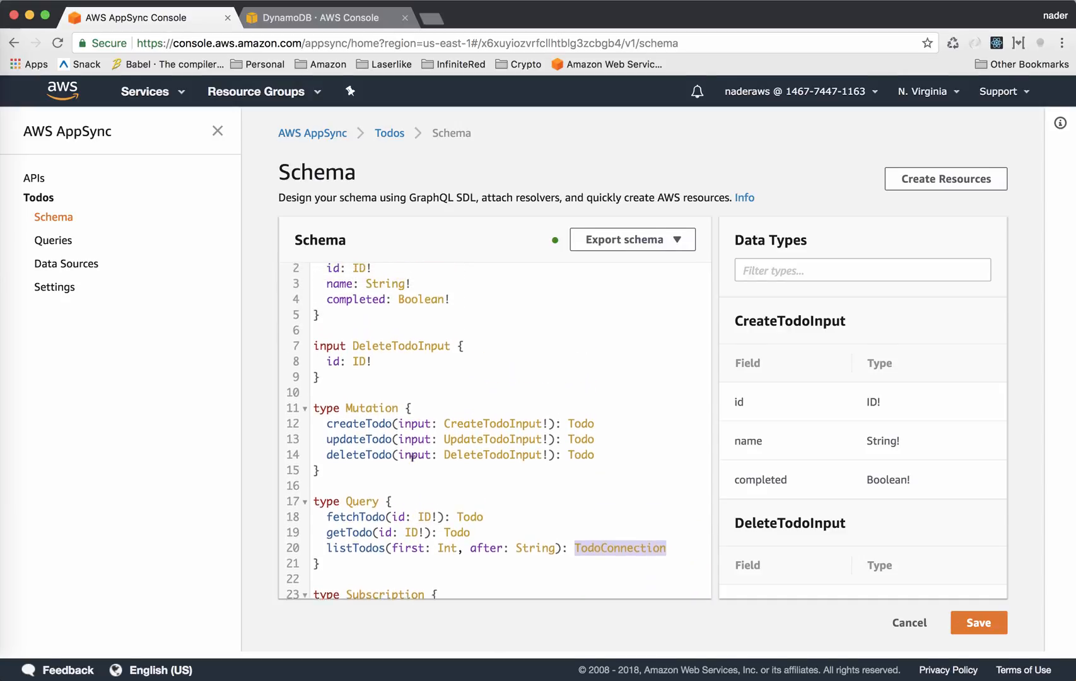
{"action": "scroll", "scroll_direction": "down", "scroll_amount": 3}
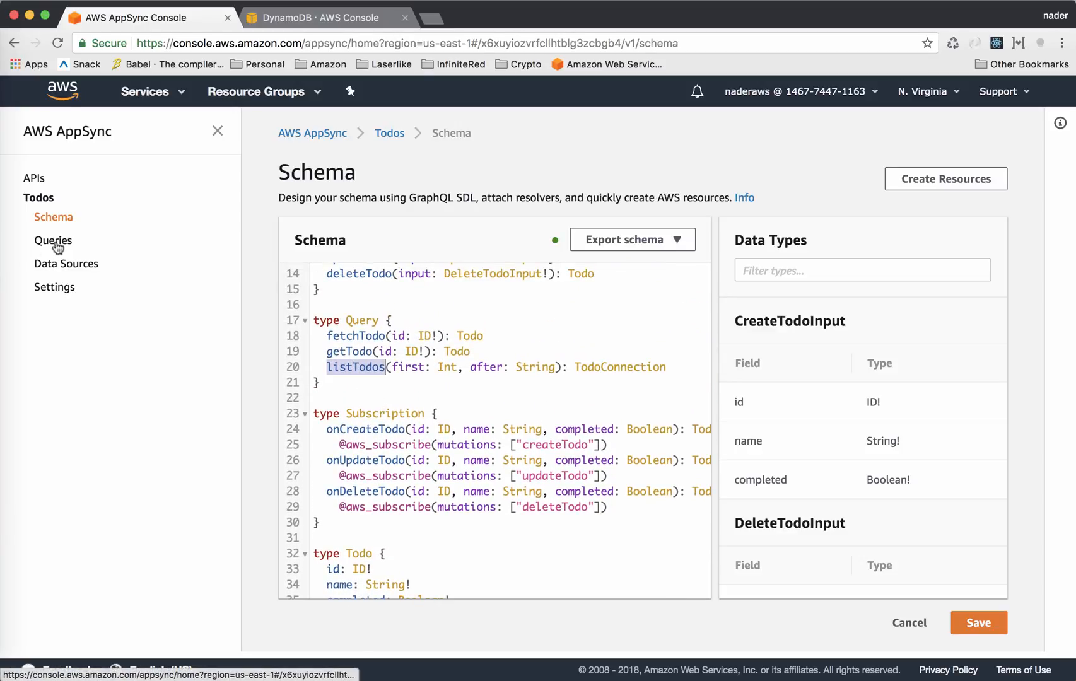
Start a query listTodos in the editor and look up its TodoConnection return type in the schema.
{"action": "left_click", "coordinate": [53, 241]}
{"action": "type", "text": "q"}
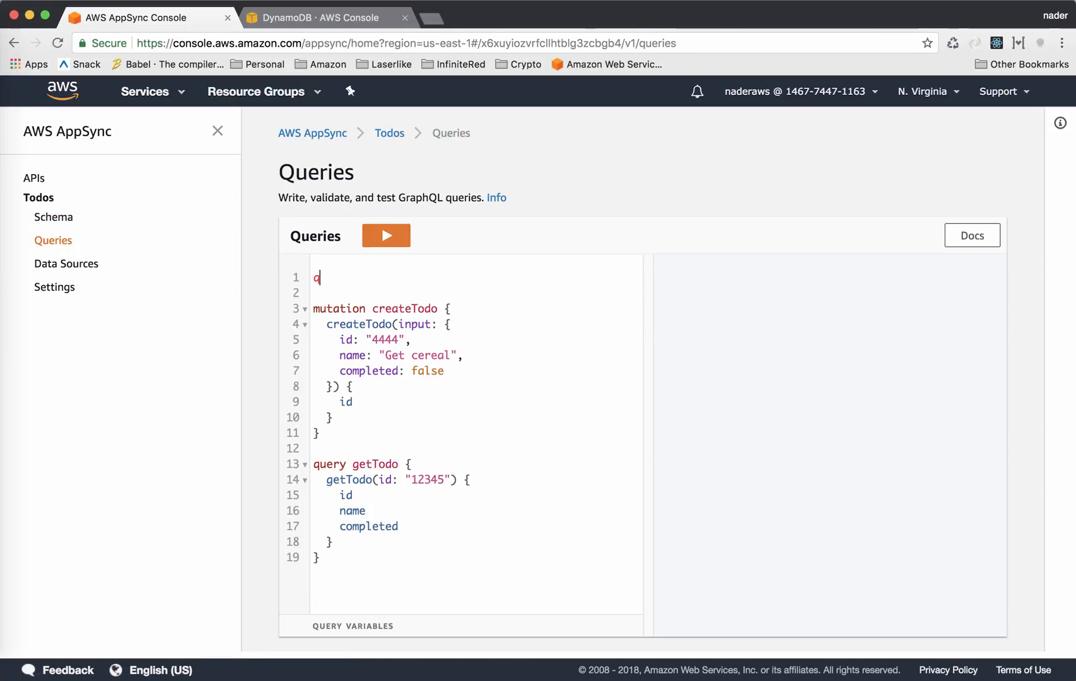
{"action": "type", "text": "uery listTodos"}
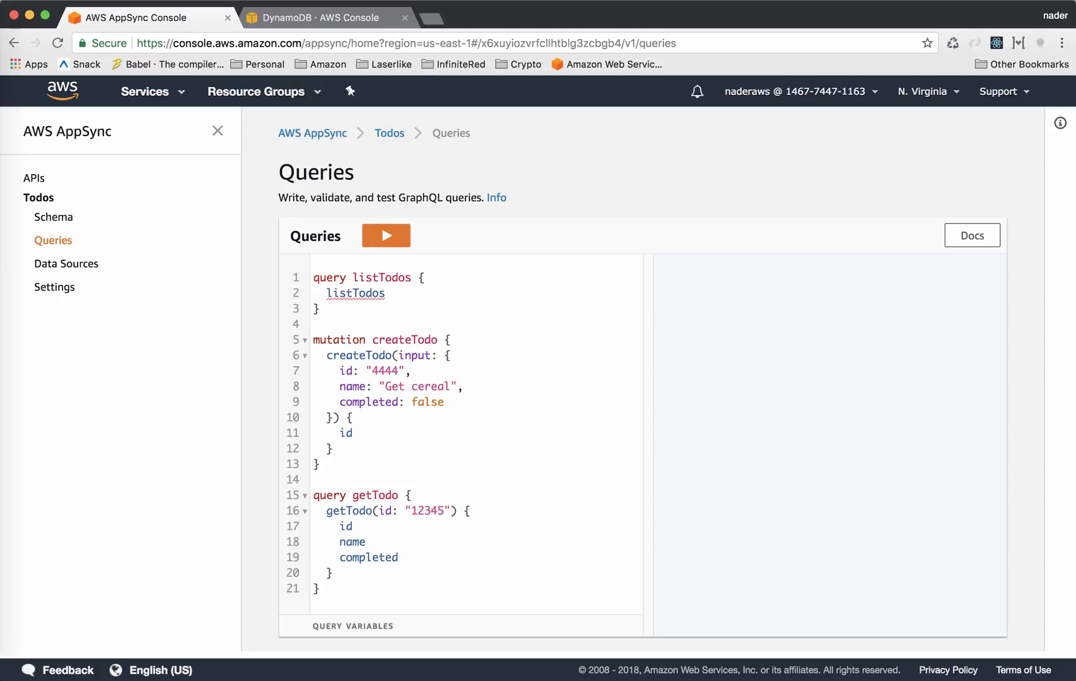
{"action": "type", "text": "{"}
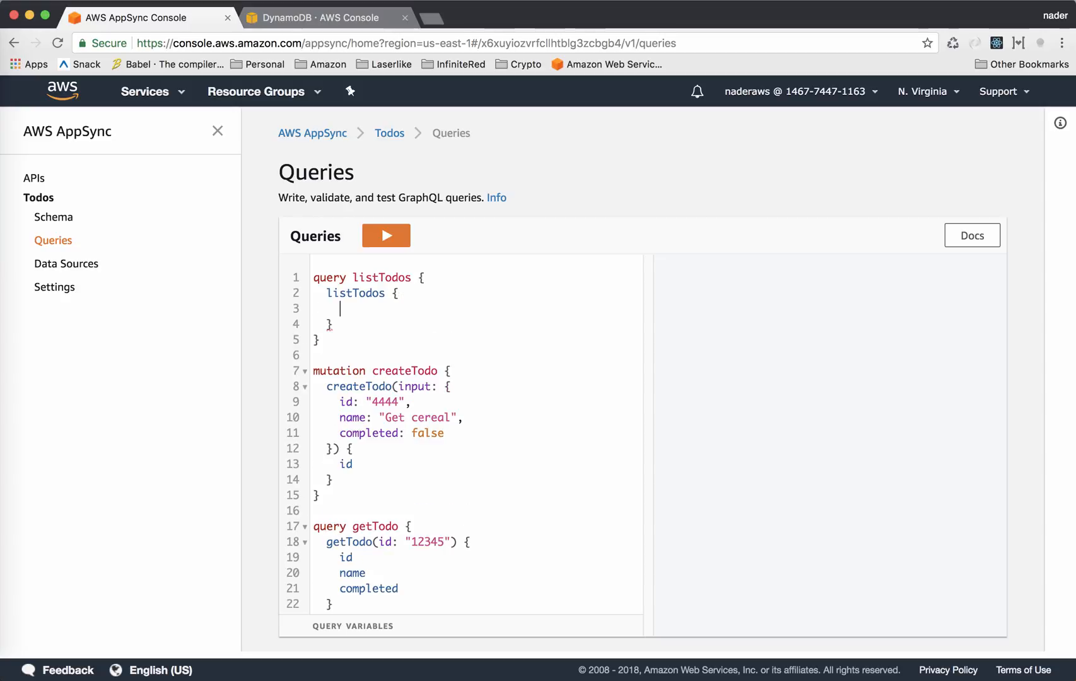
{"action": "left_click", "coordinate": [53, 217]}
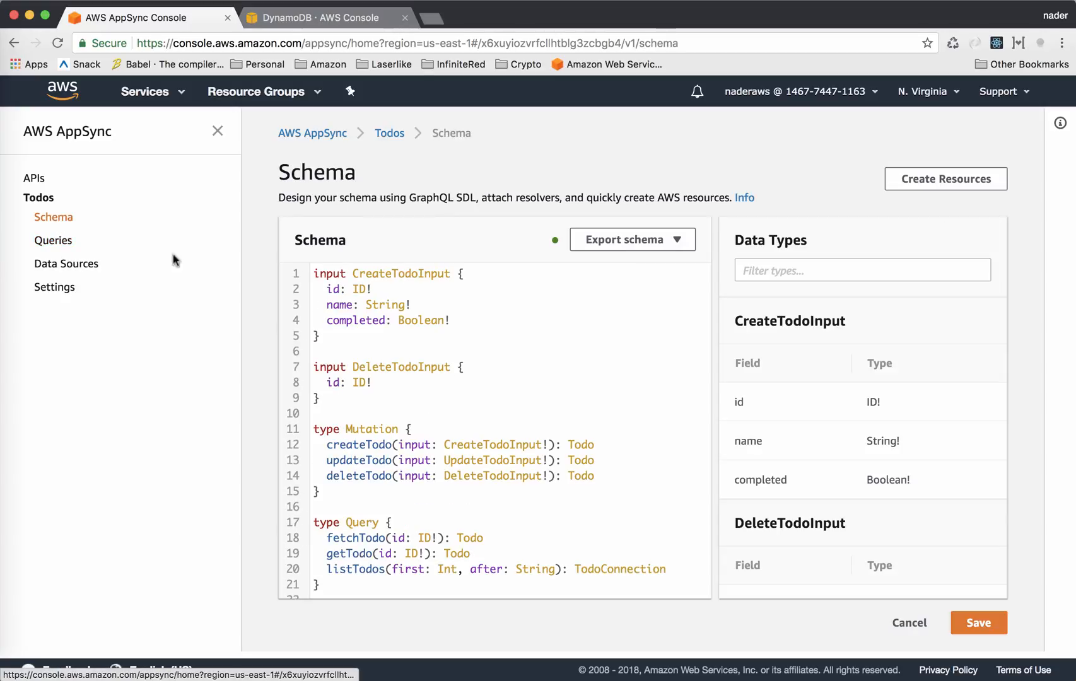
{"action": "scroll", "scroll_direction": "down", "scroll_amount": 3}
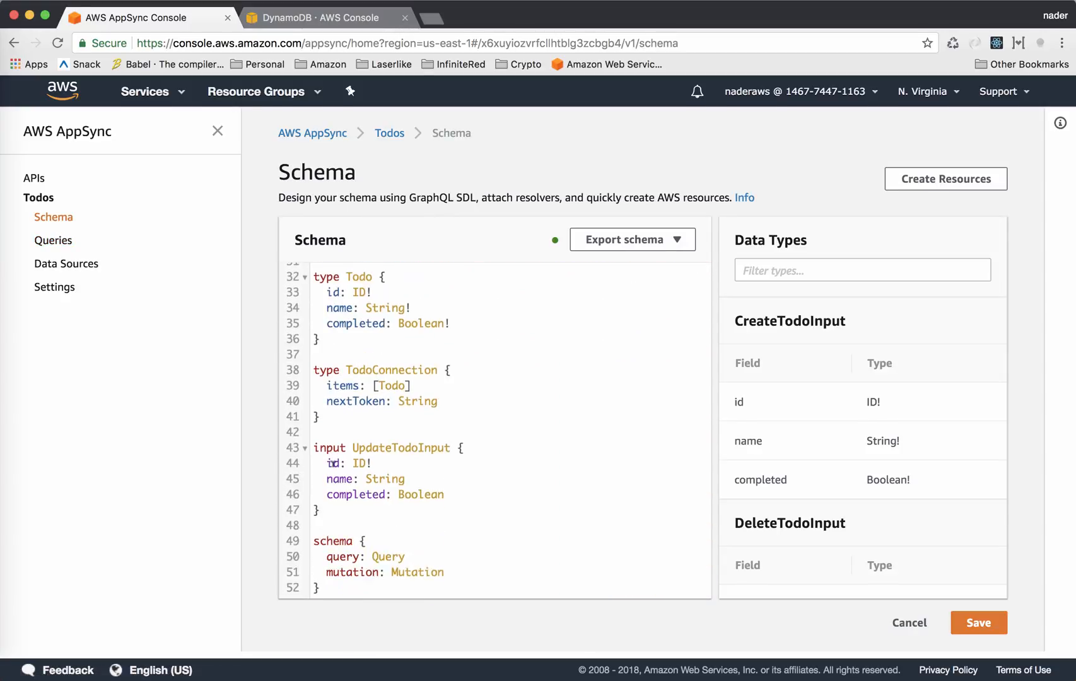
{"action": "mouse_move", "coordinate": [275, 343]}
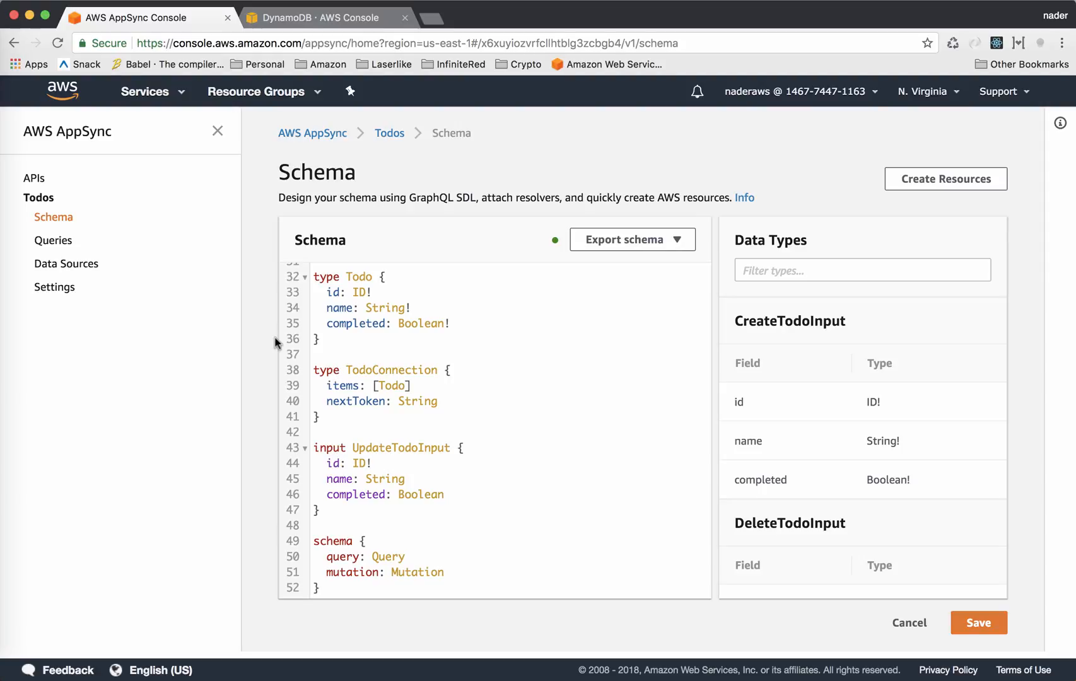
{"action": "left_click", "coordinate": [53, 240]}
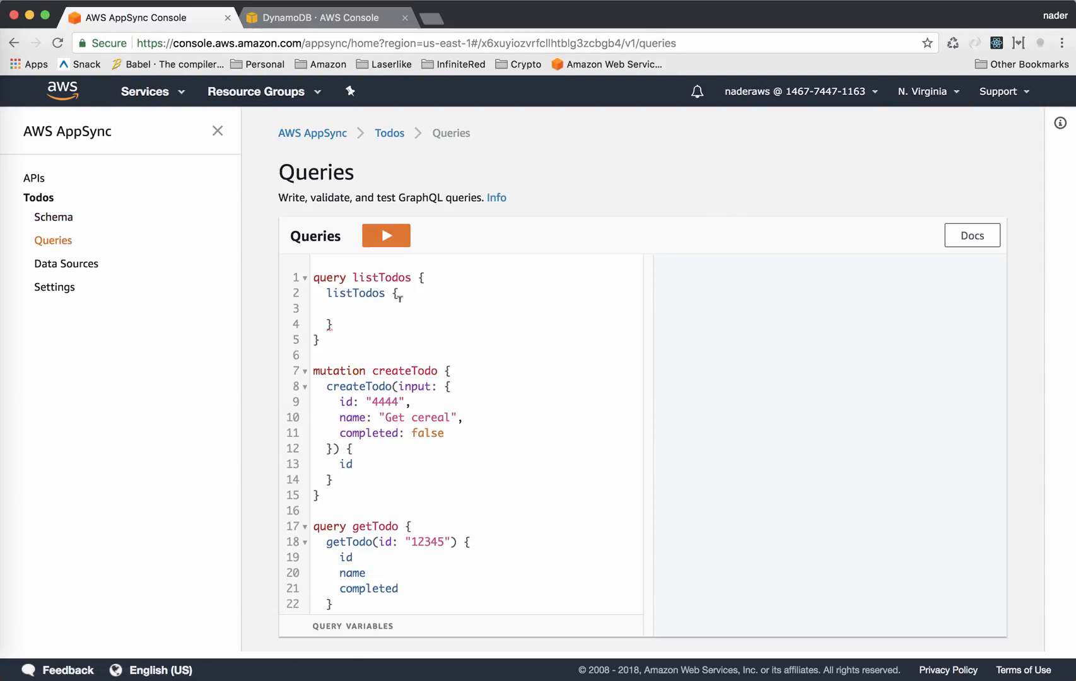
Finish listTodos { items { id name completed } } and choose listTodos as the operation to run.
{"action": "type", "text": "ute"}
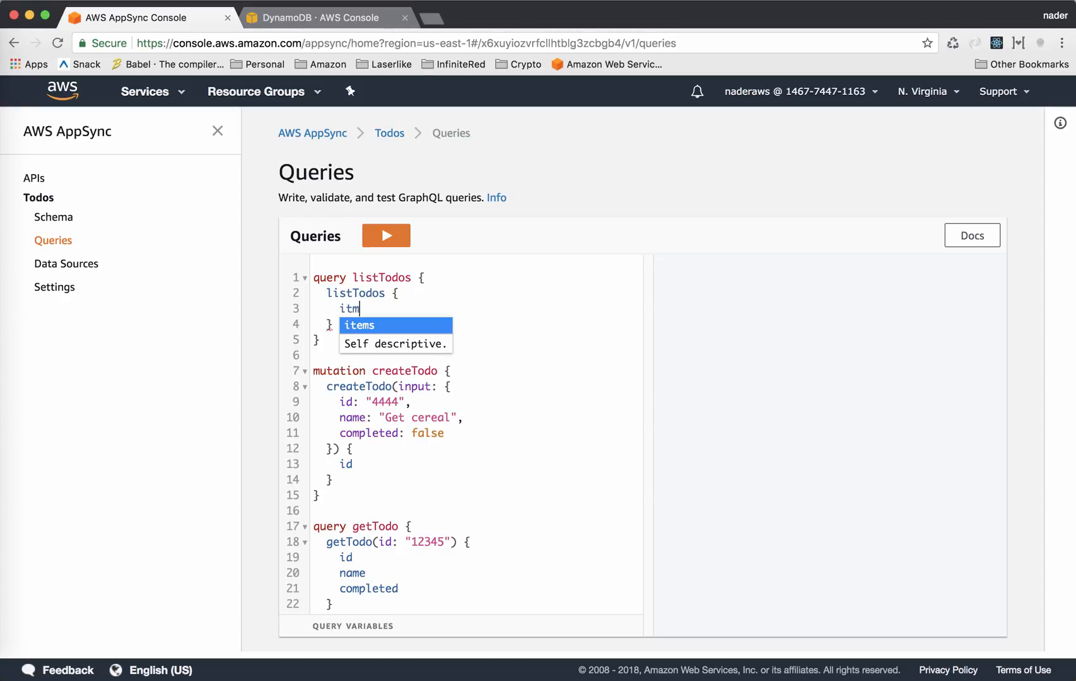
{"action": "type", "text": "ems {"}
{"action": "type", "text": "i"}
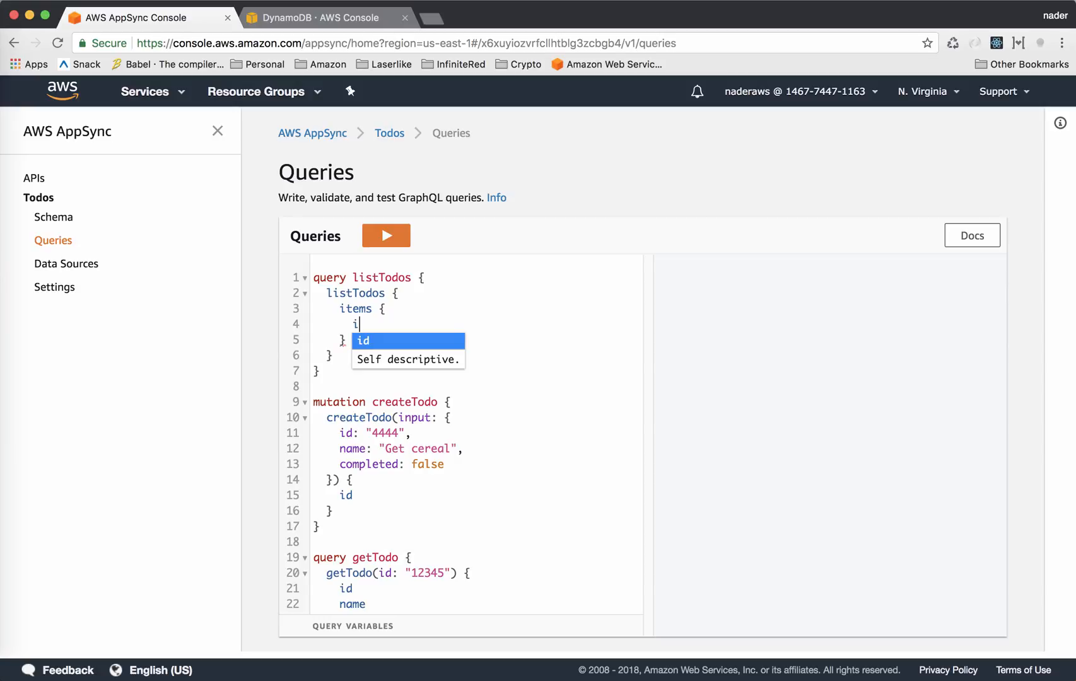
{"action": "type", "text": "name"}
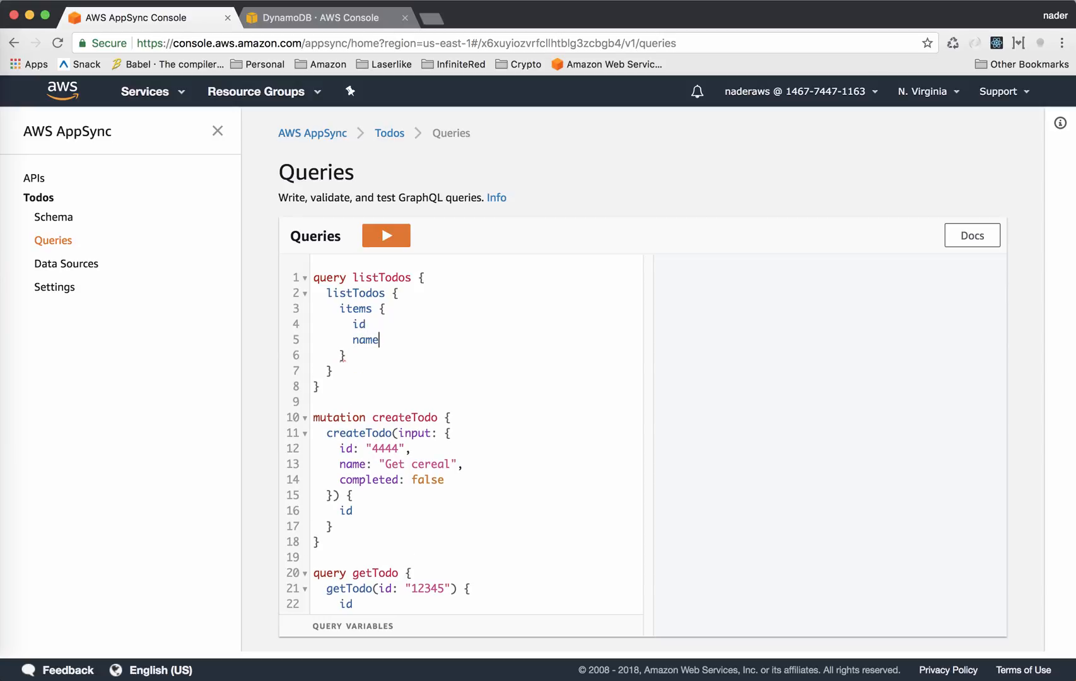
{"action": "type", "text": "comple"}
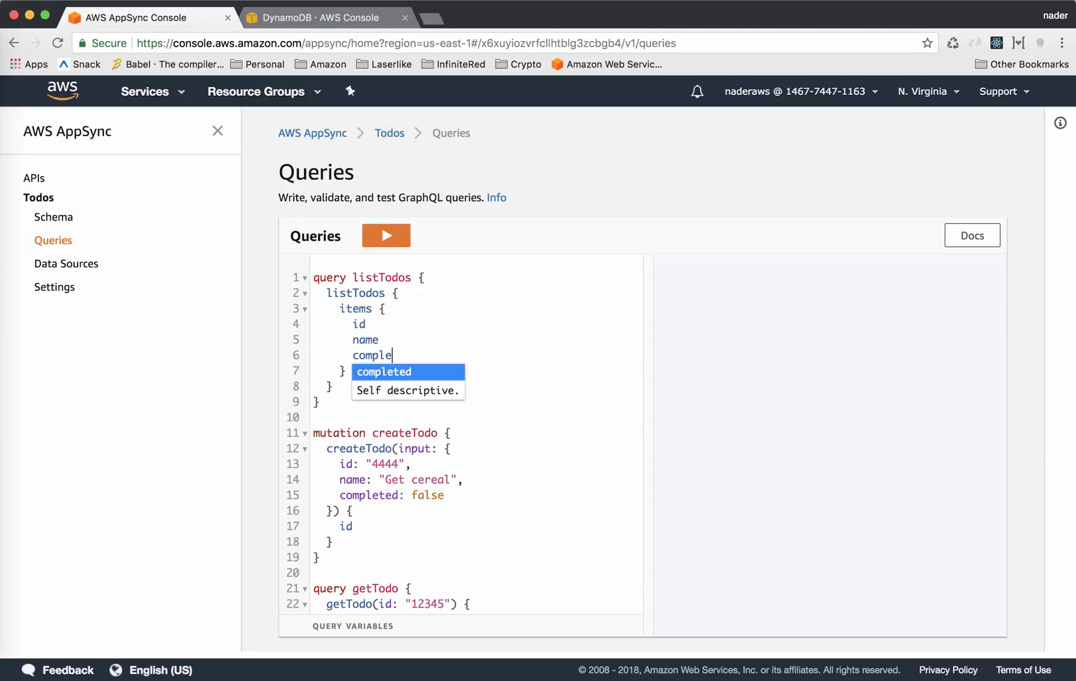
{"action": "type", "text": "ted"}
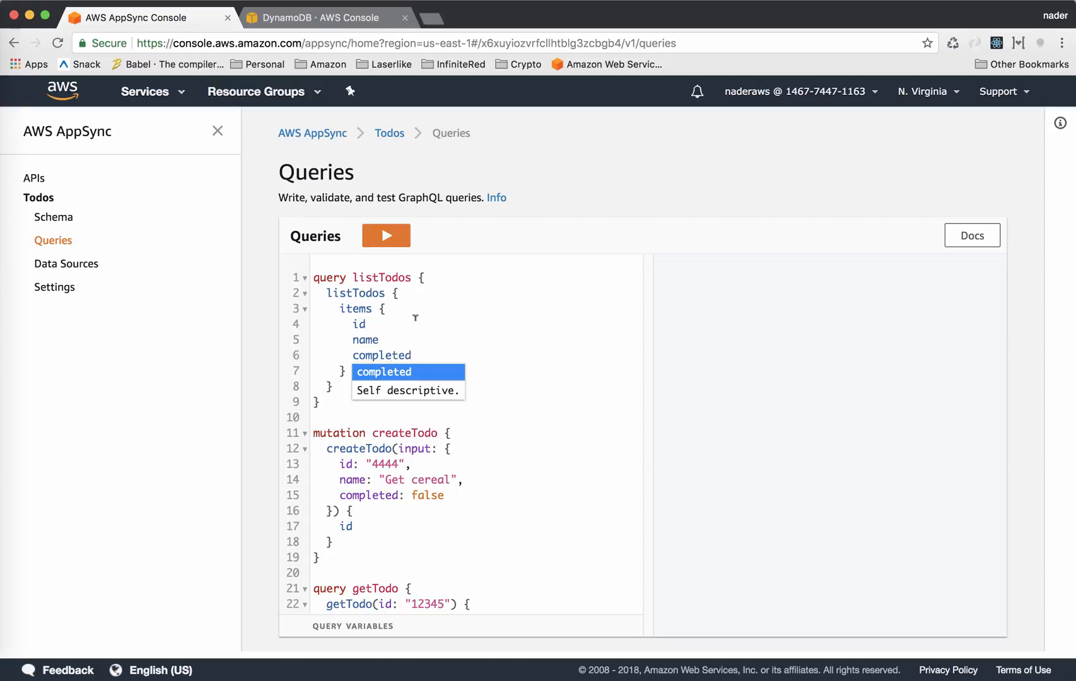
{"action": "left_click", "coordinate": [386, 235]}
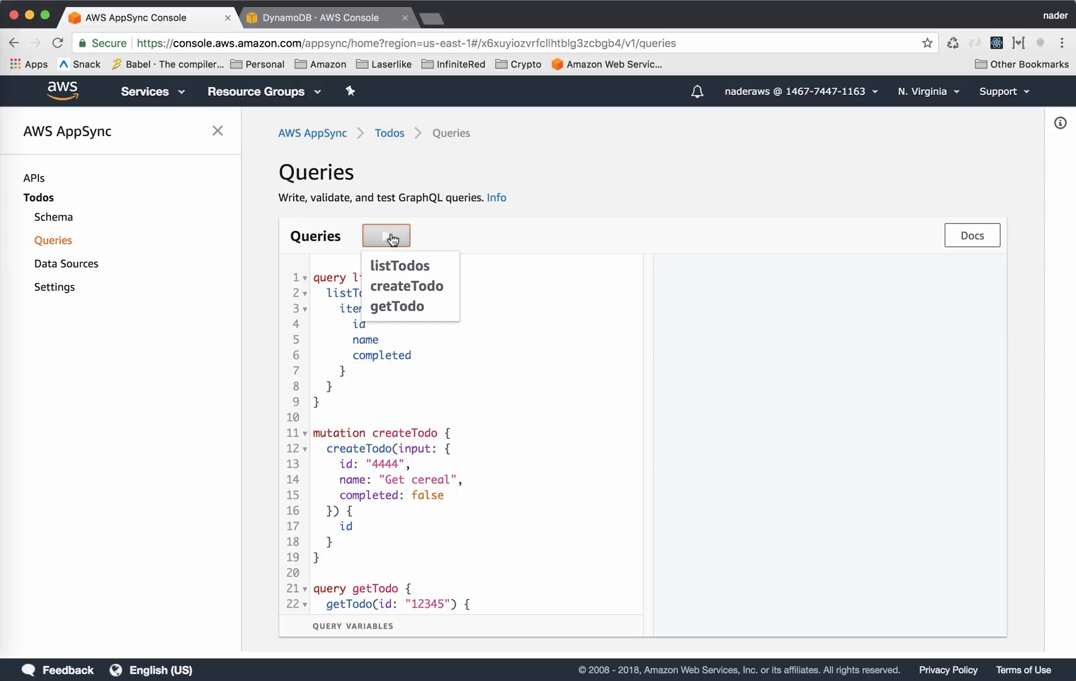
{"action": "mouse_move", "coordinate": [399, 265]}
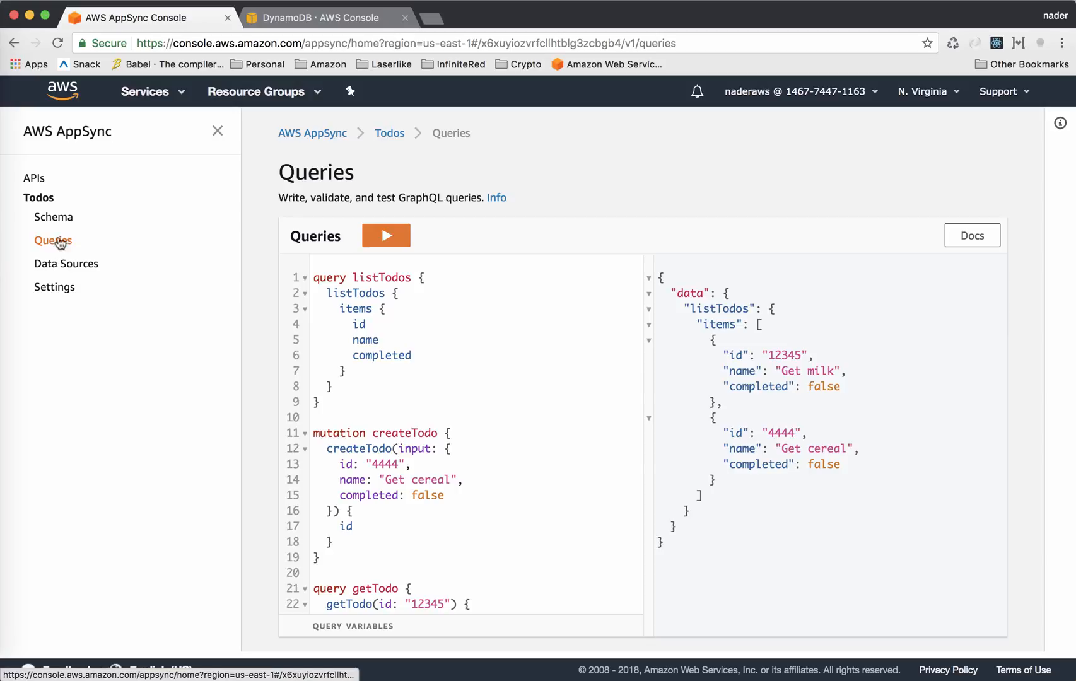
{"action": "mouse_move", "coordinate": [53, 217]}
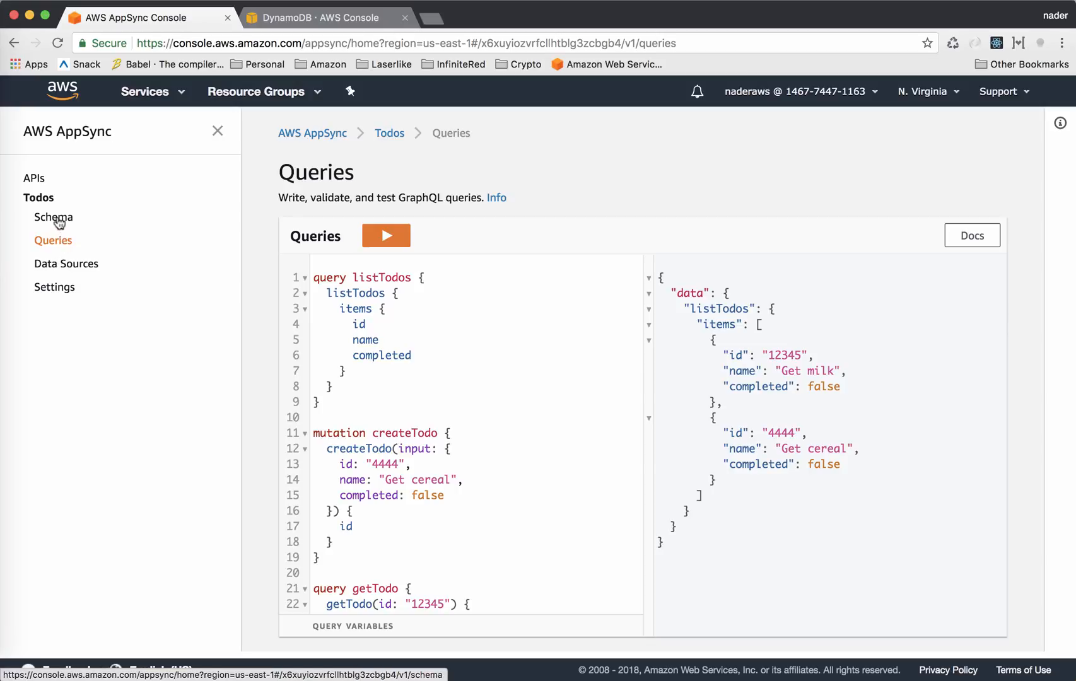
Scroll the Todos schema to the Subscription and Todo types and highlight the Todo type definition.
{"action": "left_click", "coordinate": [53, 218]}
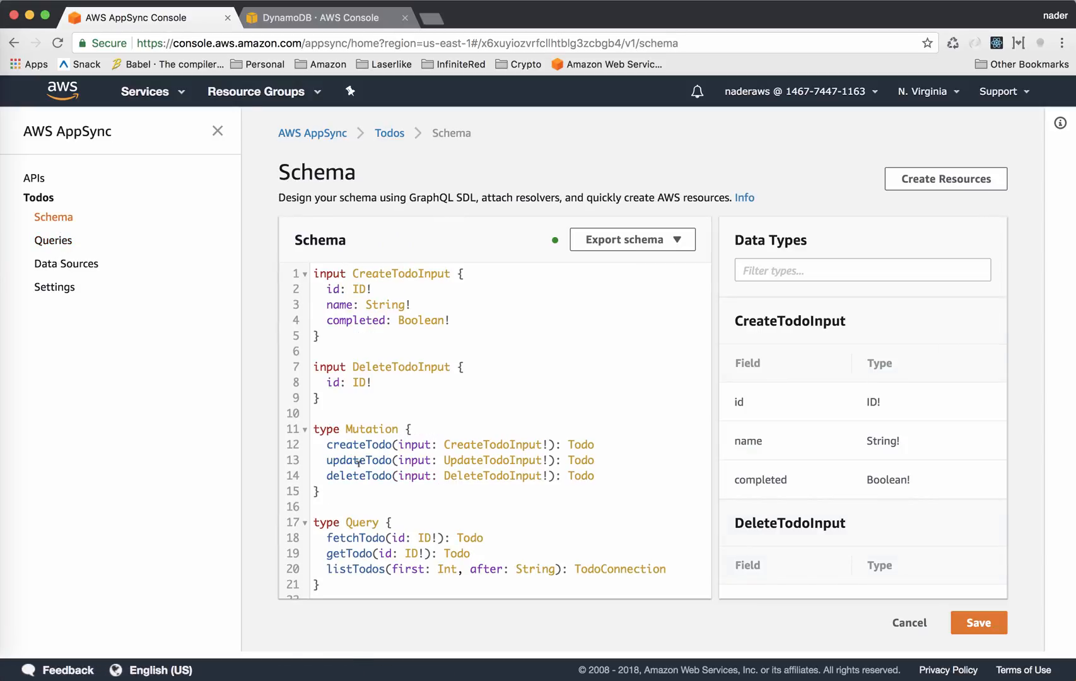
{"action": "scroll", "scroll_direction": "down", "scroll_amount": 3}
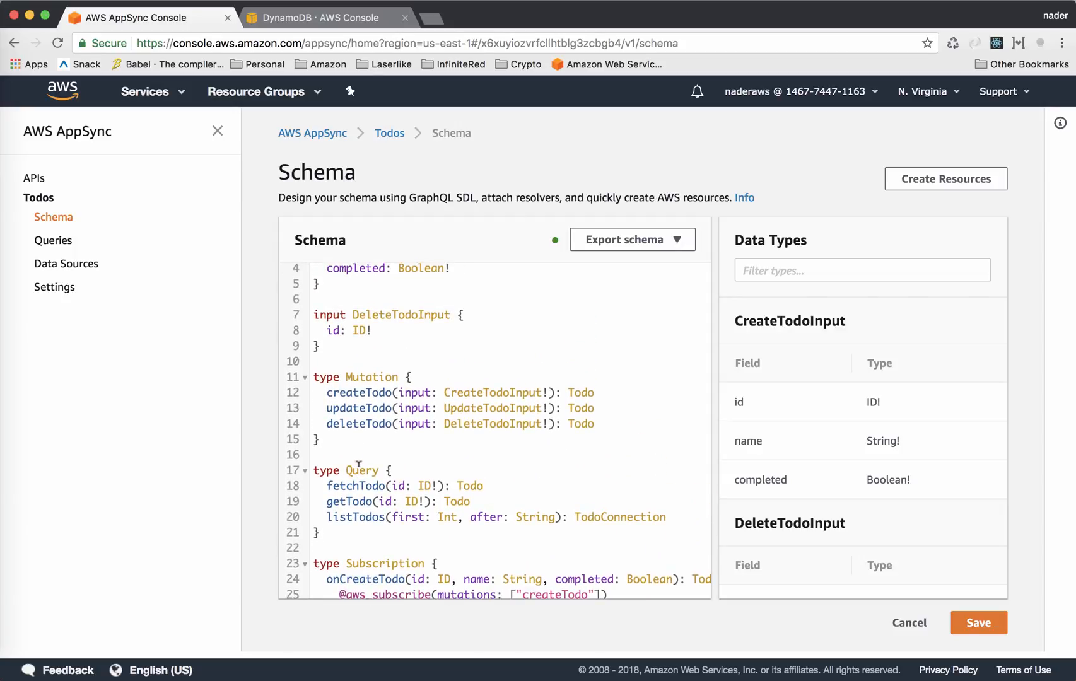
{"action": "scroll", "scroll_direction": "down", "scroll_amount": 3}
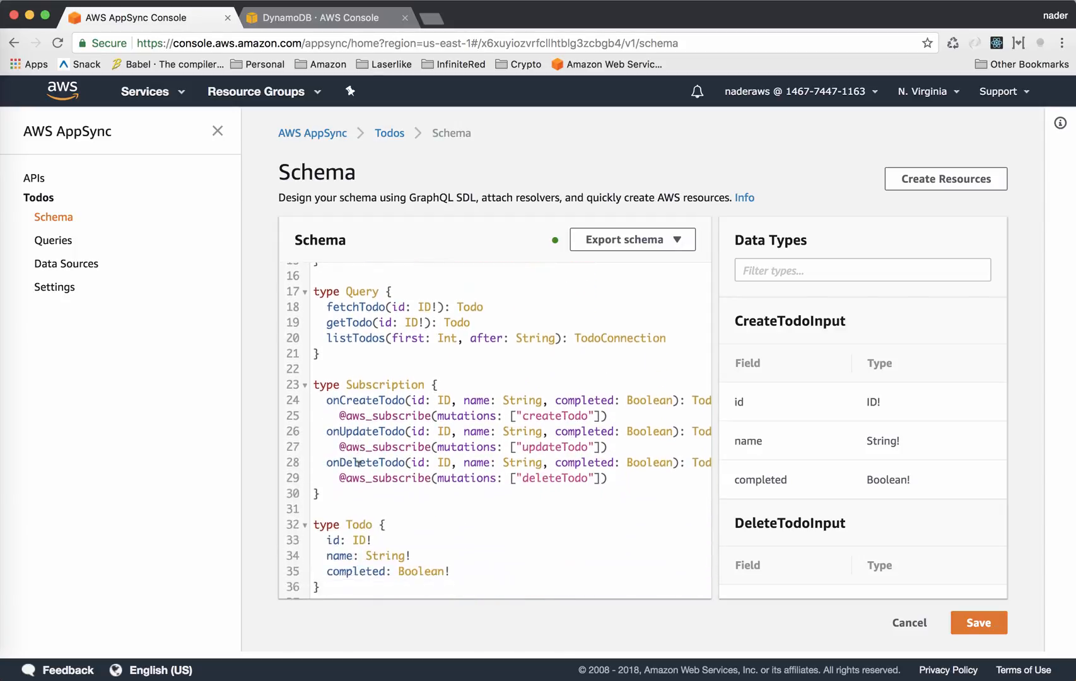
{"action": "scroll", "scroll_direction": "down", "scroll_amount": 3}
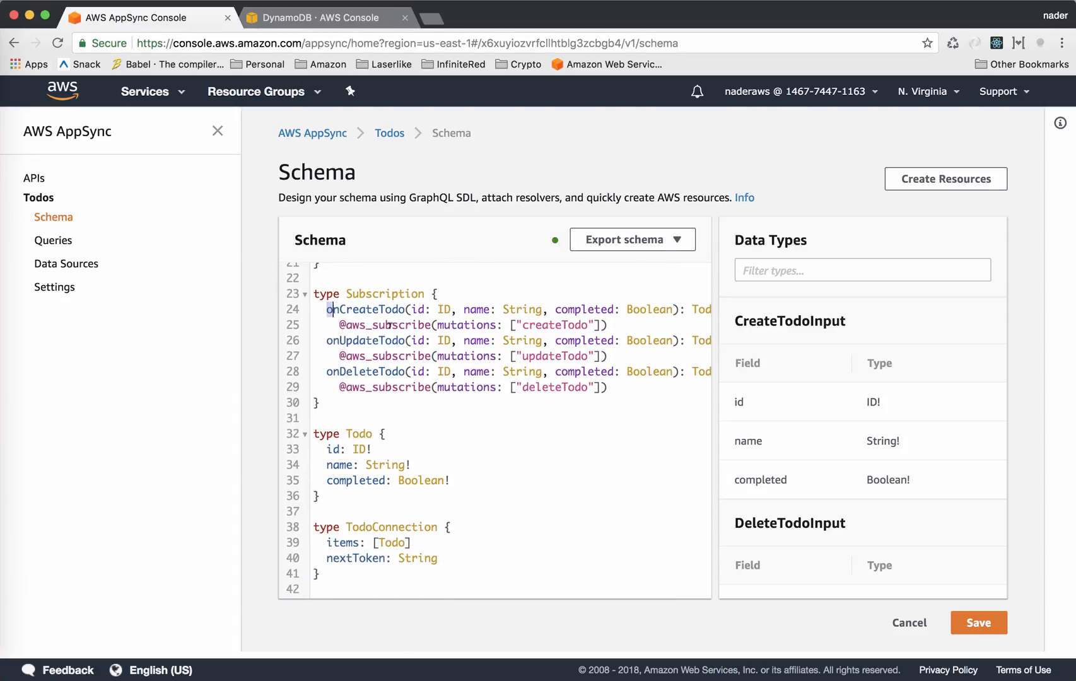
{"action": "left_click_drag", "start_coordinate": [328, 309], "coordinate": [492, 387]}
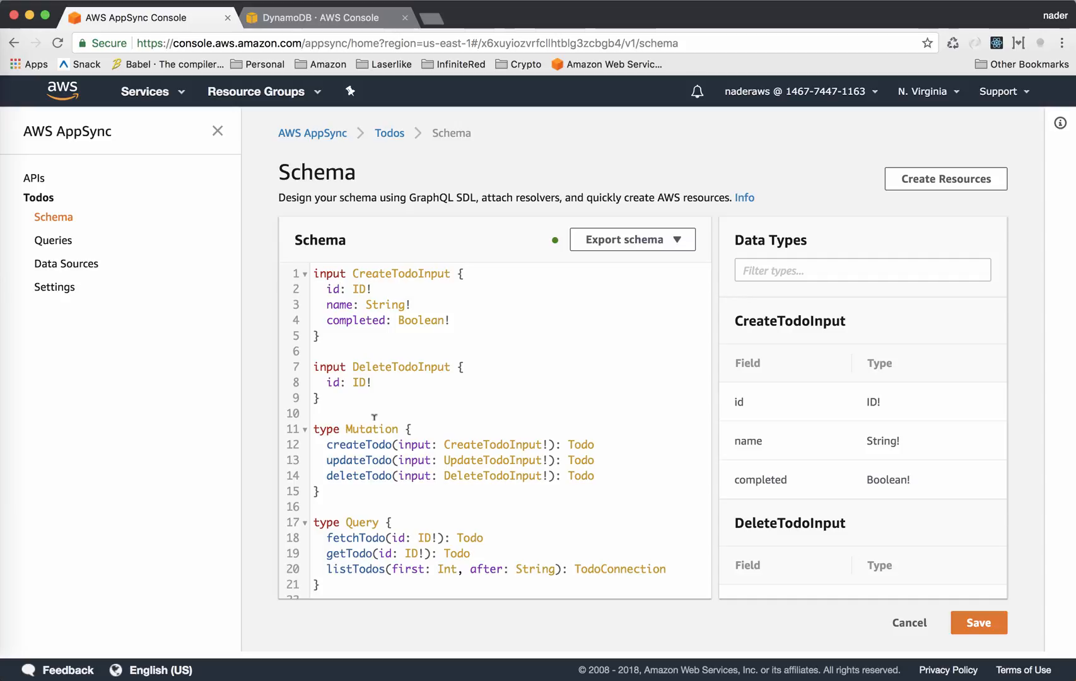
{"action": "mouse_move", "coordinate": [460, 620]}
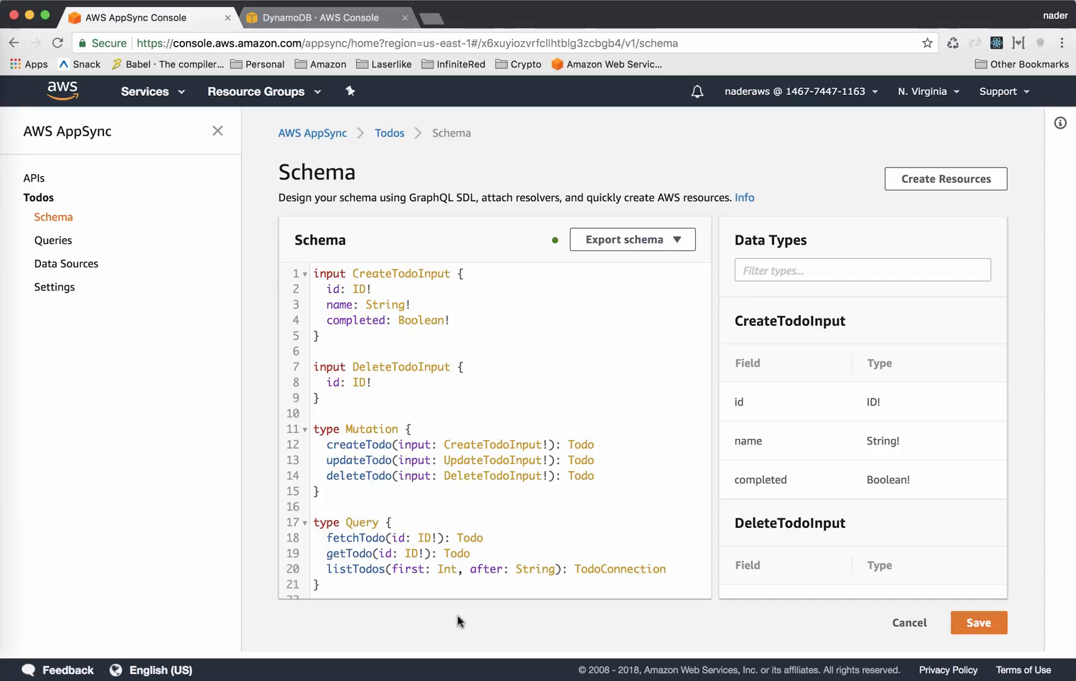